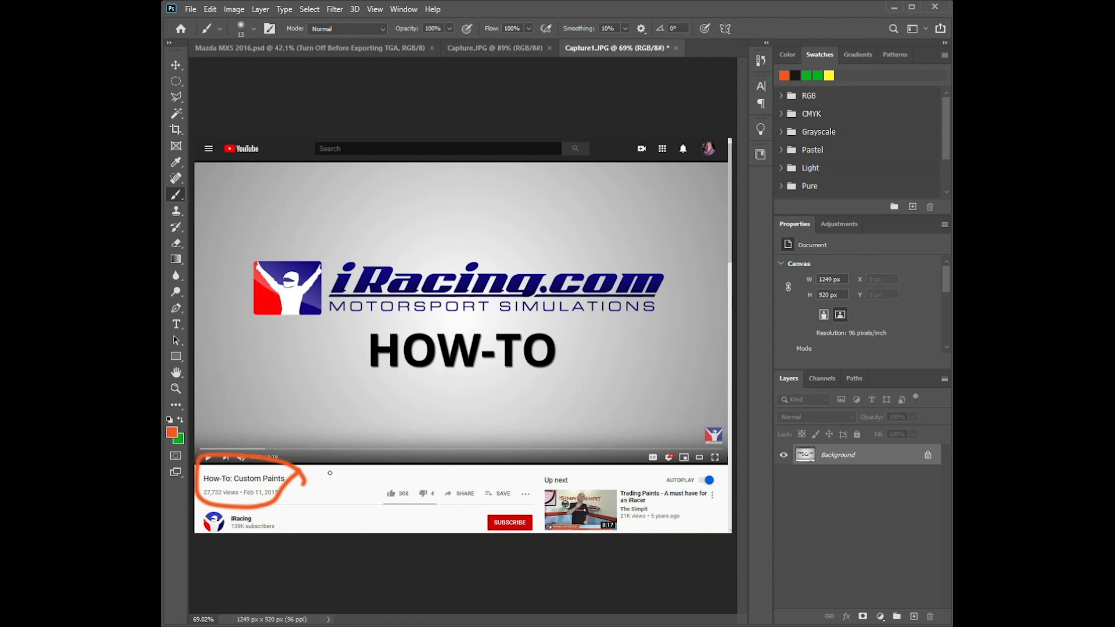
pyautogui.moveTo(272, 237)
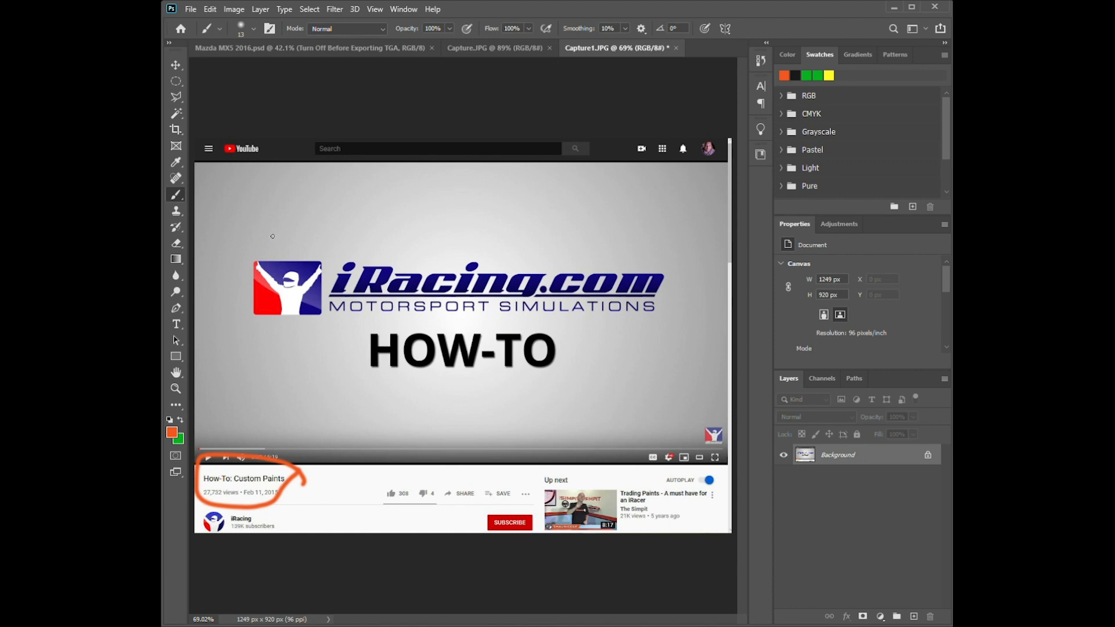
# View the iRacing car-customization screenshot, then switch to the Mazda MX5 2016.psd template.
pyautogui.click(493, 49)
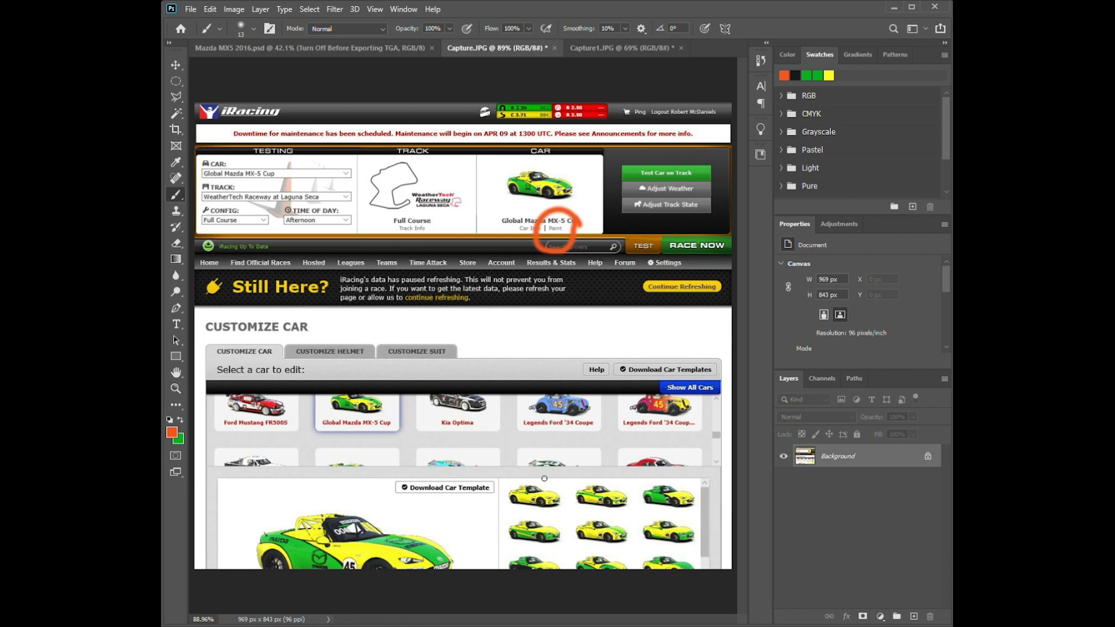
pyautogui.moveTo(511, 468)
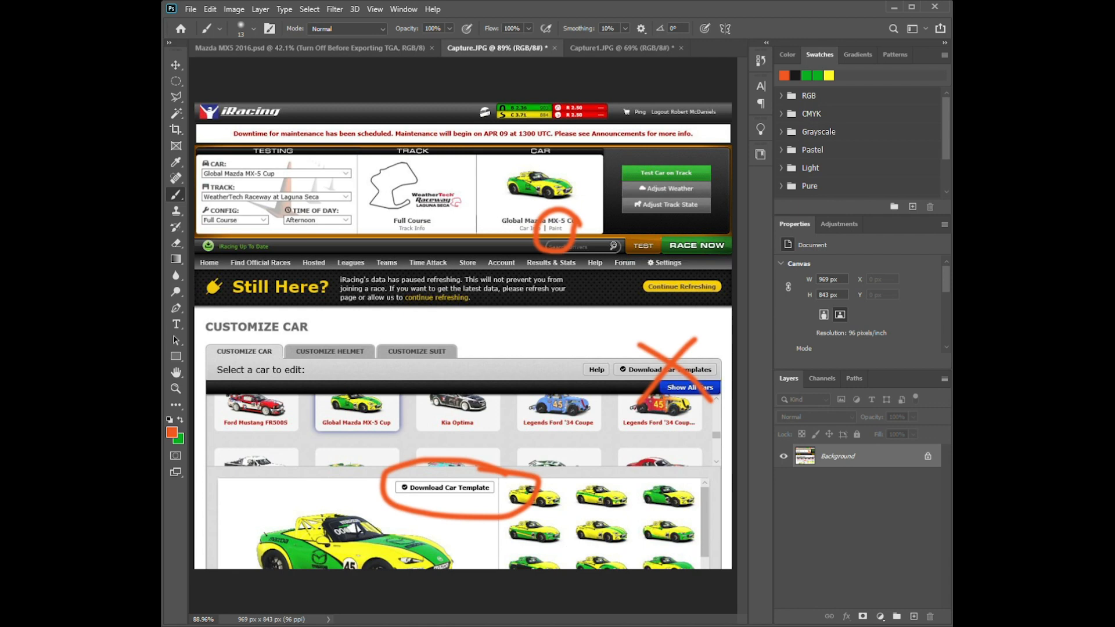
pyautogui.click(312, 49)
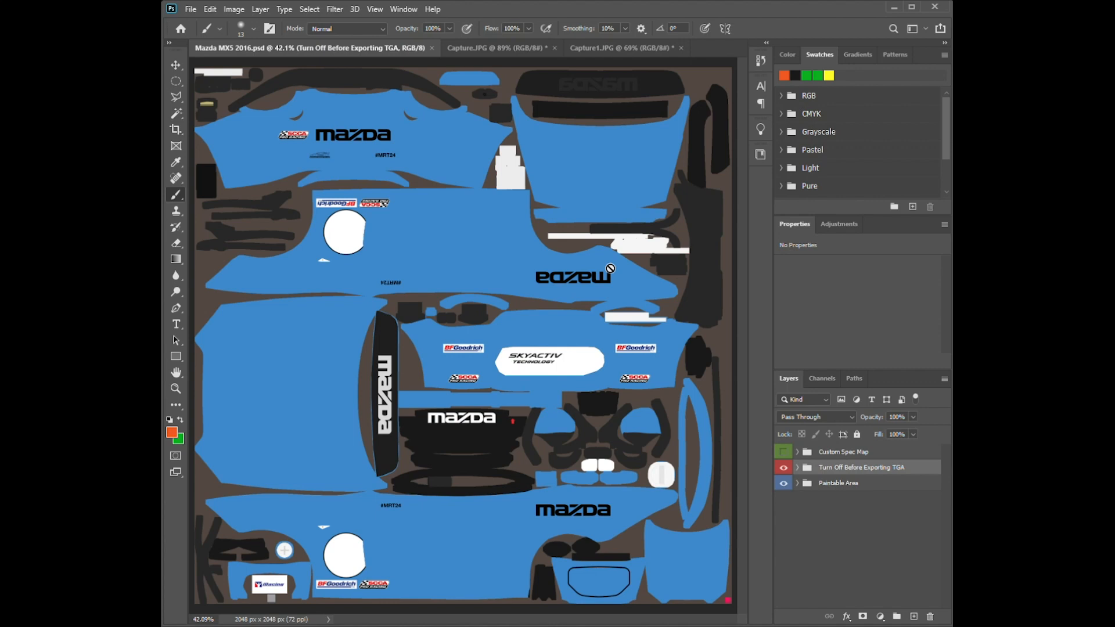
pyautogui.moveTo(618, 268)
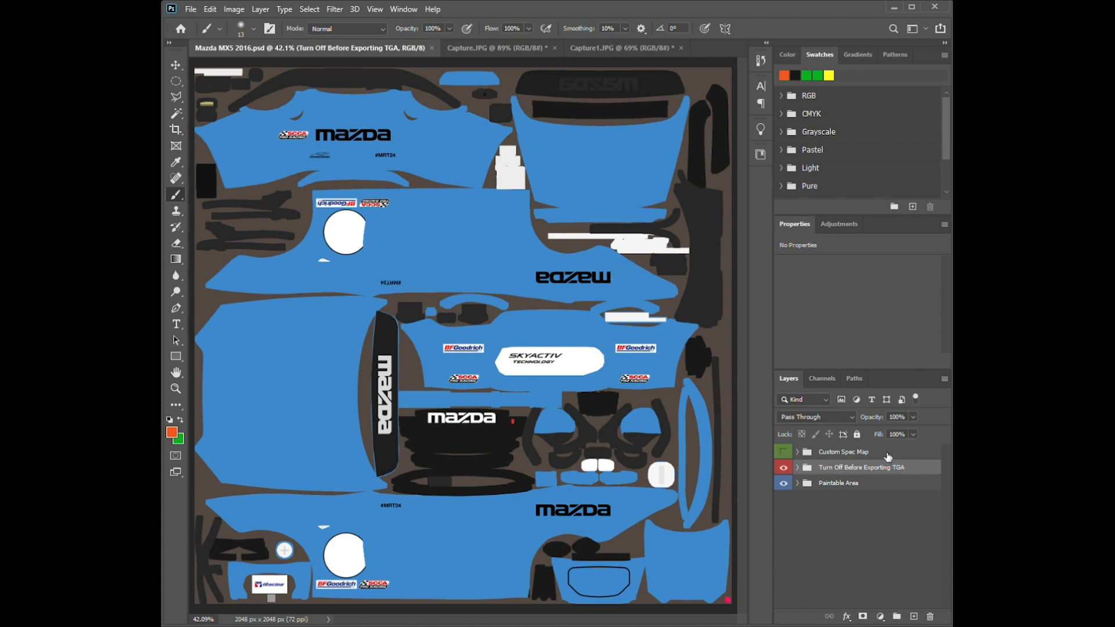
# Select the Custom Spec Map group in the Layers panel.
pyautogui.click(844, 452)
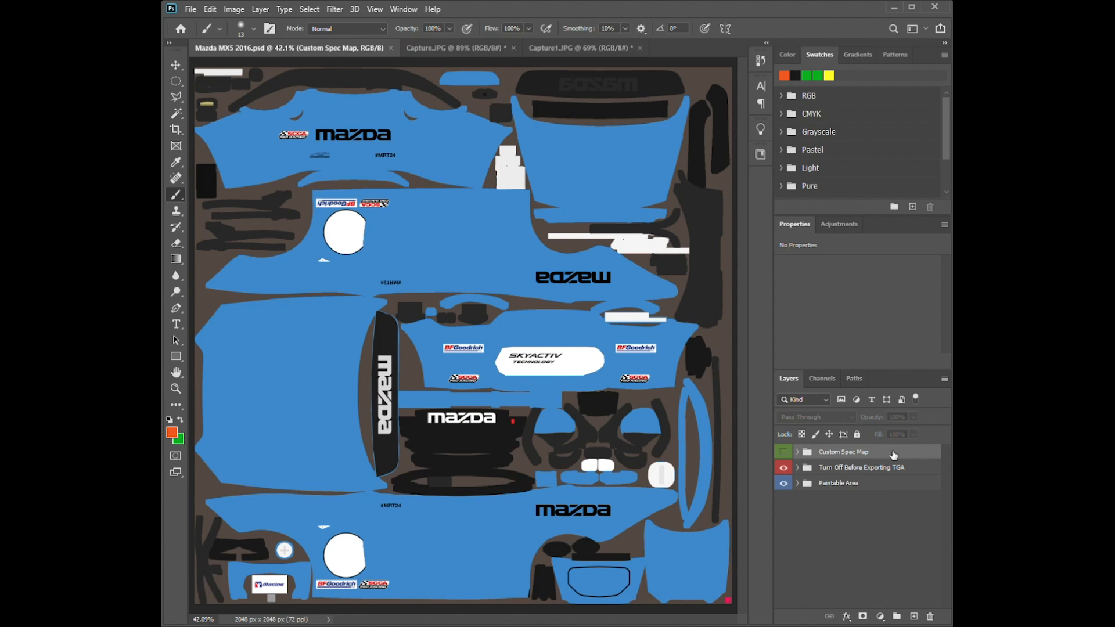
pyautogui.moveTo(875, 463)
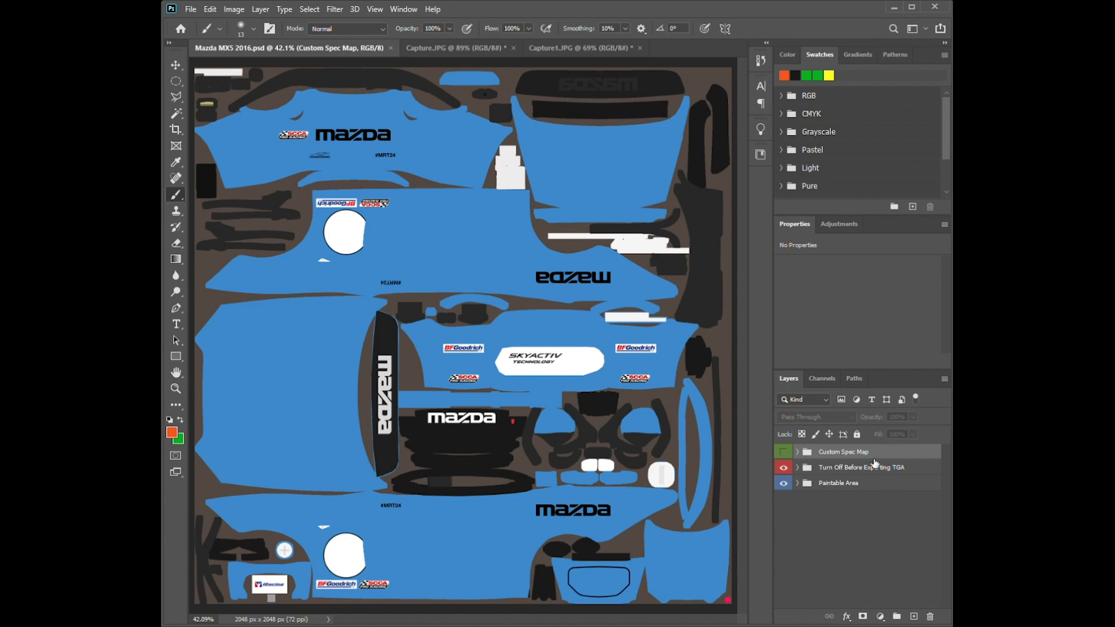
pyautogui.moveTo(865, 456)
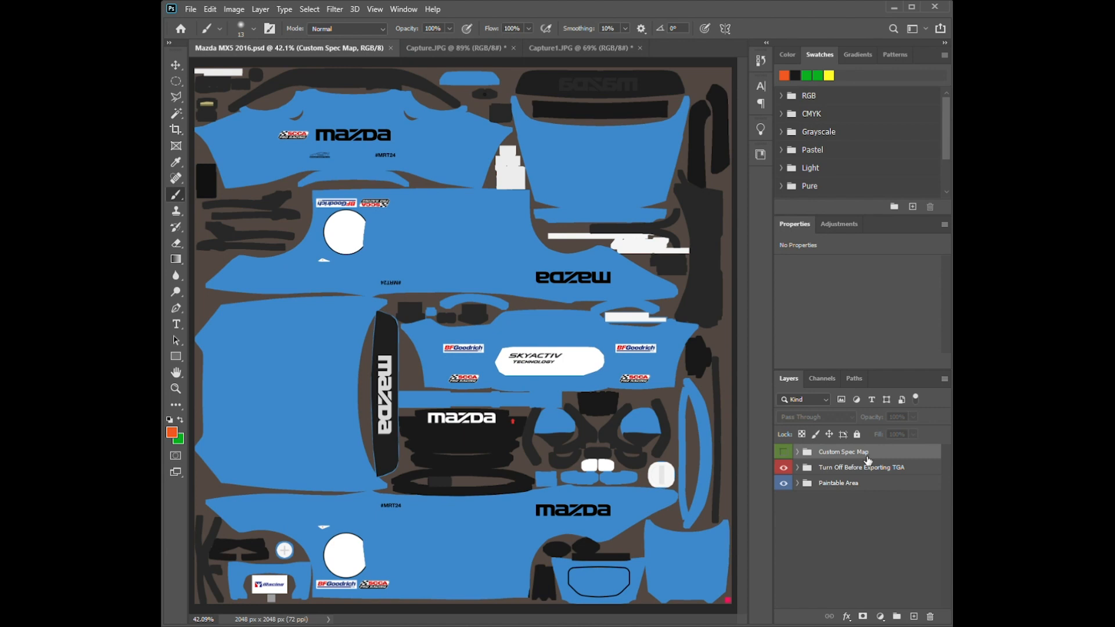
pyautogui.moveTo(876, 457)
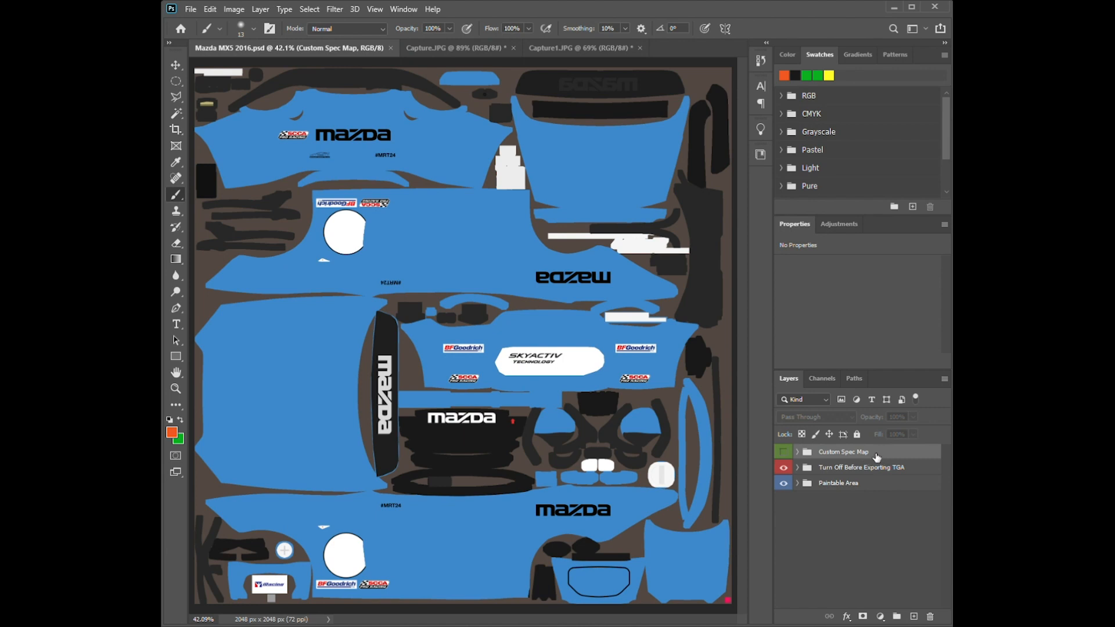
pyautogui.moveTo(881, 451)
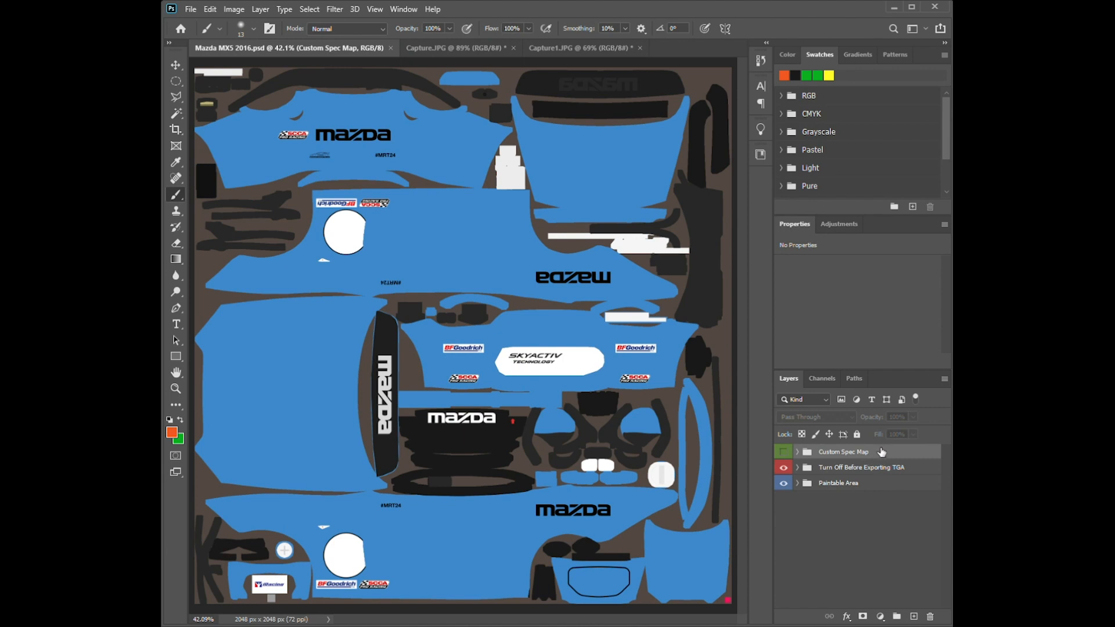
pyautogui.moveTo(871, 446)
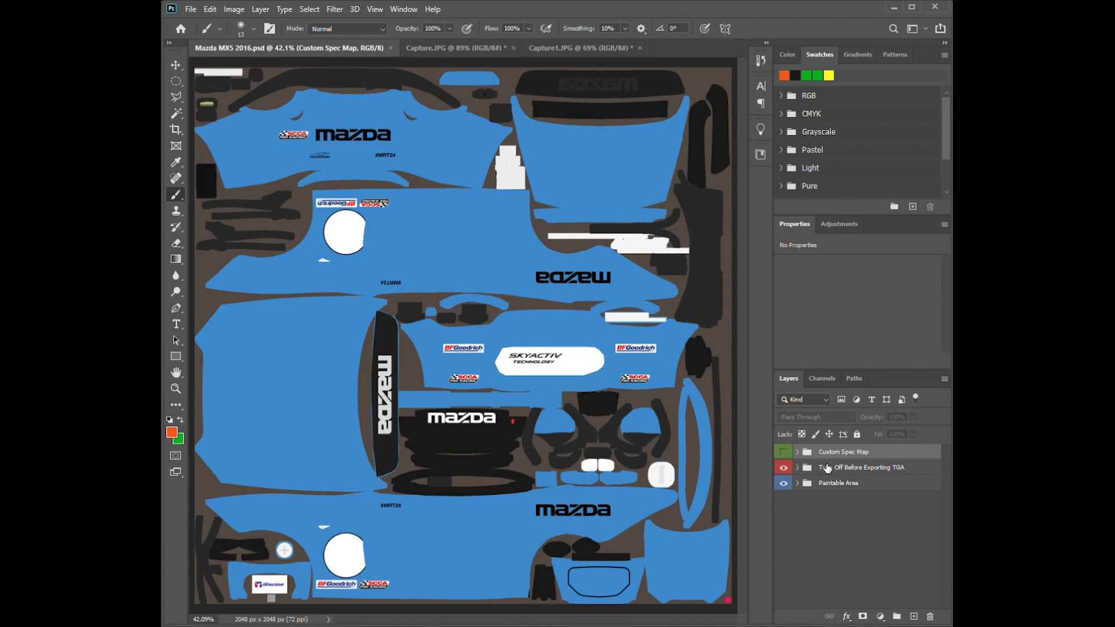
pyautogui.moveTo(843, 467)
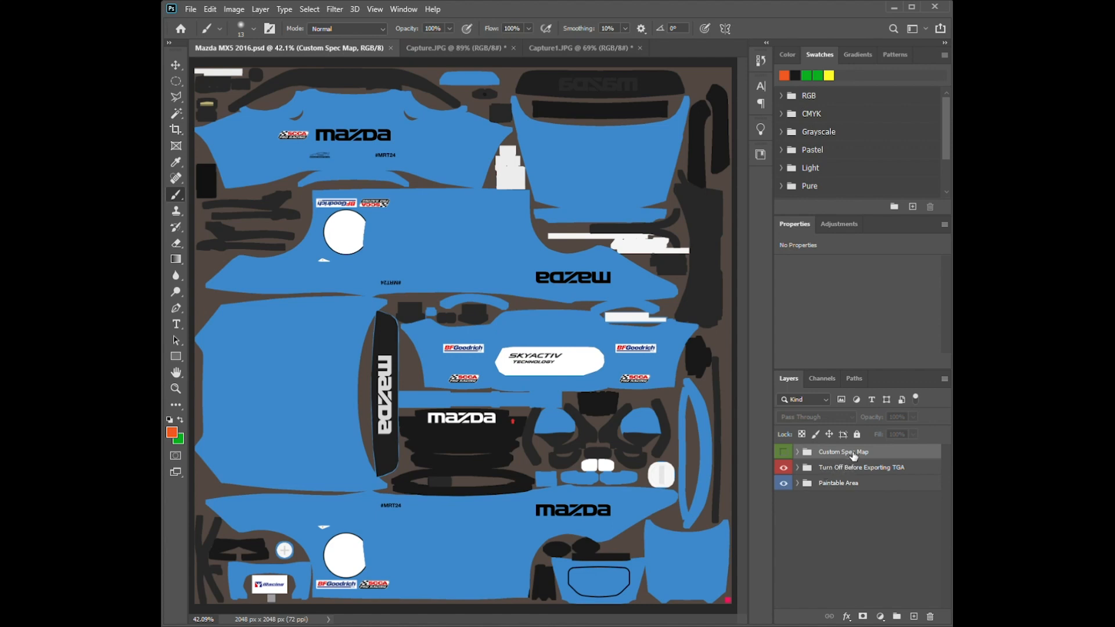
pyautogui.moveTo(851, 460)
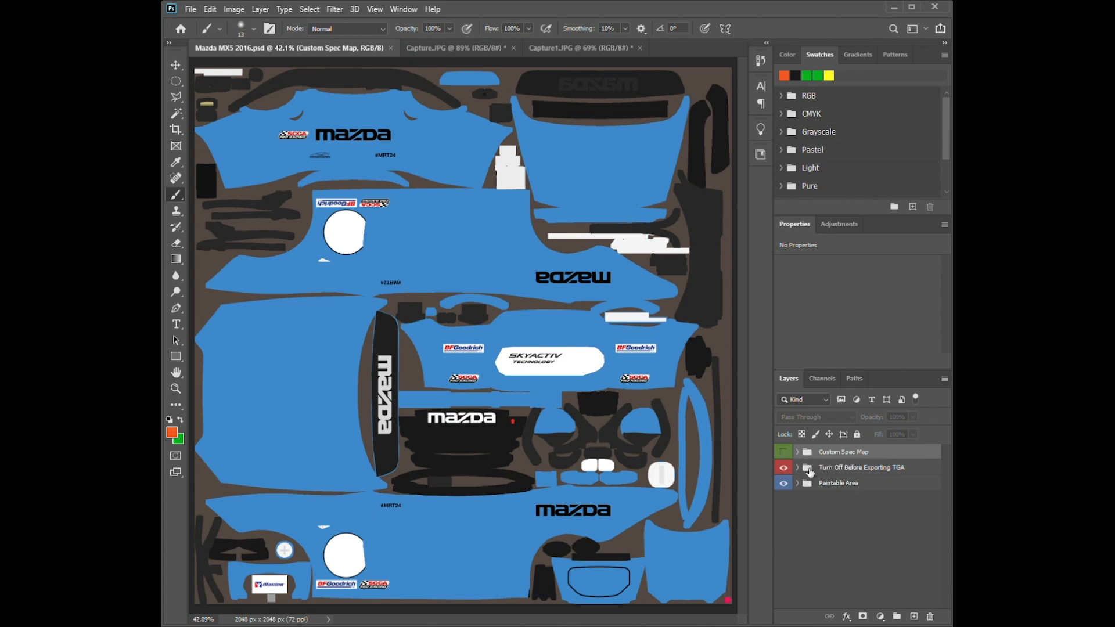
# Select and expand the Turn Off Before Exporting TGA group to list its Wire, Mask and block layers.
pyautogui.click(862, 467)
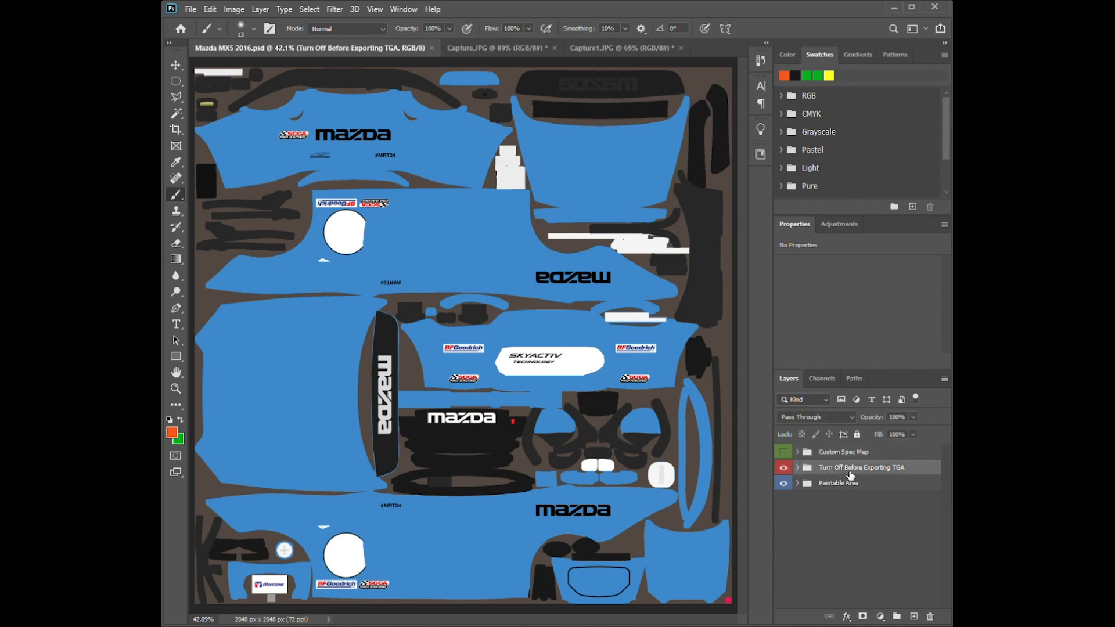
pyautogui.click(839, 482)
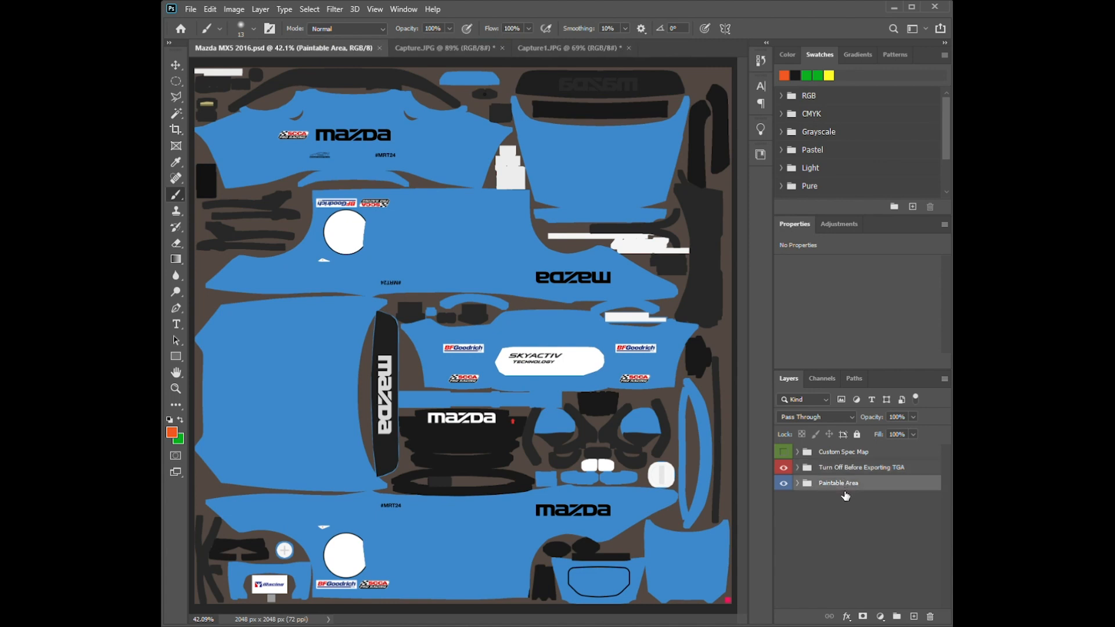
pyautogui.click(862, 467)
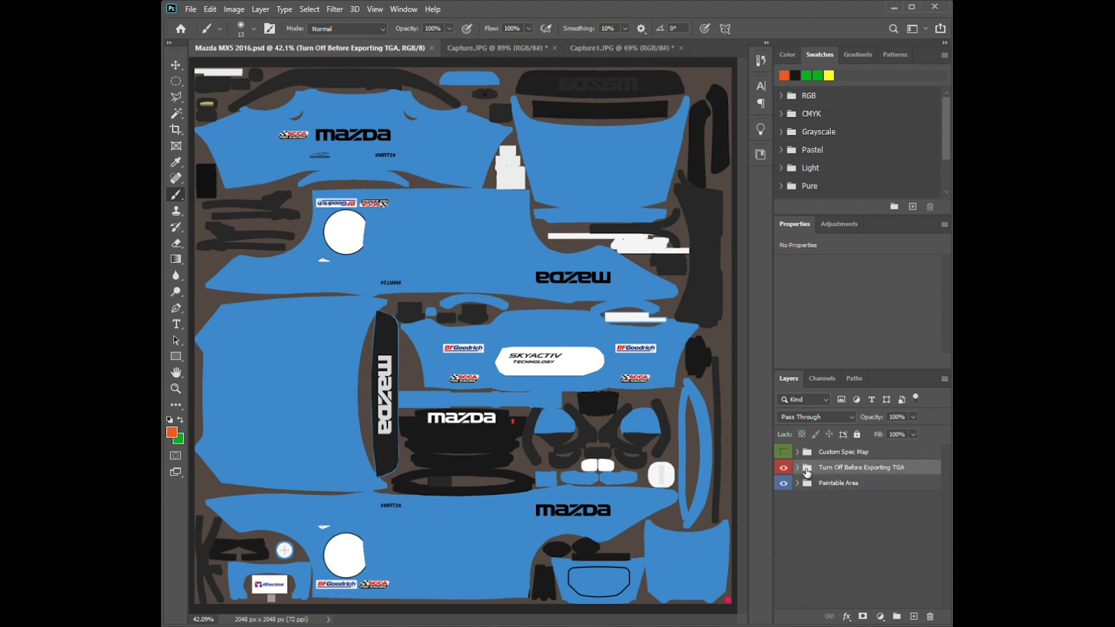
pyautogui.click(797, 467)
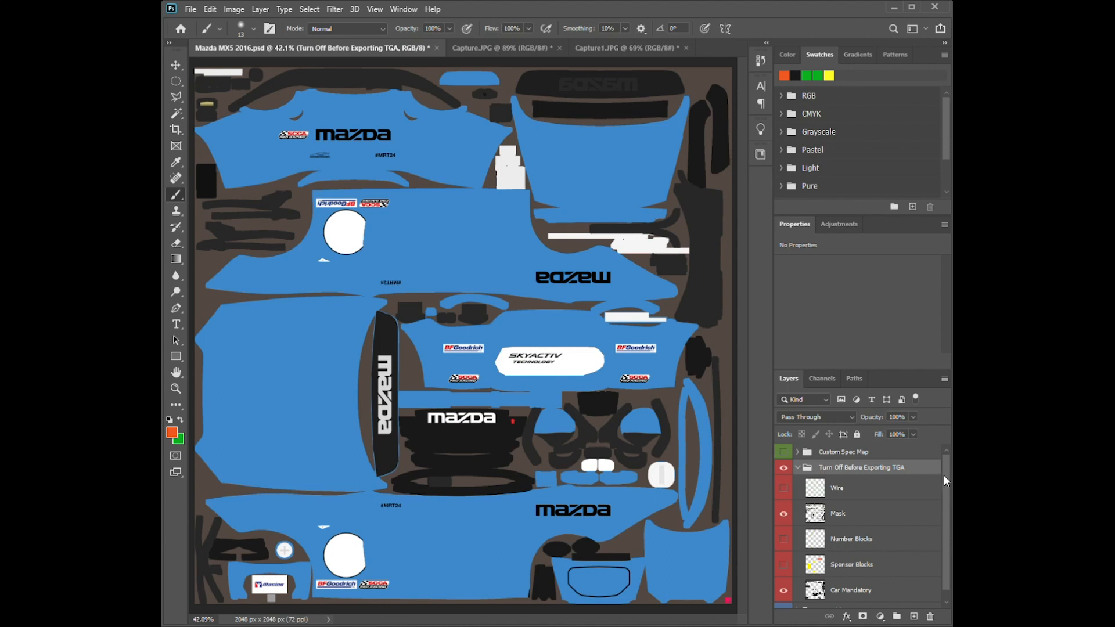
pyautogui.moveTo(950, 481)
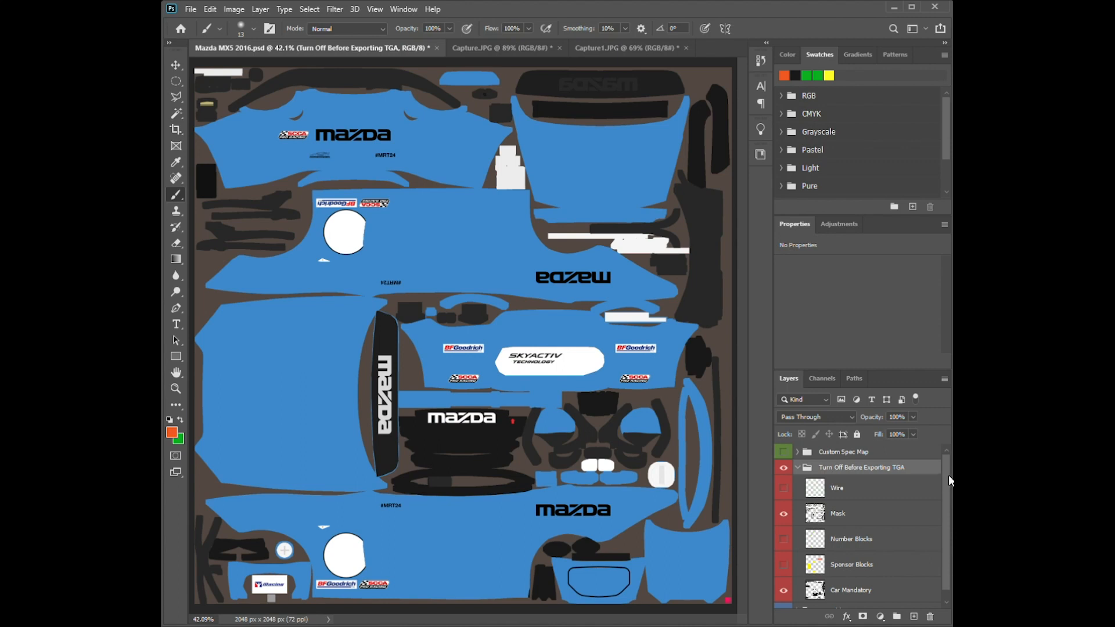
pyautogui.scroll(-3)
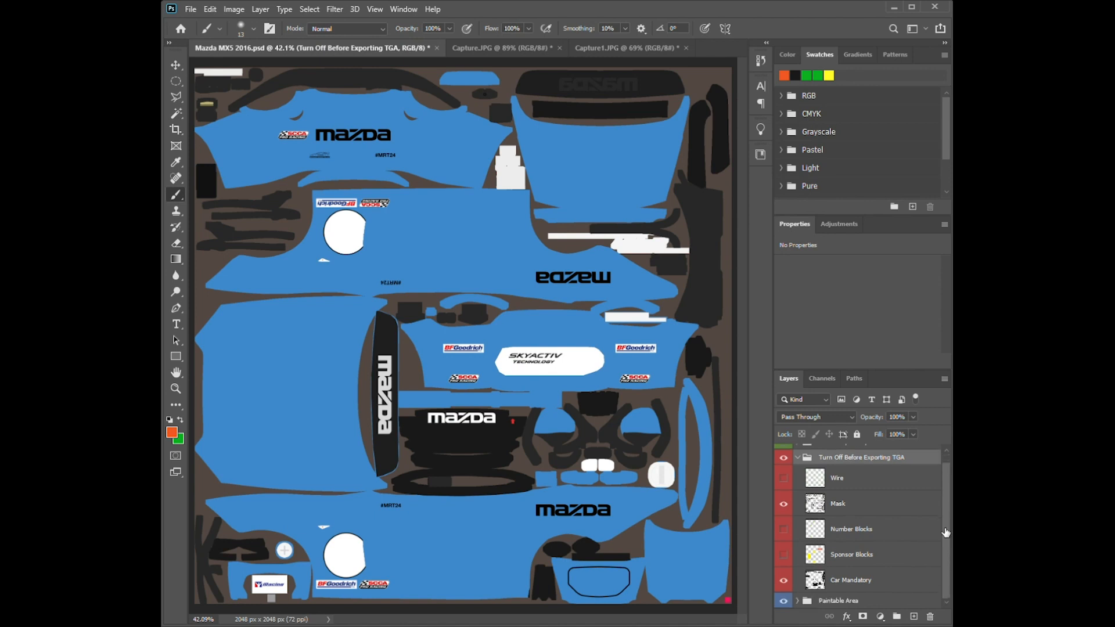
pyautogui.moveTo(853, 484)
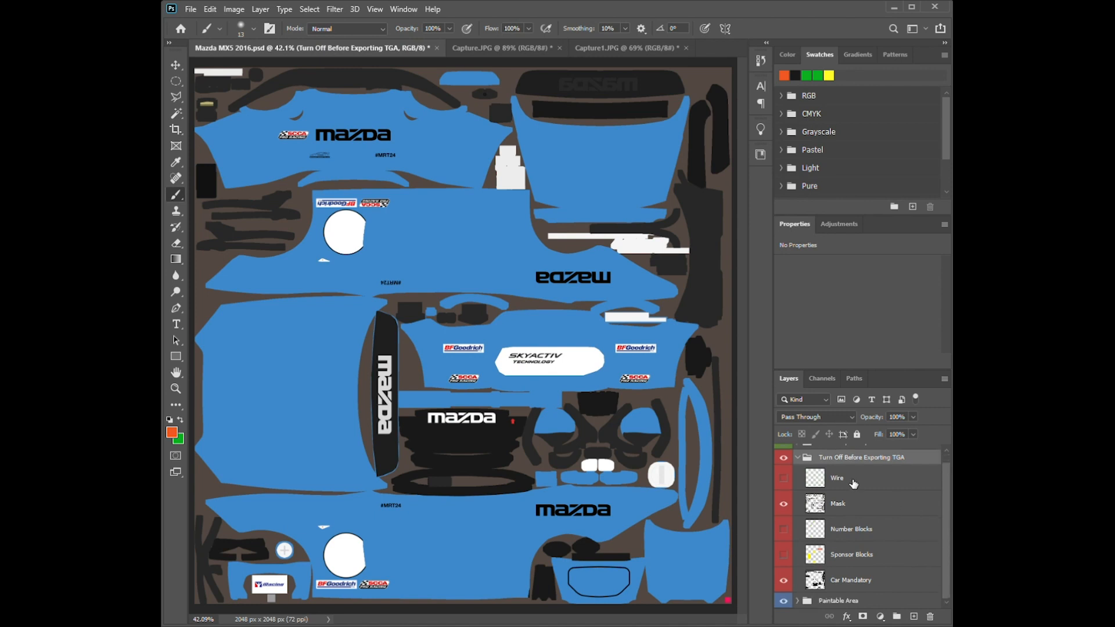
# Select the Wire layer and make it visible so the wireframe mesh overlays the template.
pyautogui.click(861, 478)
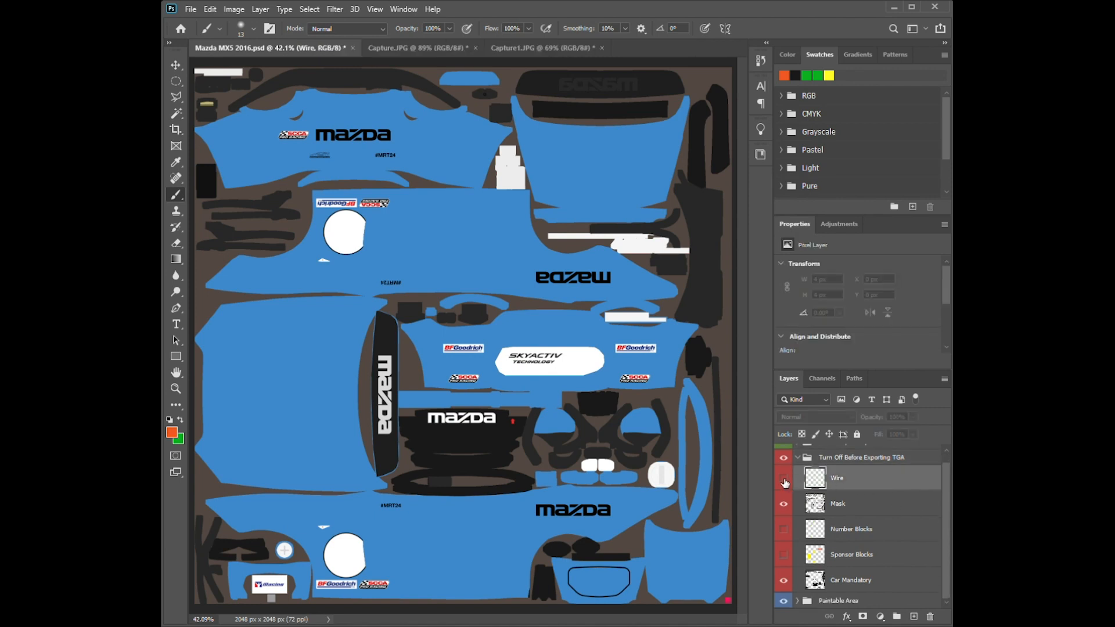
pyautogui.click(783, 481)
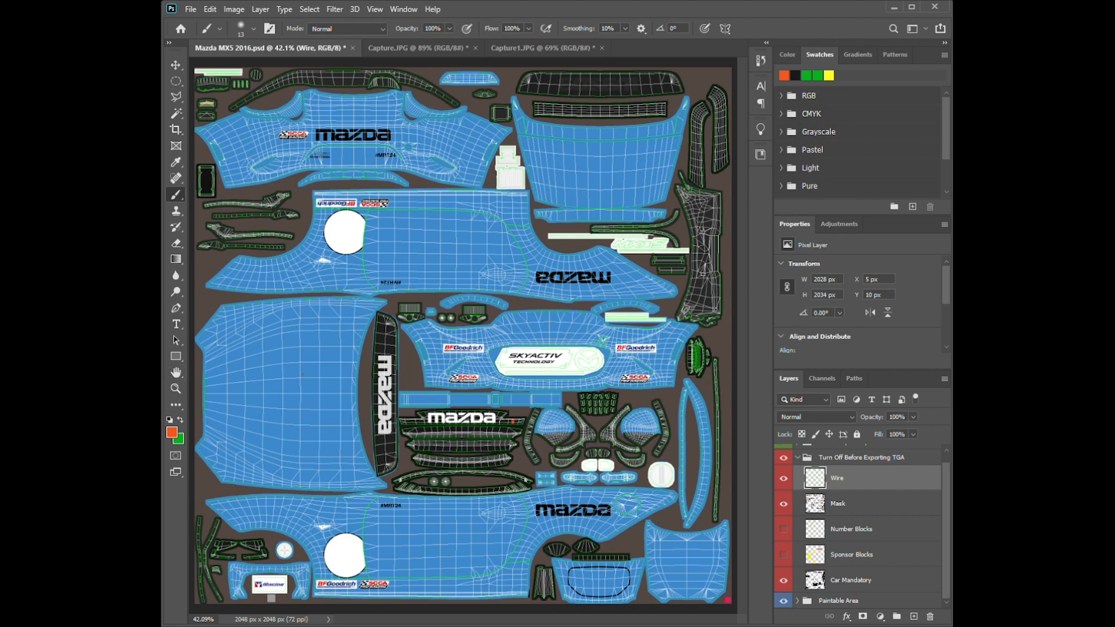
pyautogui.click(175, 371)
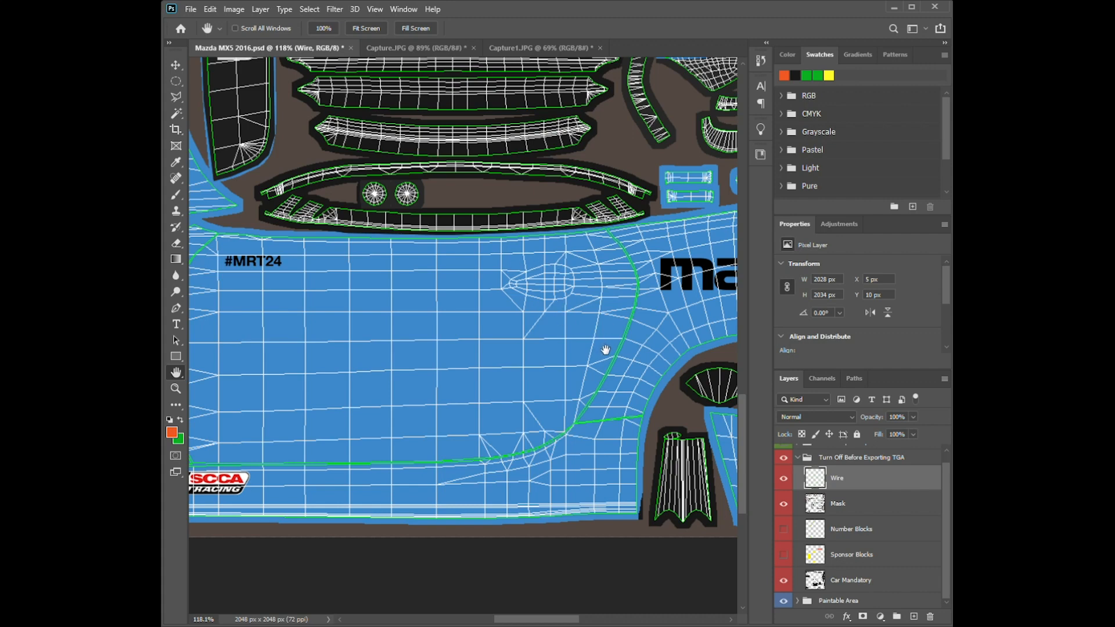
pyautogui.moveTo(614, 373)
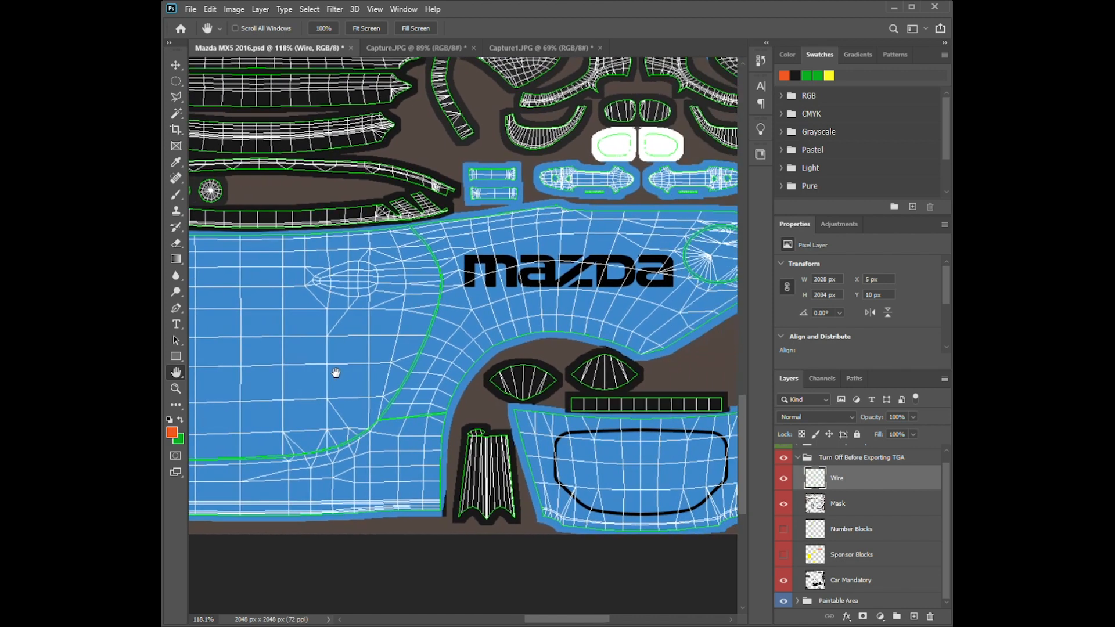
pyautogui.moveTo(336, 373); pyautogui.dragTo(508, 345)
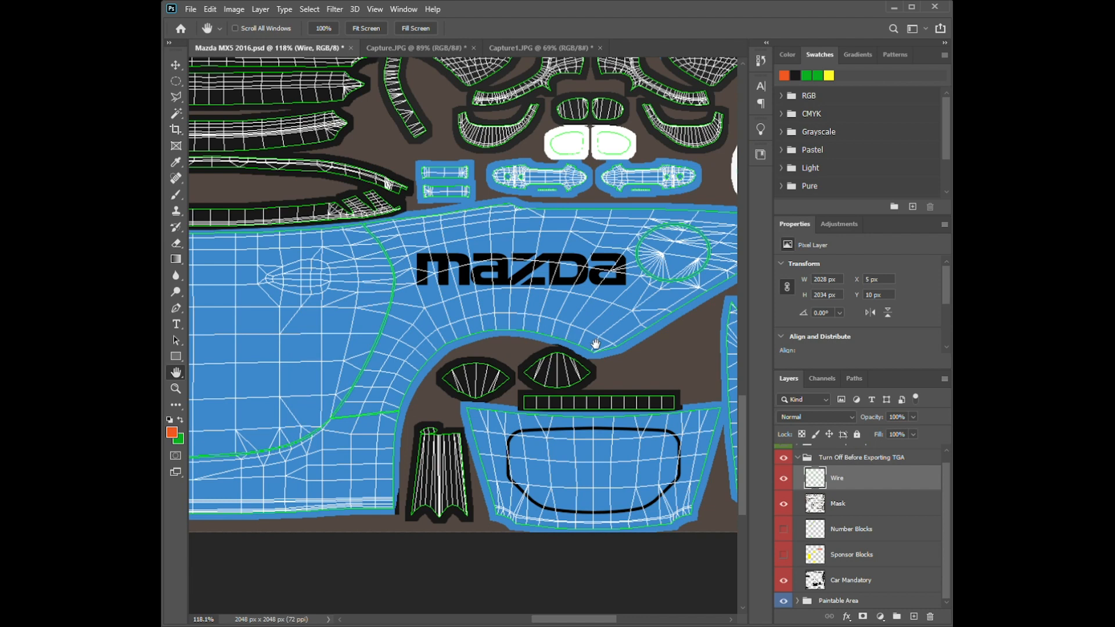
pyautogui.moveTo(588, 344)
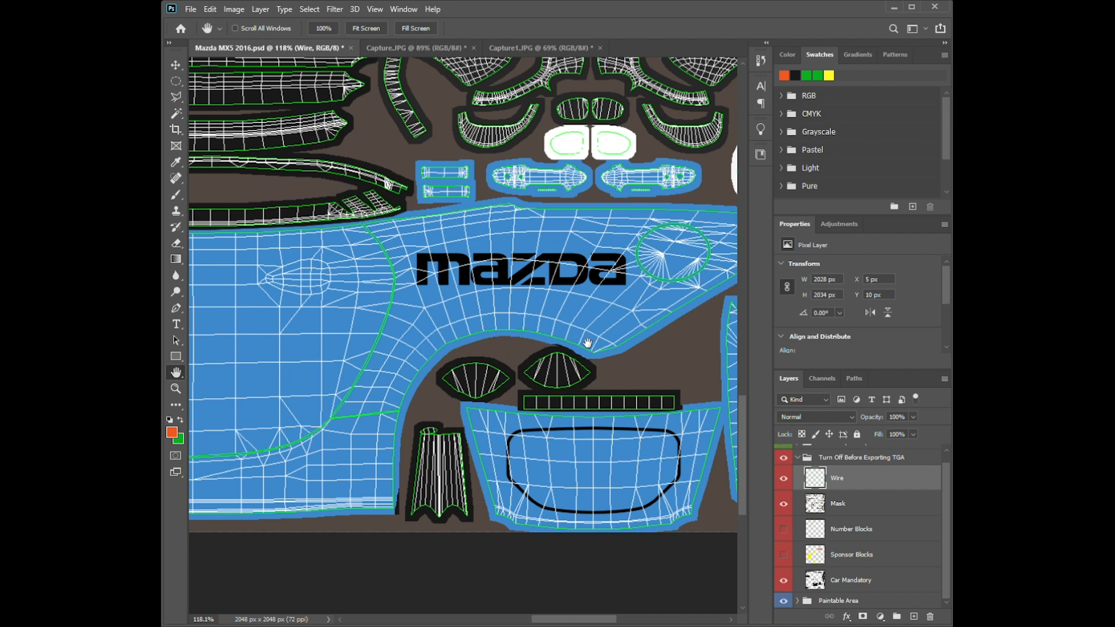
pyautogui.moveTo(332, 366)
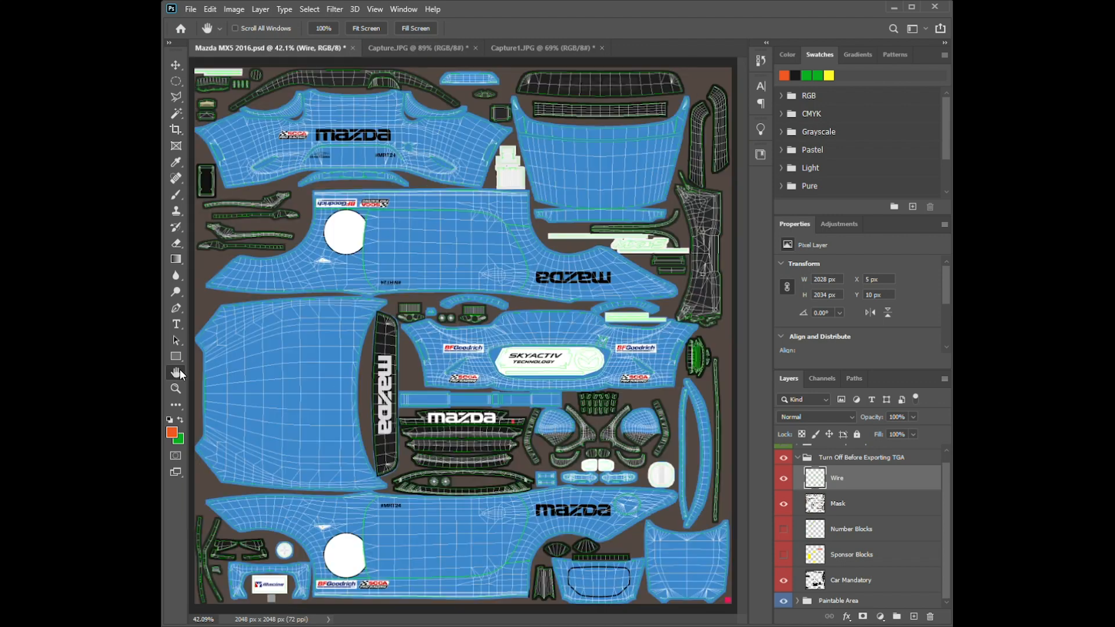
pyautogui.moveTo(506, 594)
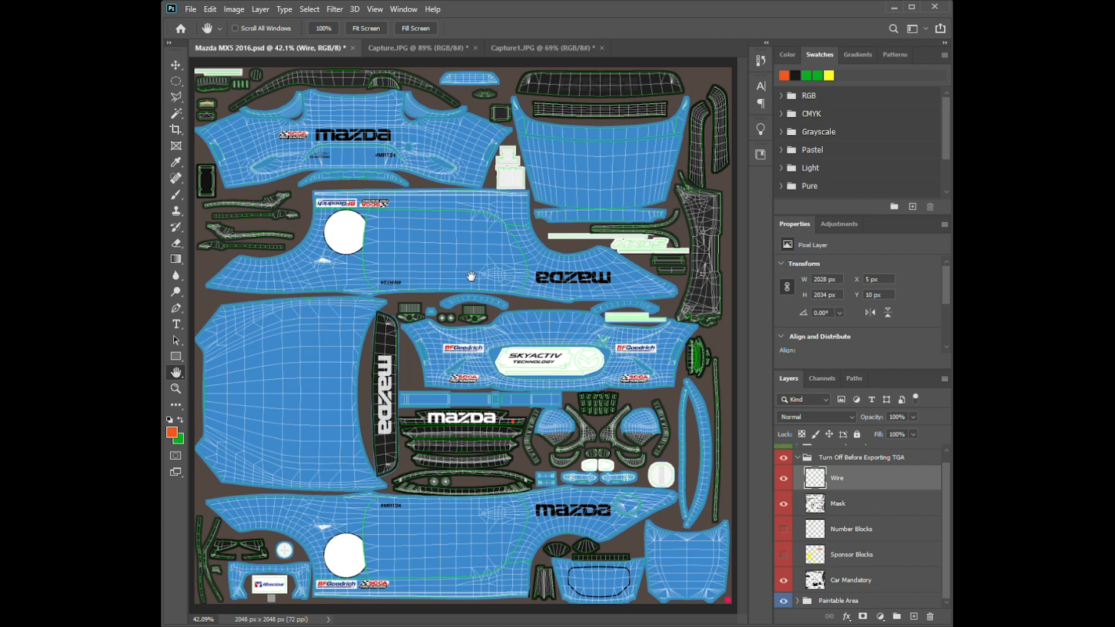
pyautogui.moveTo(341, 169)
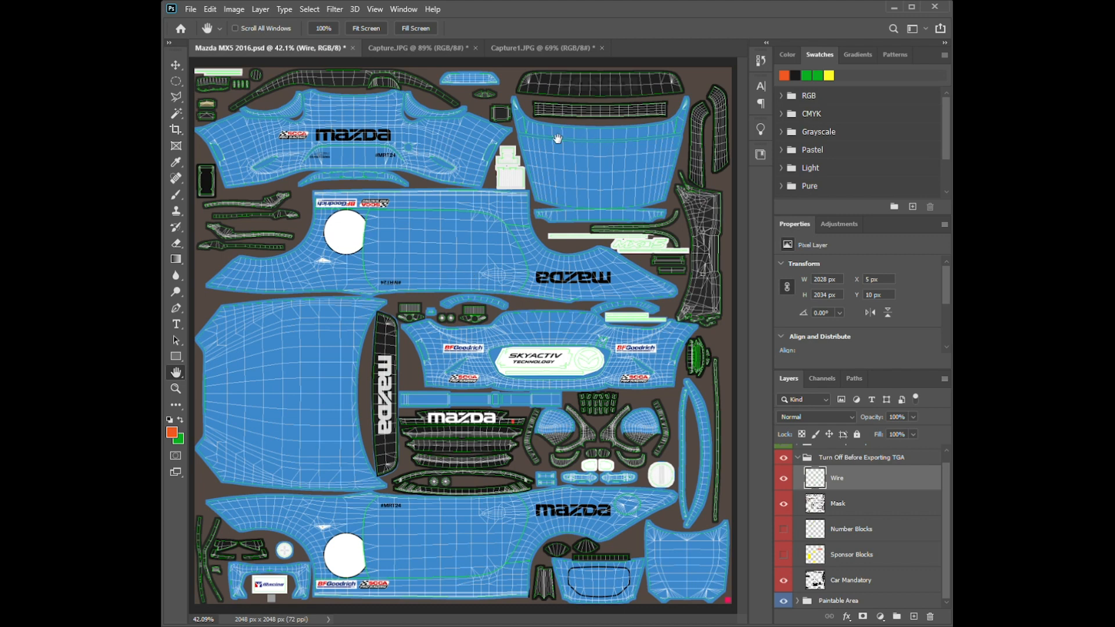
pyautogui.moveTo(291, 318)
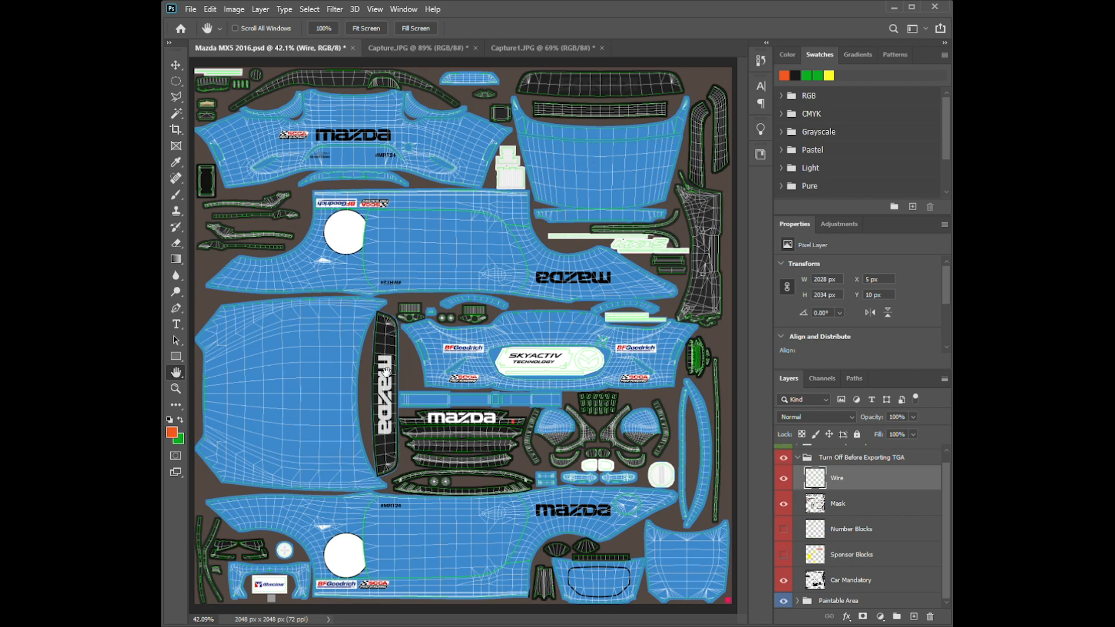
pyautogui.moveTo(655, 339)
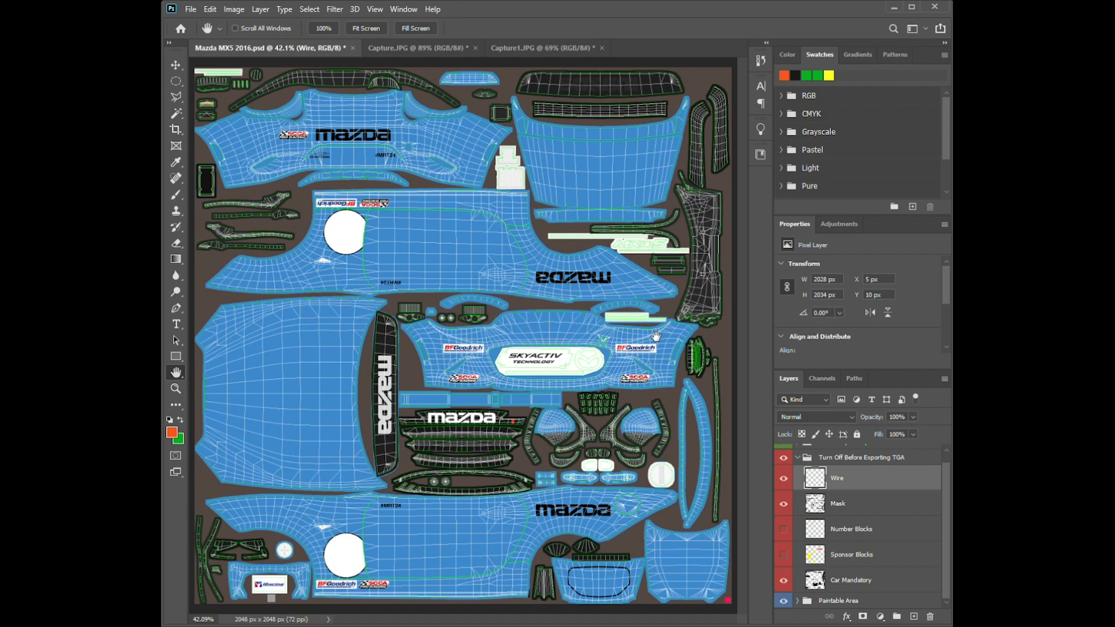
pyautogui.moveTo(690, 380)
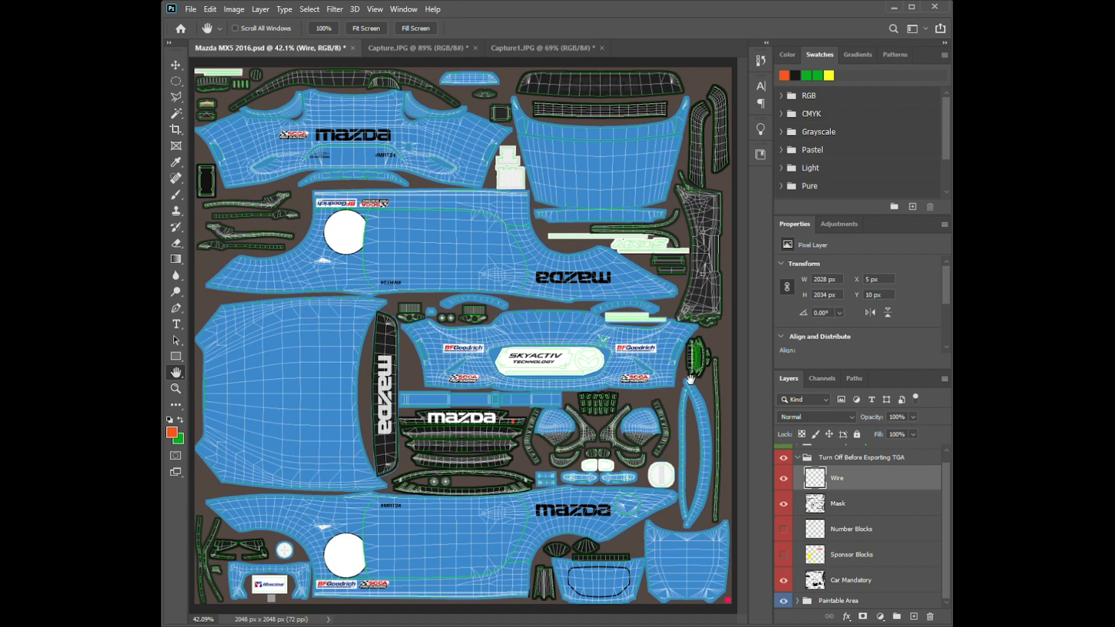
# View the Mazda template at 100% actual pixel size.
pyautogui.click(176, 388)
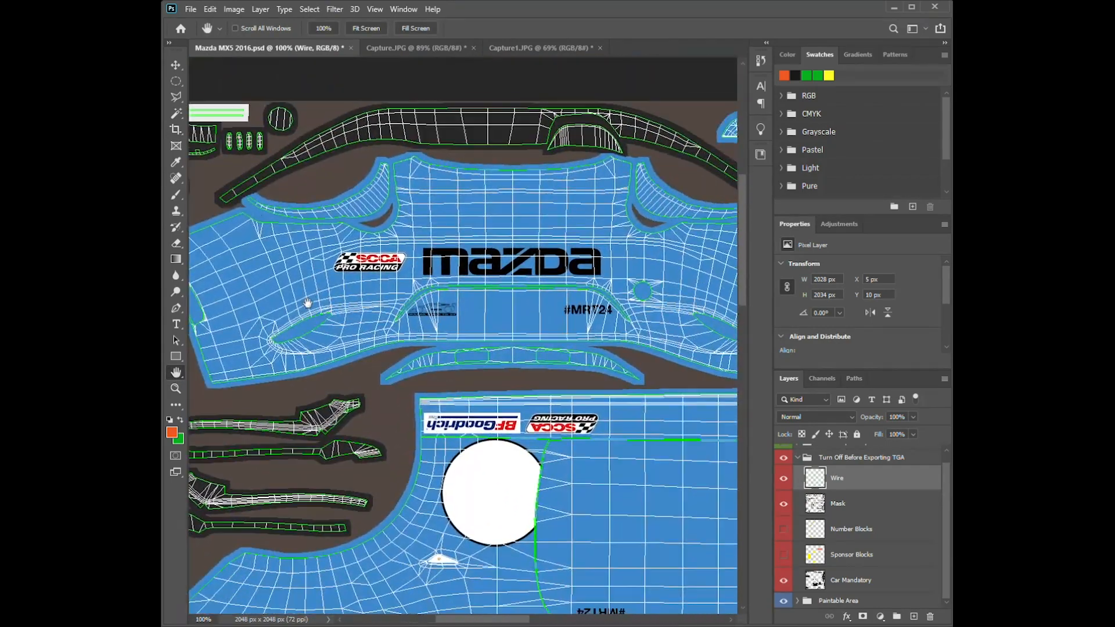
pyautogui.scroll(-3)
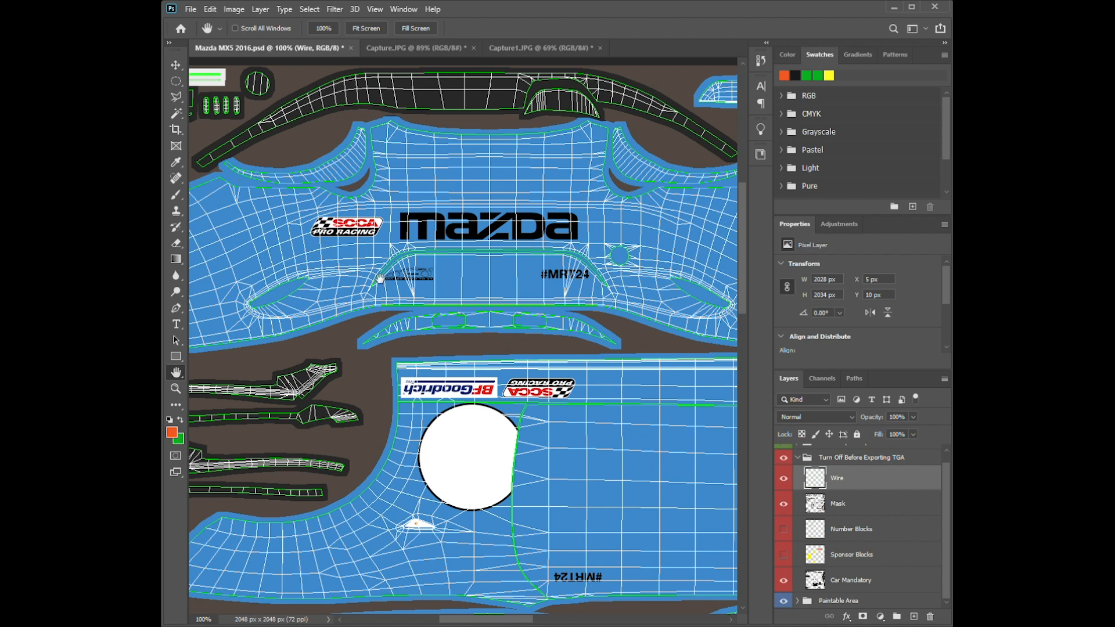
pyautogui.moveTo(518, 323)
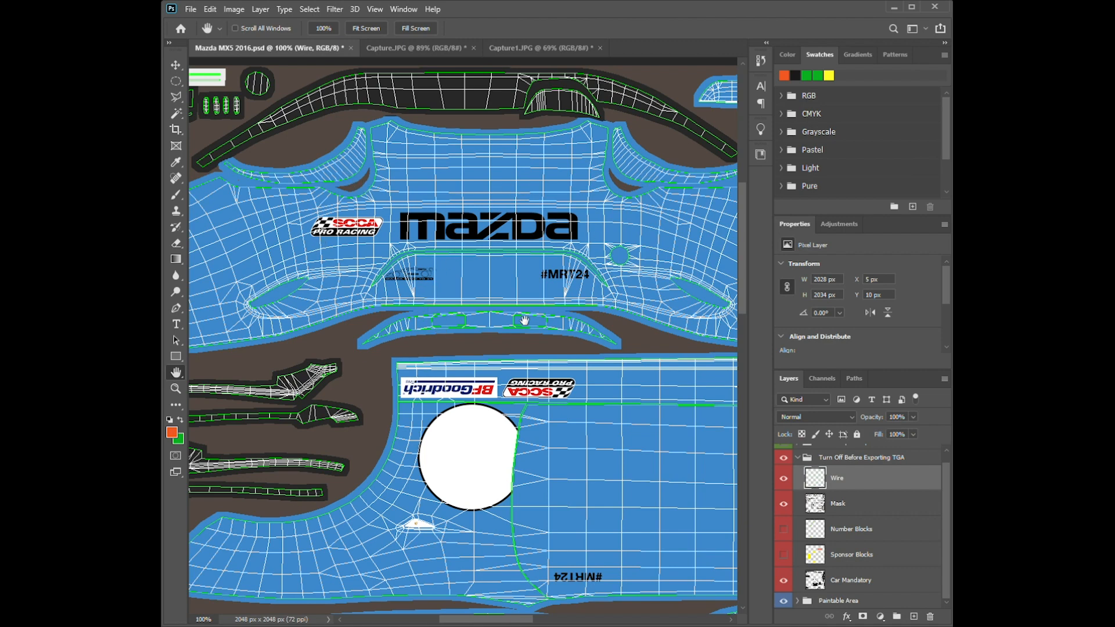
pyautogui.moveTo(419, 274)
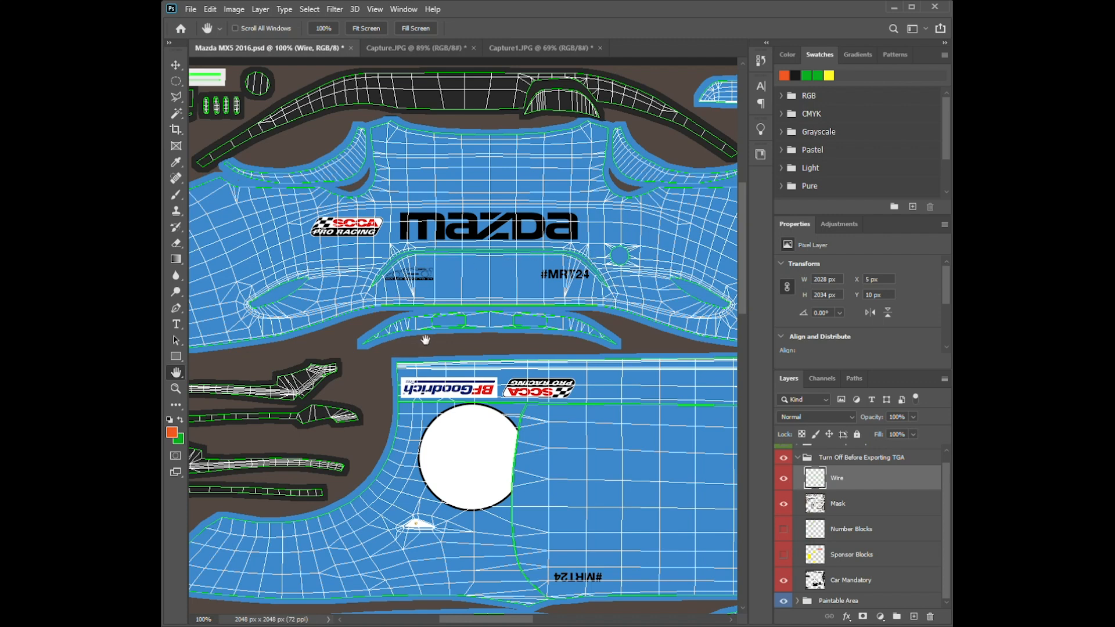
pyautogui.moveTo(454, 315)
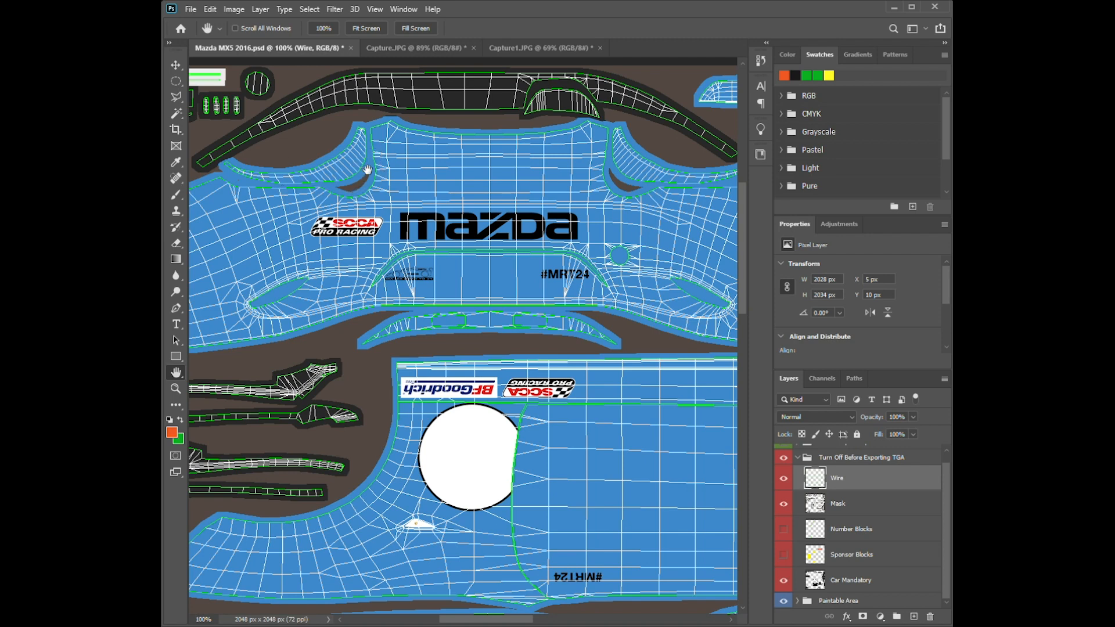
pyautogui.moveTo(389, 217)
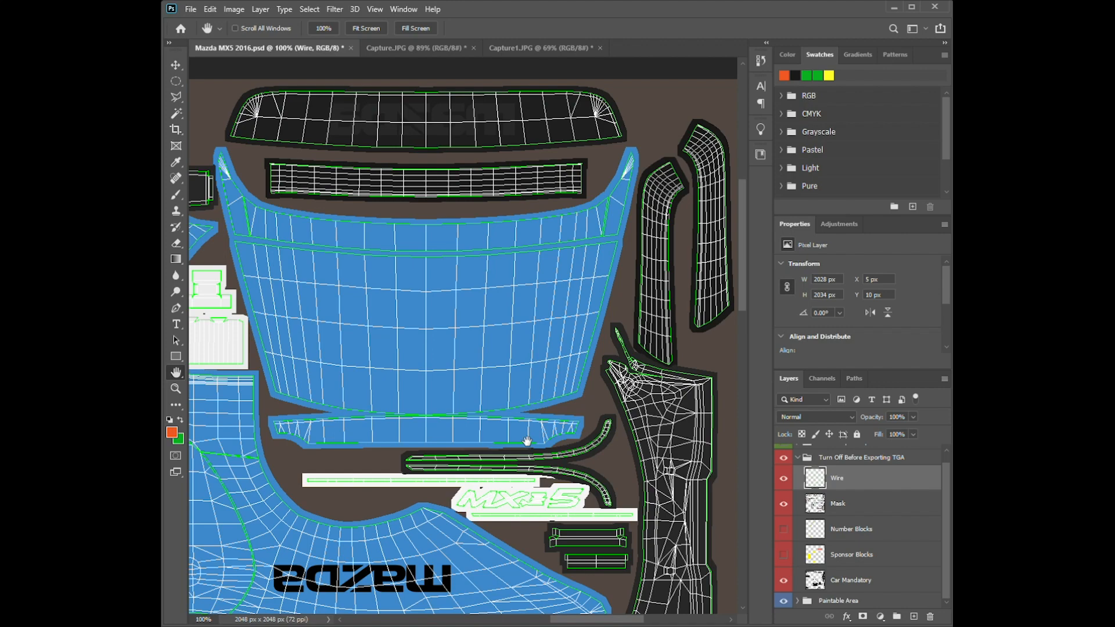
pyautogui.moveTo(535, 467)
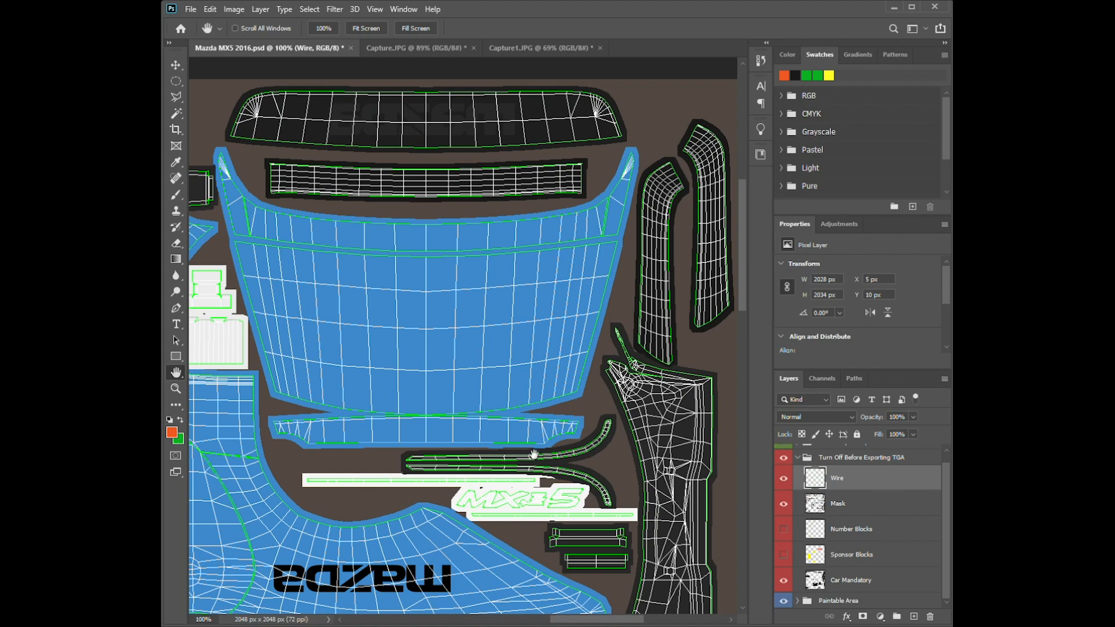
pyautogui.moveTo(483, 381)
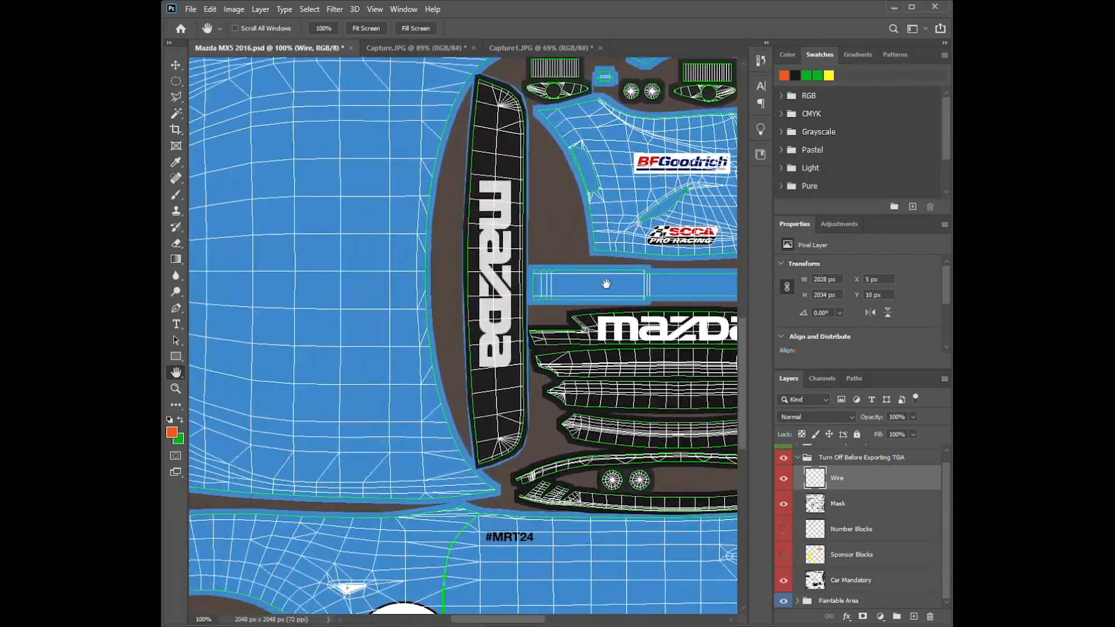
pyautogui.moveTo(607, 284); pyautogui.dragTo(575, 161)
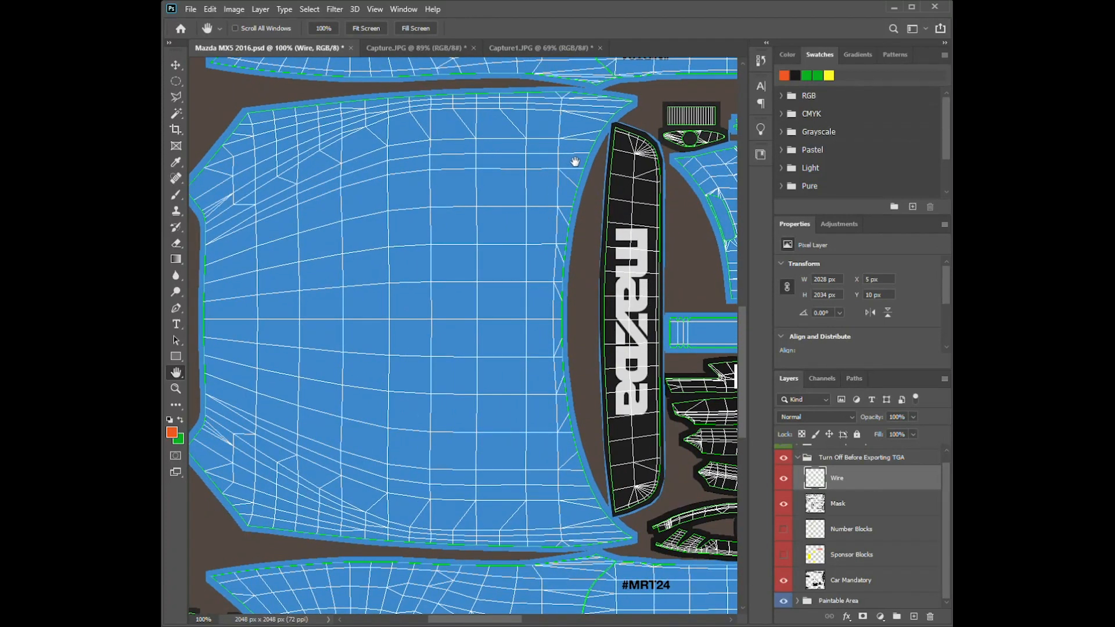
pyautogui.moveTo(258, 183)
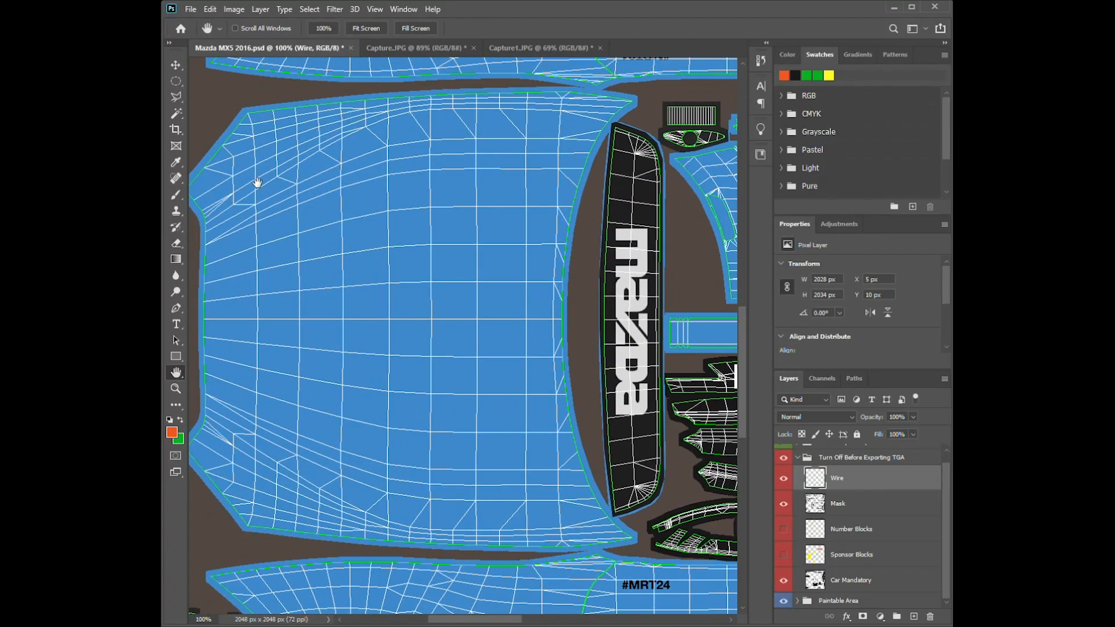
pyautogui.moveTo(498, 328)
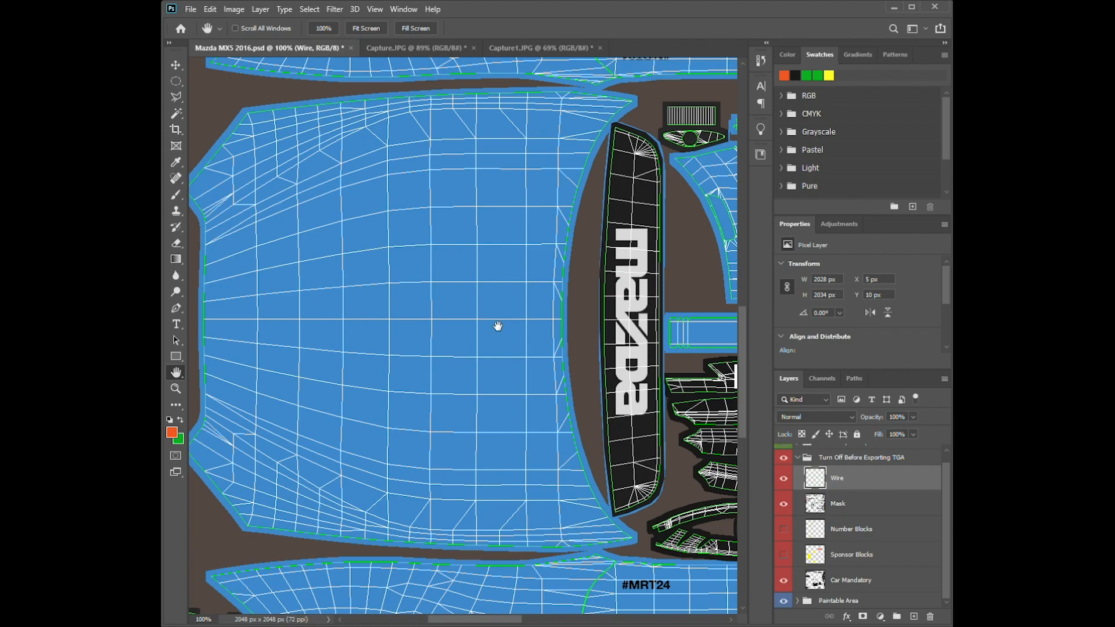
pyautogui.moveTo(512, 348)
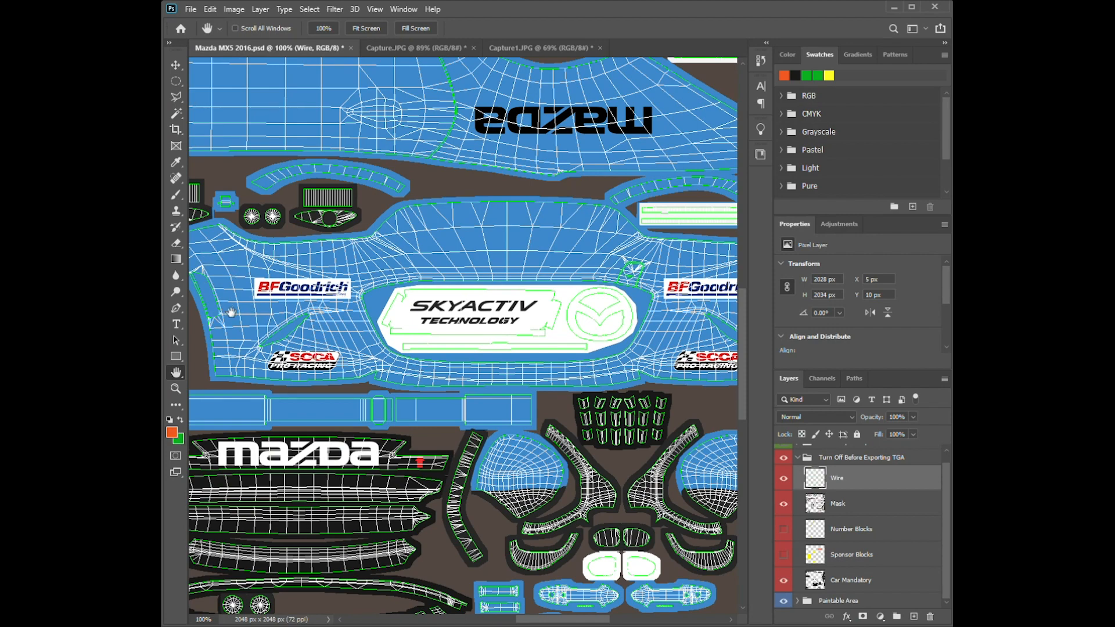
pyautogui.moveTo(441, 366)
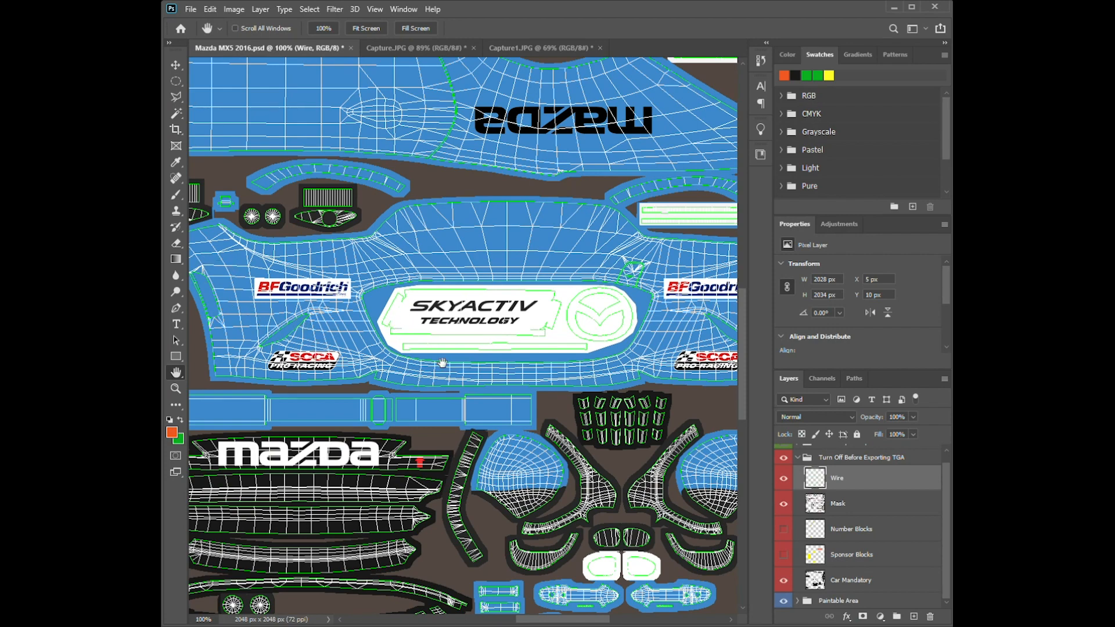
pyautogui.moveTo(443, 364); pyautogui.dragTo(425, 254)
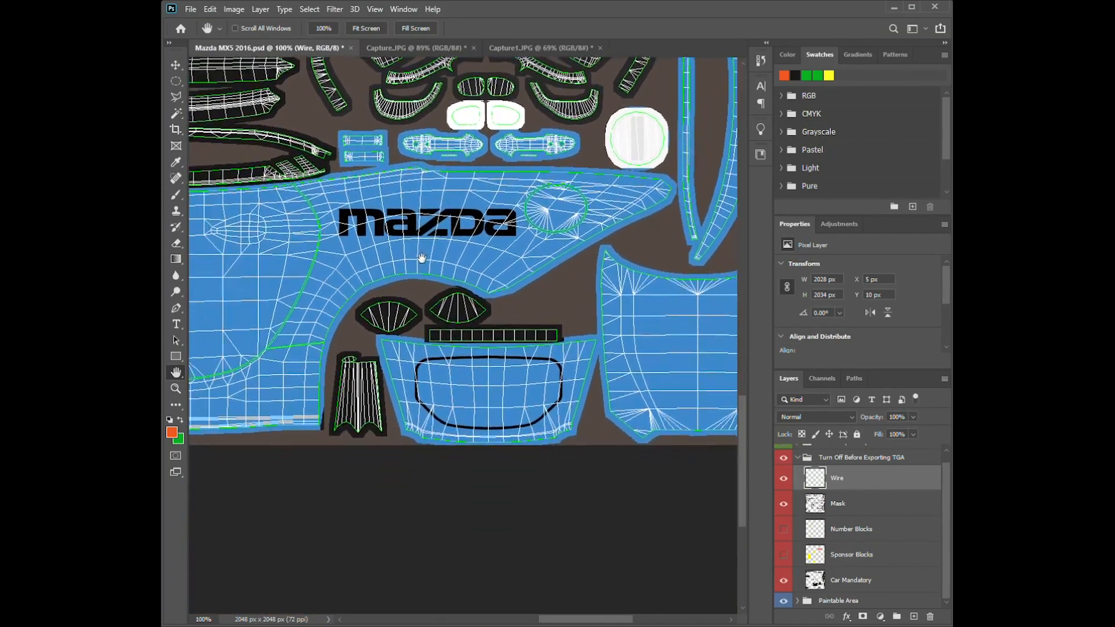
pyautogui.moveTo(420, 258); pyautogui.dragTo(391, 403)
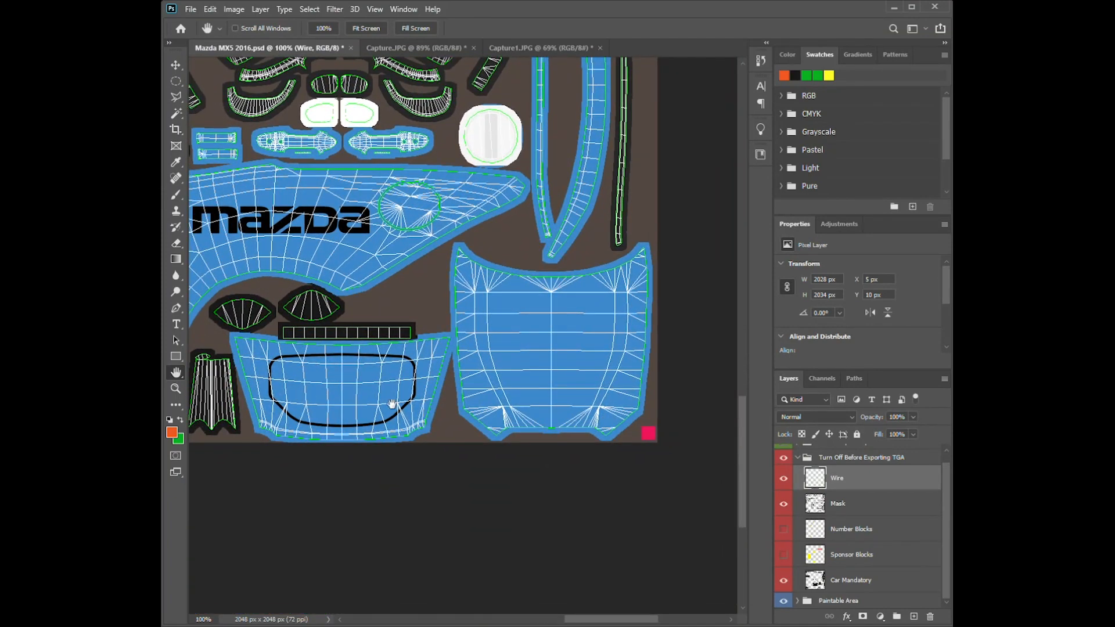
pyautogui.moveTo(397, 403)
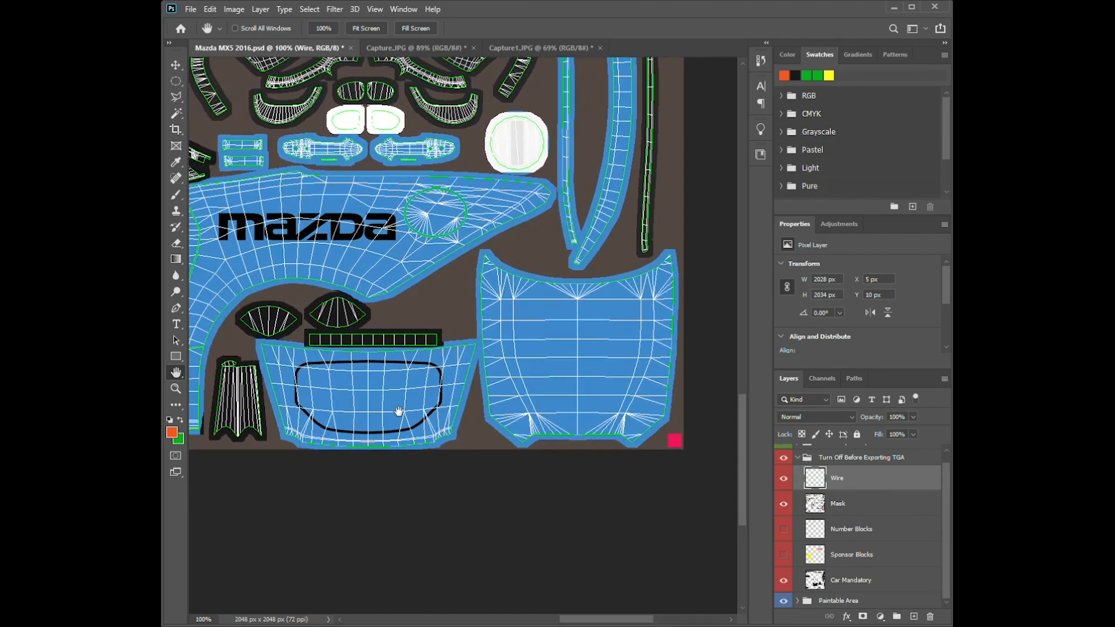
pyautogui.moveTo(399, 411); pyautogui.dragTo(413, 408)
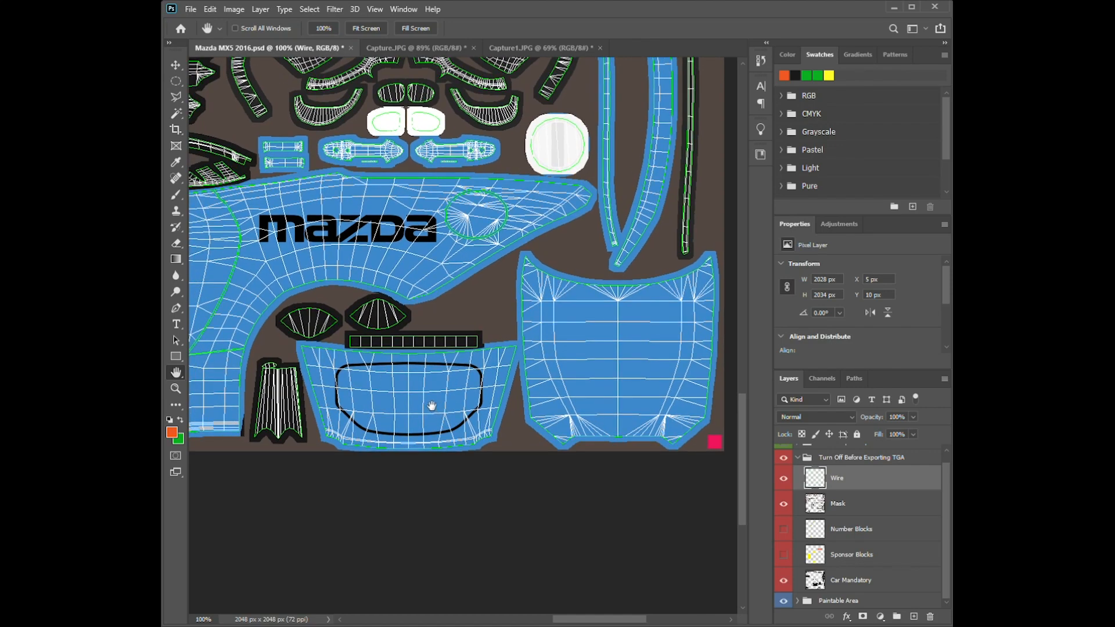
pyautogui.moveTo(432, 406); pyautogui.dragTo(557, 460)
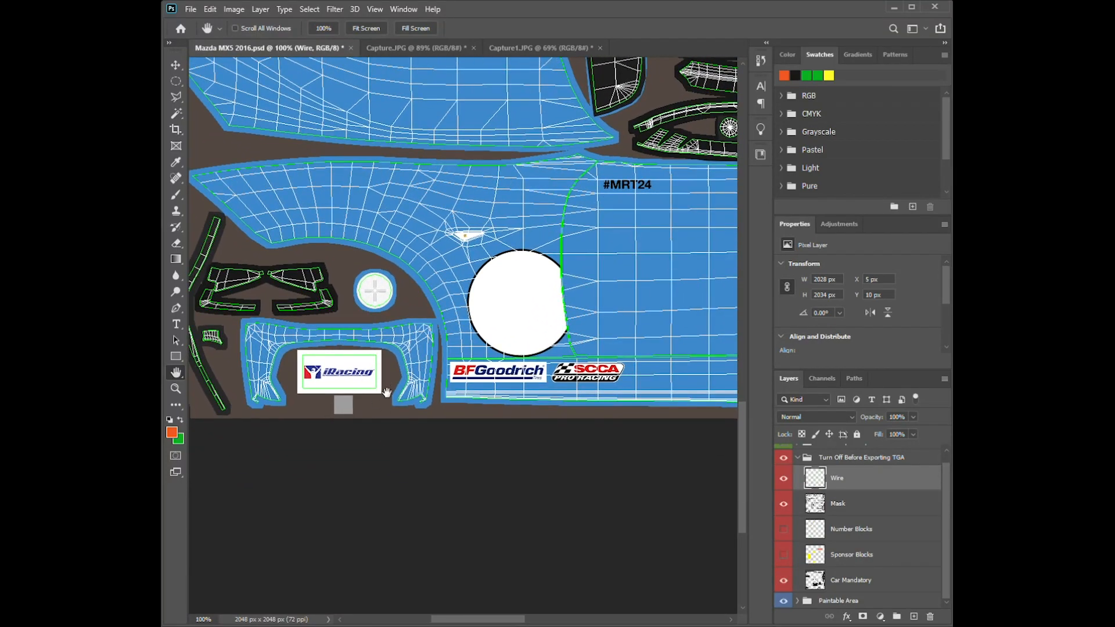
pyautogui.moveTo(351, 396)
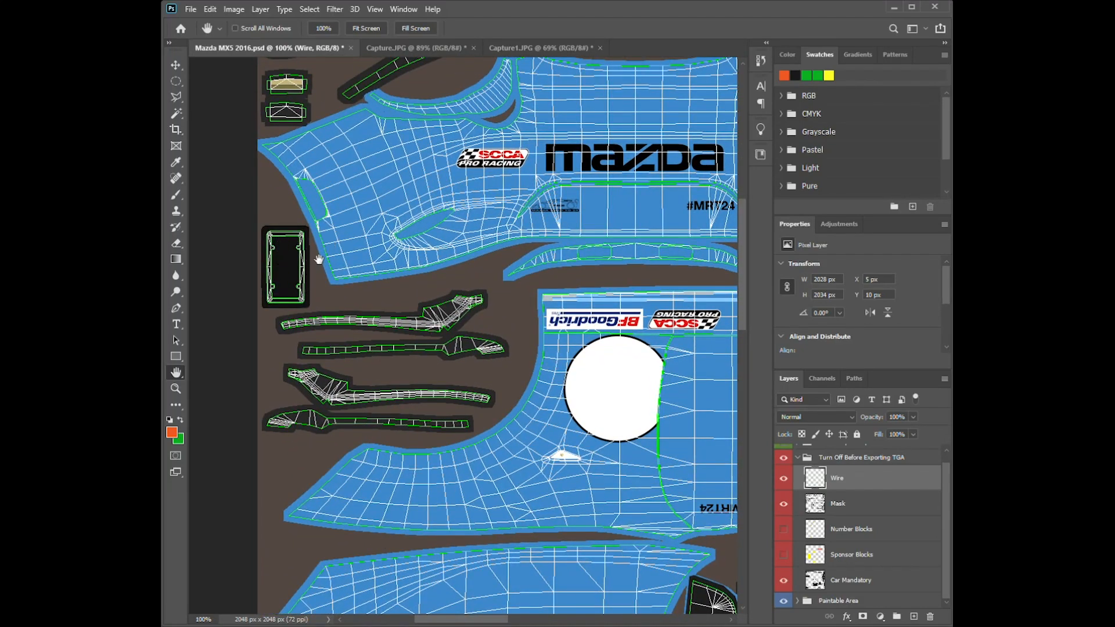
pyautogui.moveTo(318, 258); pyautogui.dragTo(229, 226)
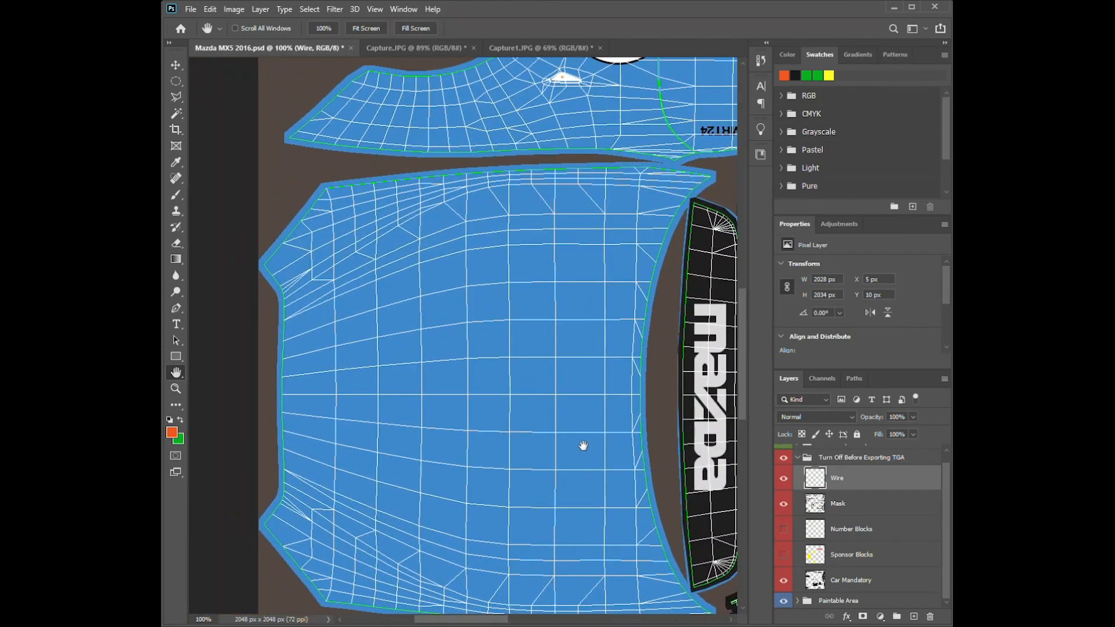
pyautogui.moveTo(583, 446); pyautogui.dragTo(287, 262)
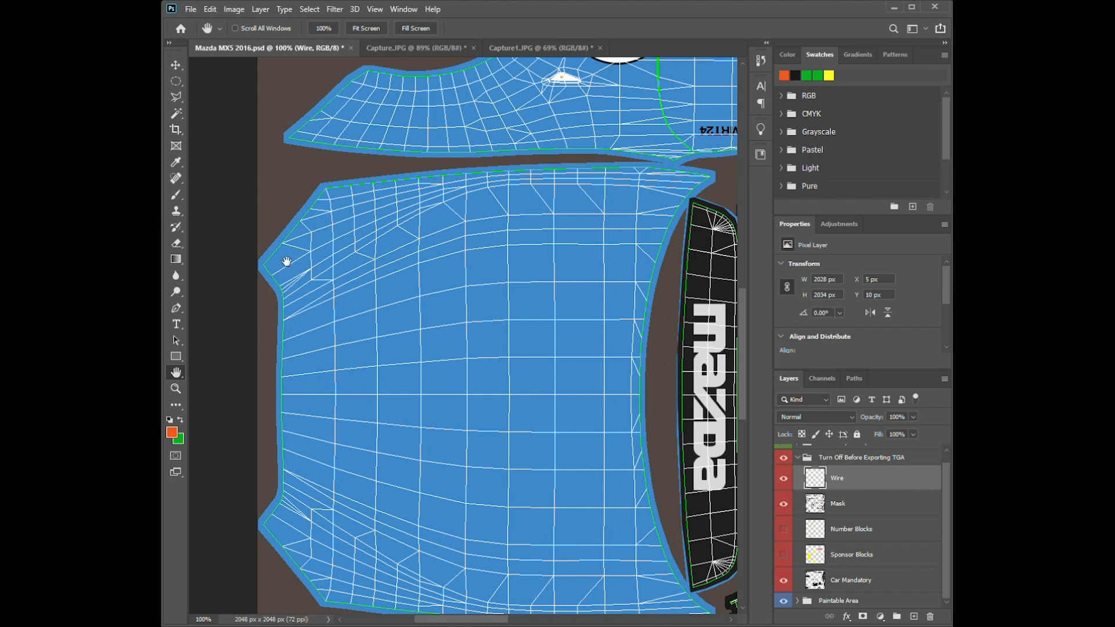
pyautogui.moveTo(718, 609)
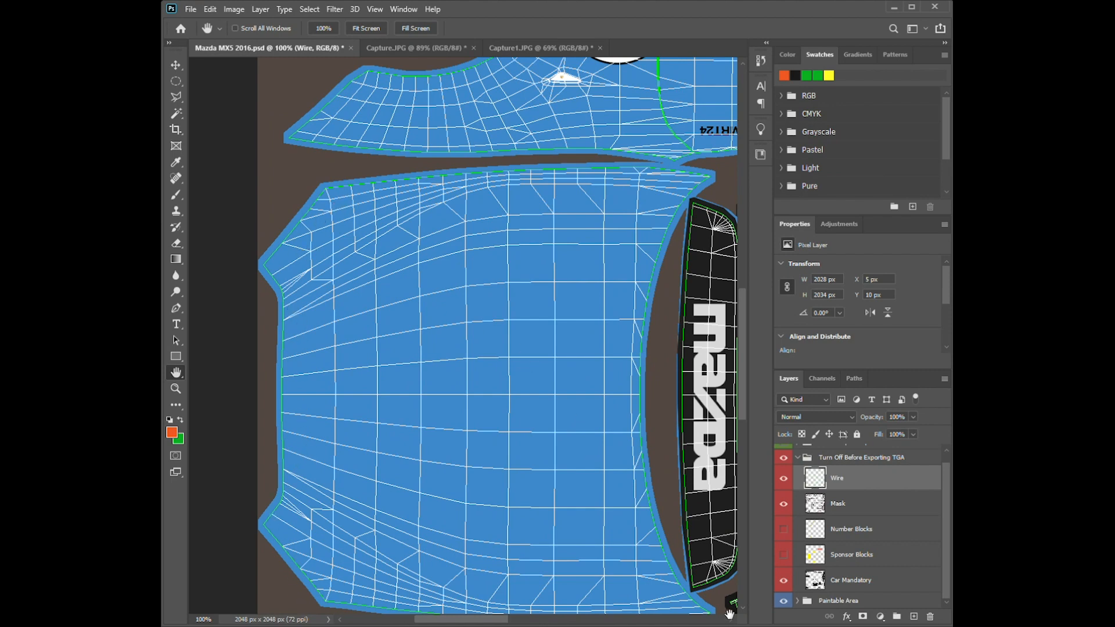
pyautogui.moveTo(602, 298)
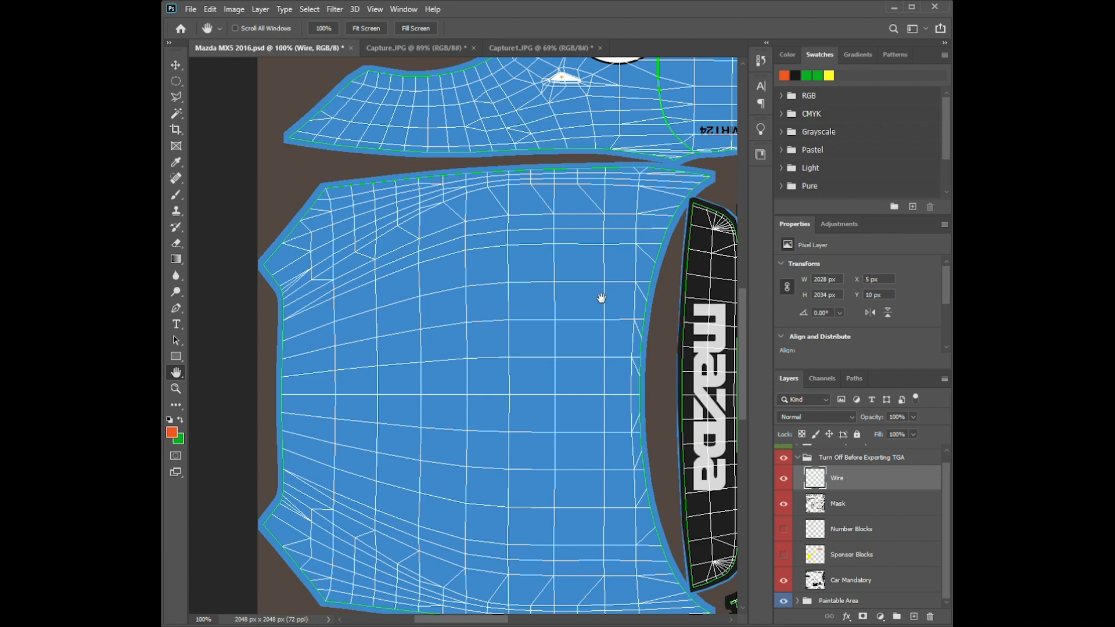
pyautogui.moveTo(612, 302)
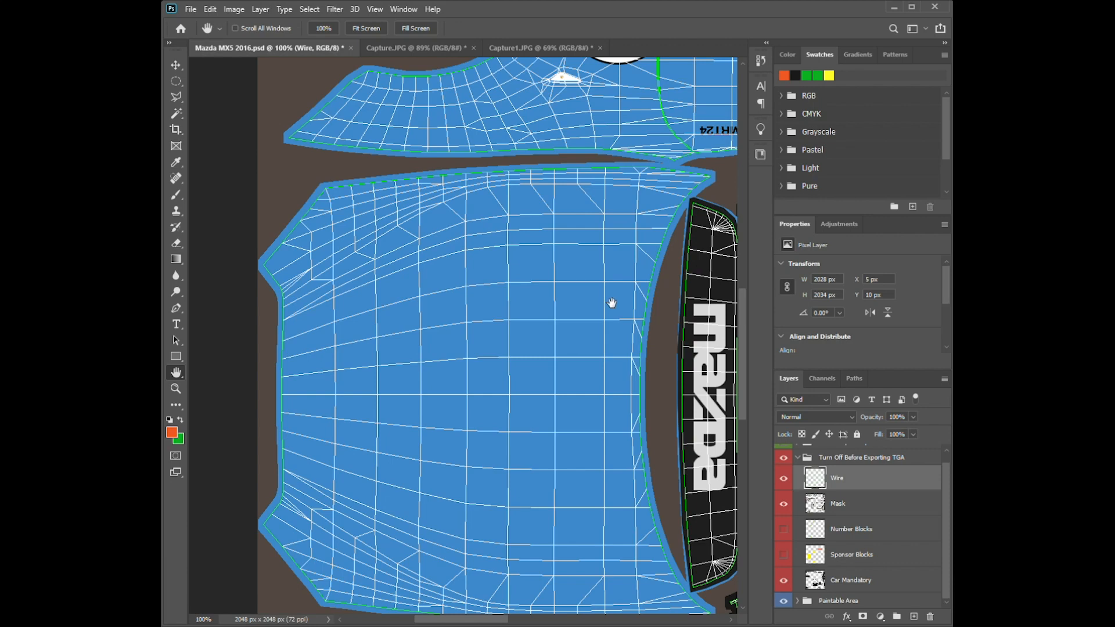
pyautogui.moveTo(612, 302); pyautogui.dragTo(543, 259)
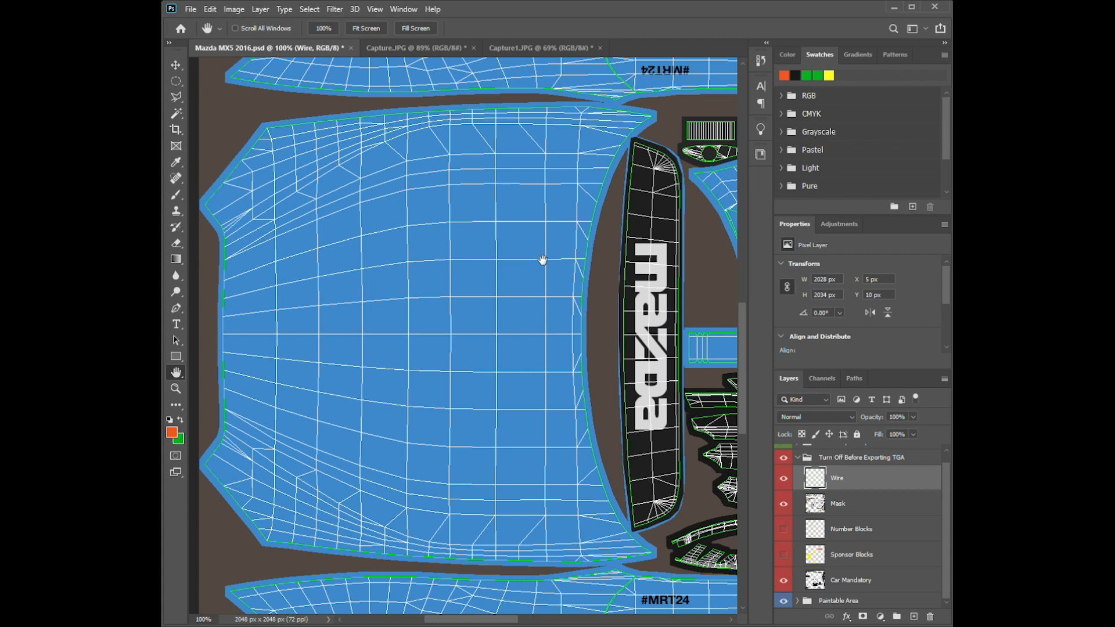
pyautogui.moveTo(546, 260)
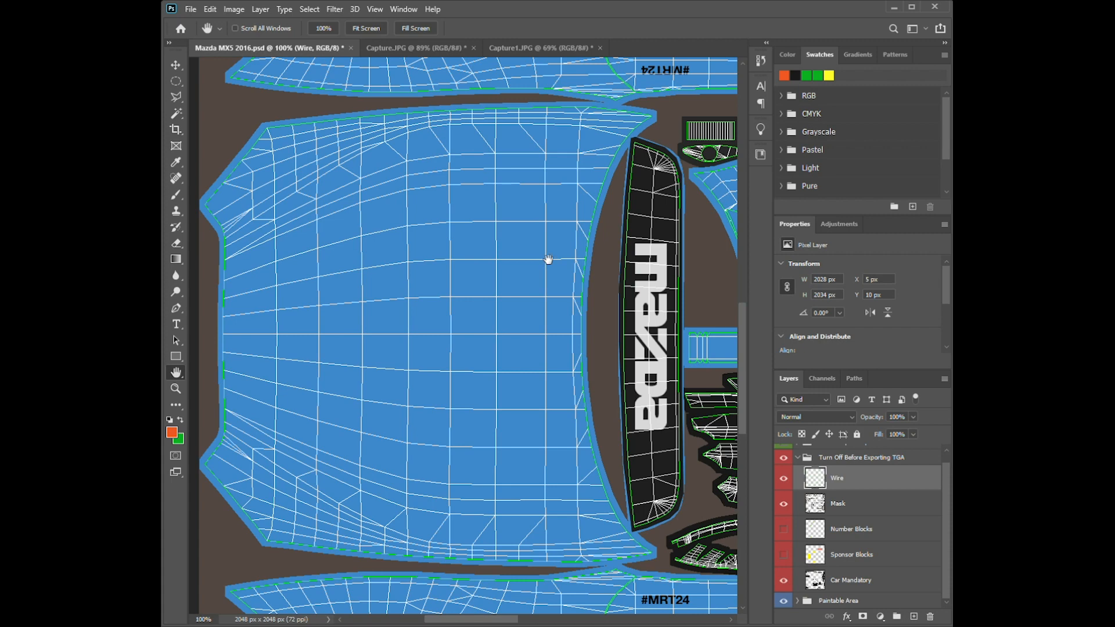
pyautogui.moveTo(553, 257)
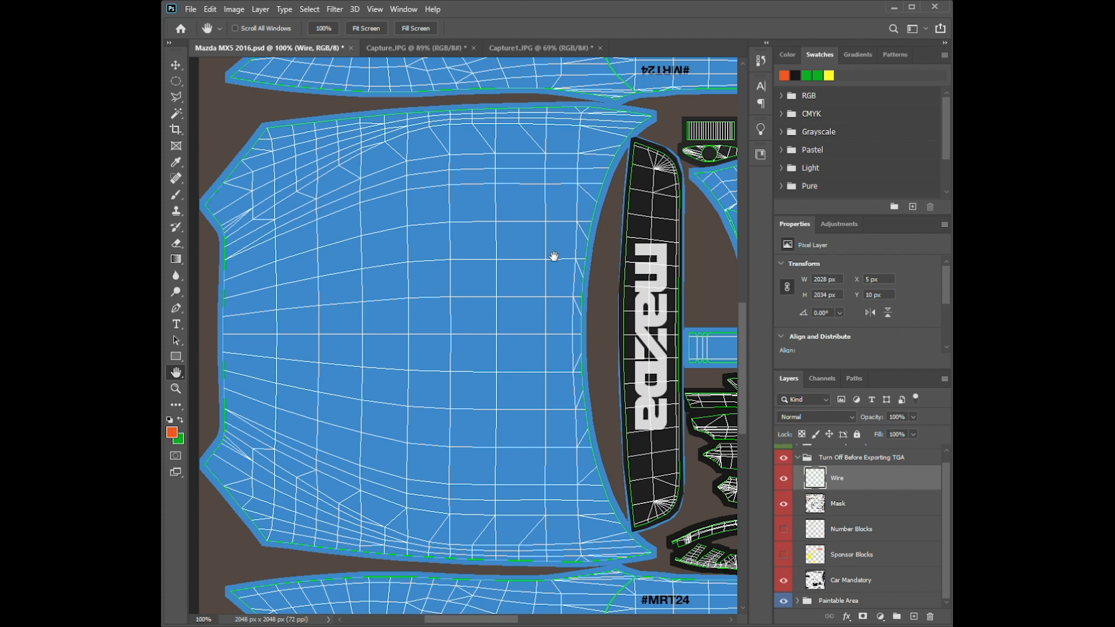
pyautogui.moveTo(839, 508)
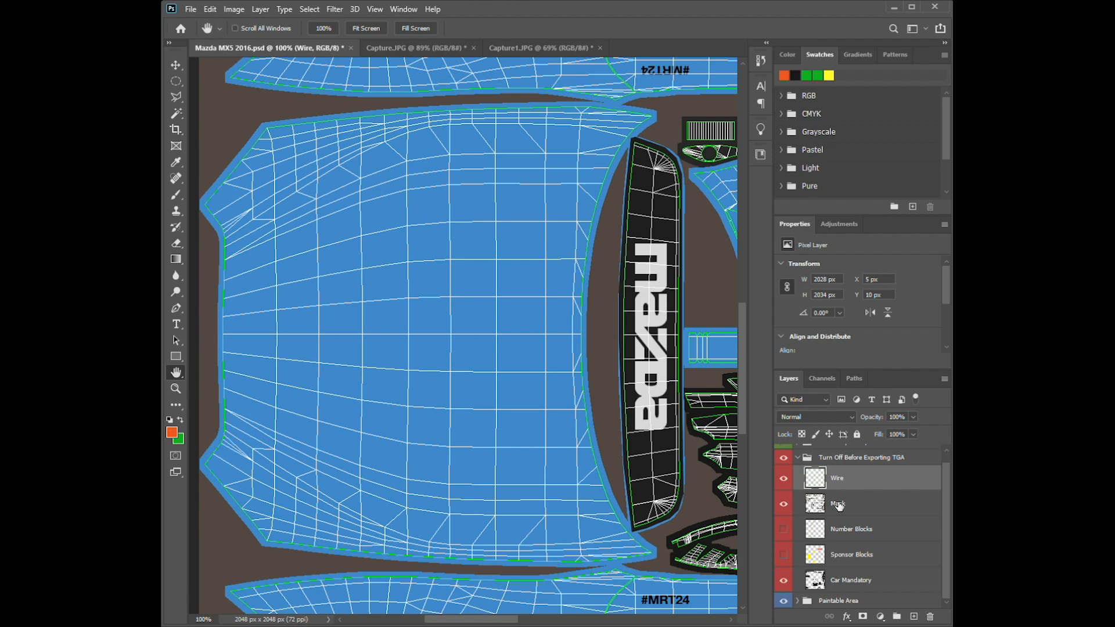
pyautogui.moveTo(564, 285)
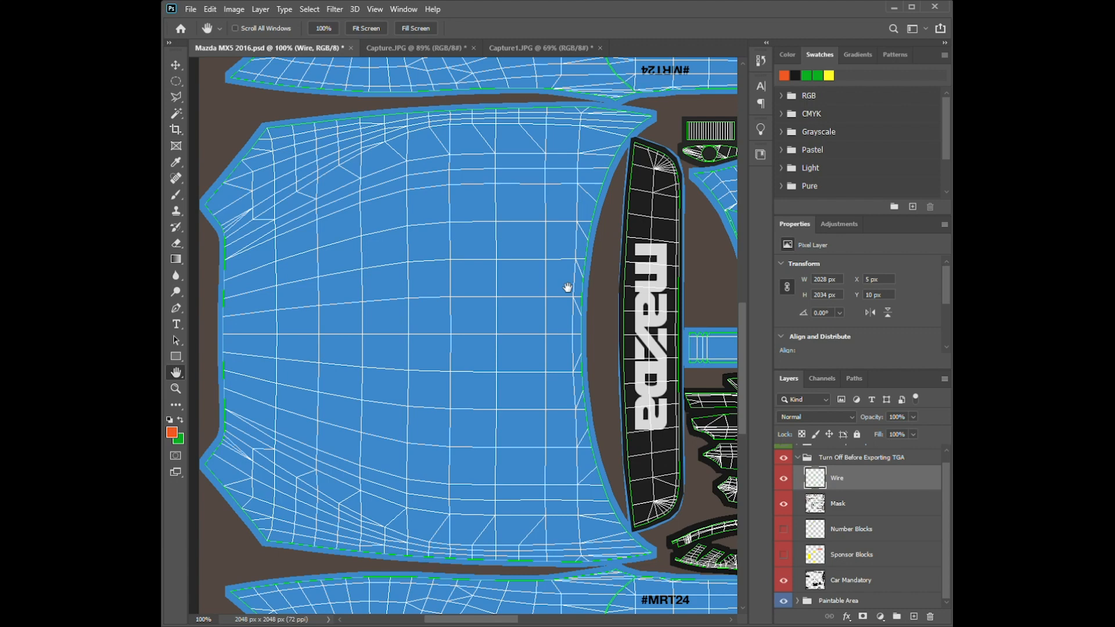
pyautogui.click(176, 194)
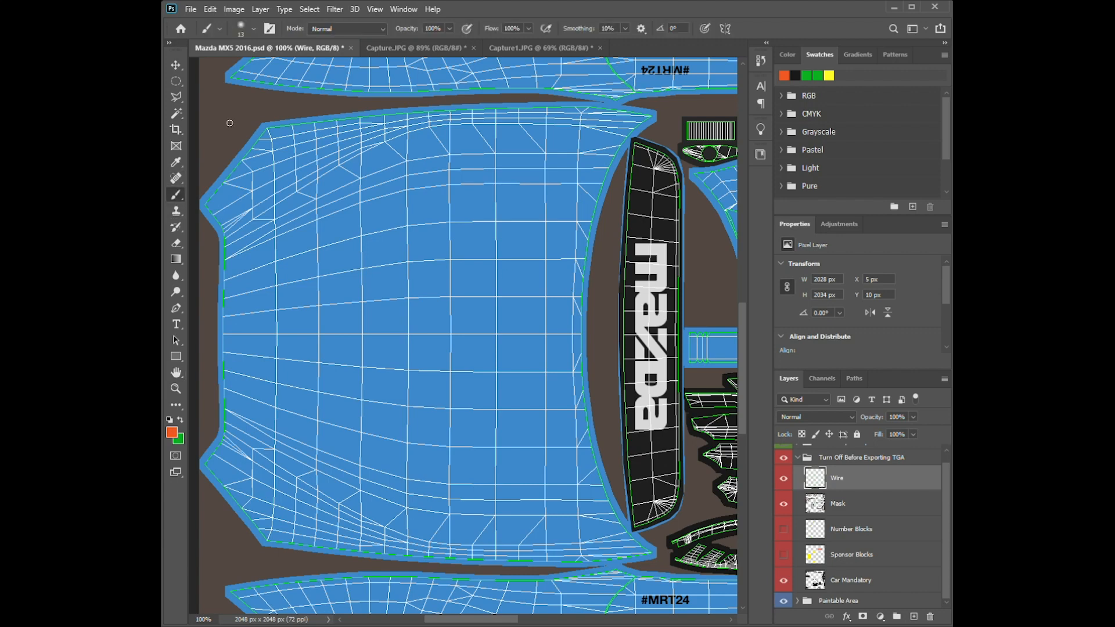
pyautogui.moveTo(213, 117); pyautogui.dragTo(235, 142)
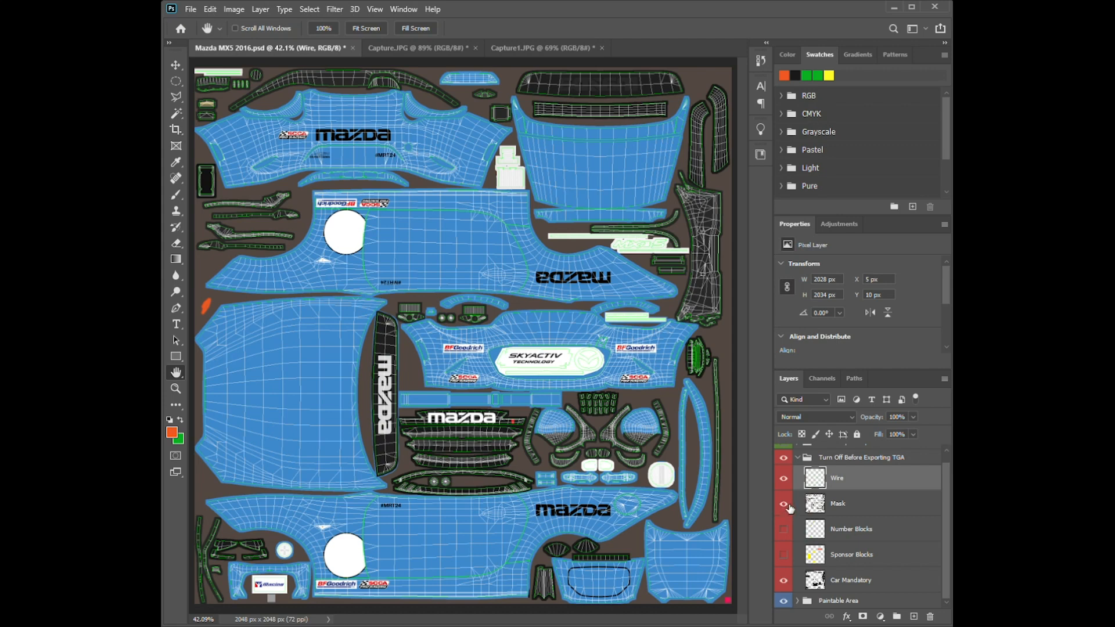
pyautogui.click(783, 503)
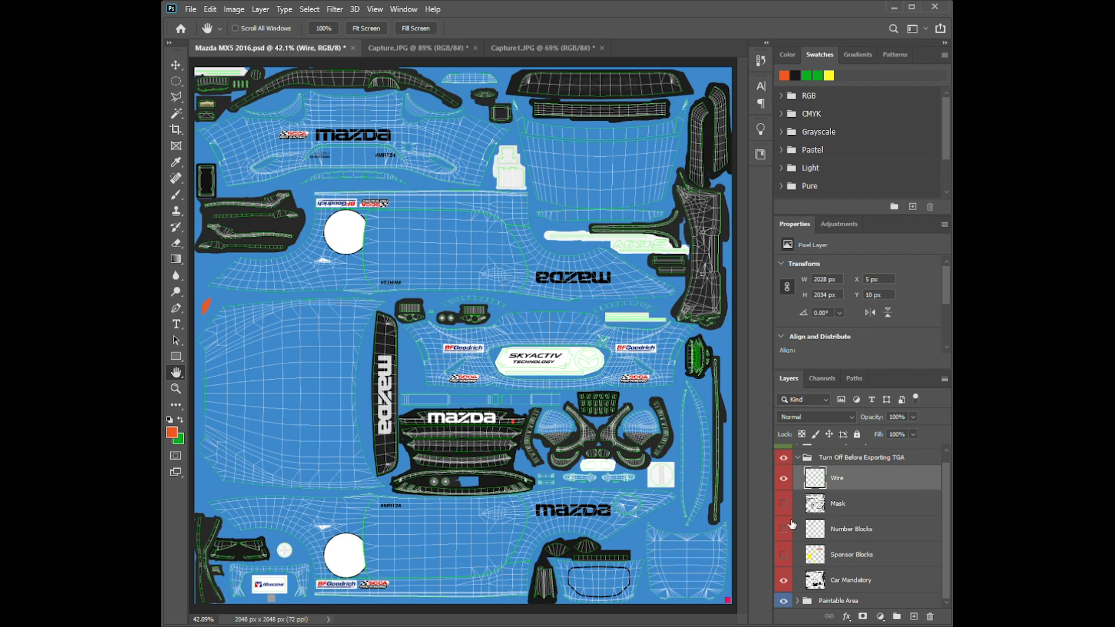
pyautogui.click(783, 502)
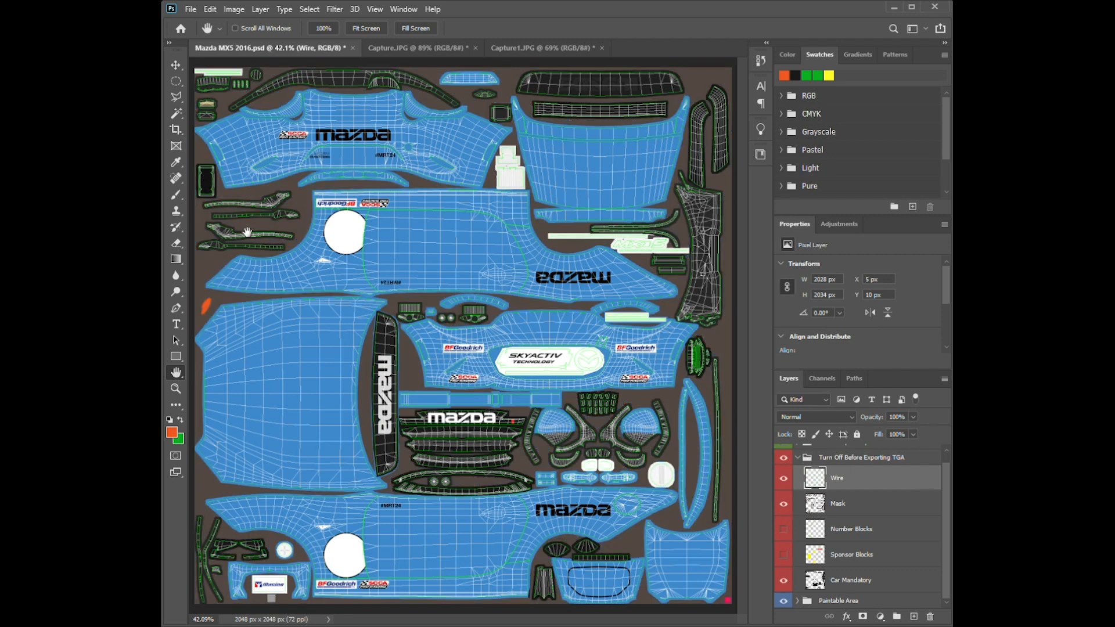
pyautogui.click(783, 502)
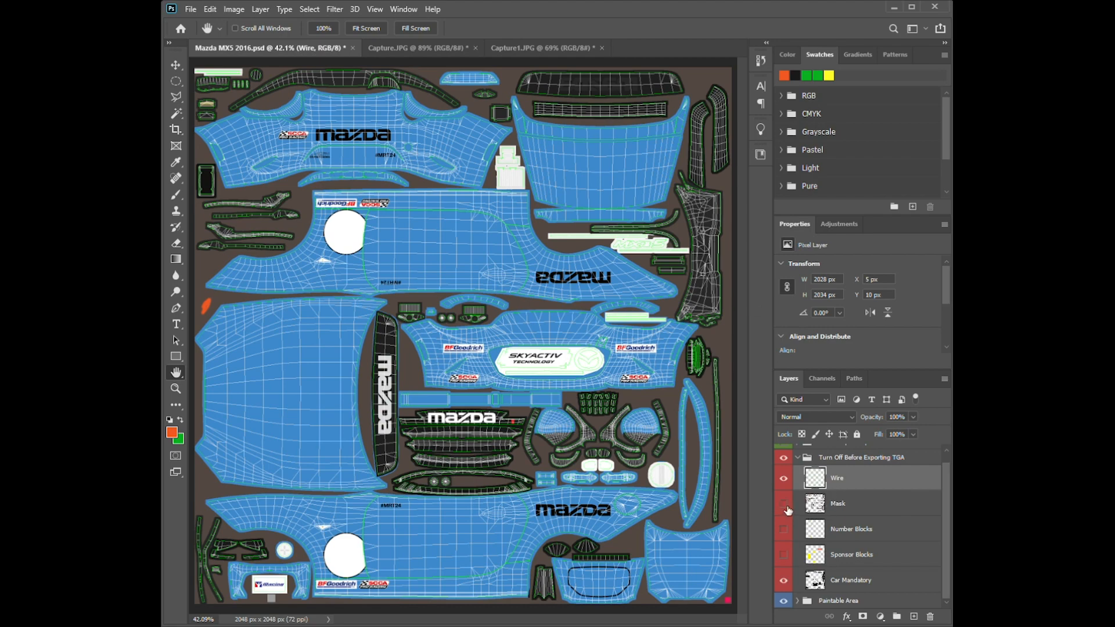
pyautogui.click(783, 503)
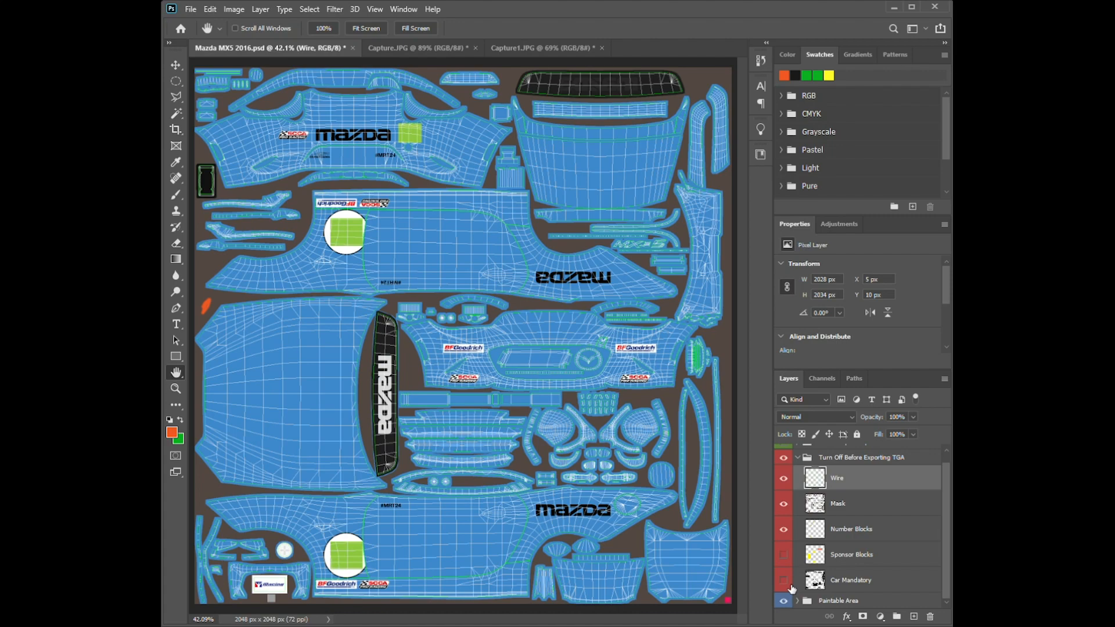
# Toggle the Car Mandatory layer back on and collapse the Turn Off Before Exporting TGA group.
pyautogui.click(781, 581)
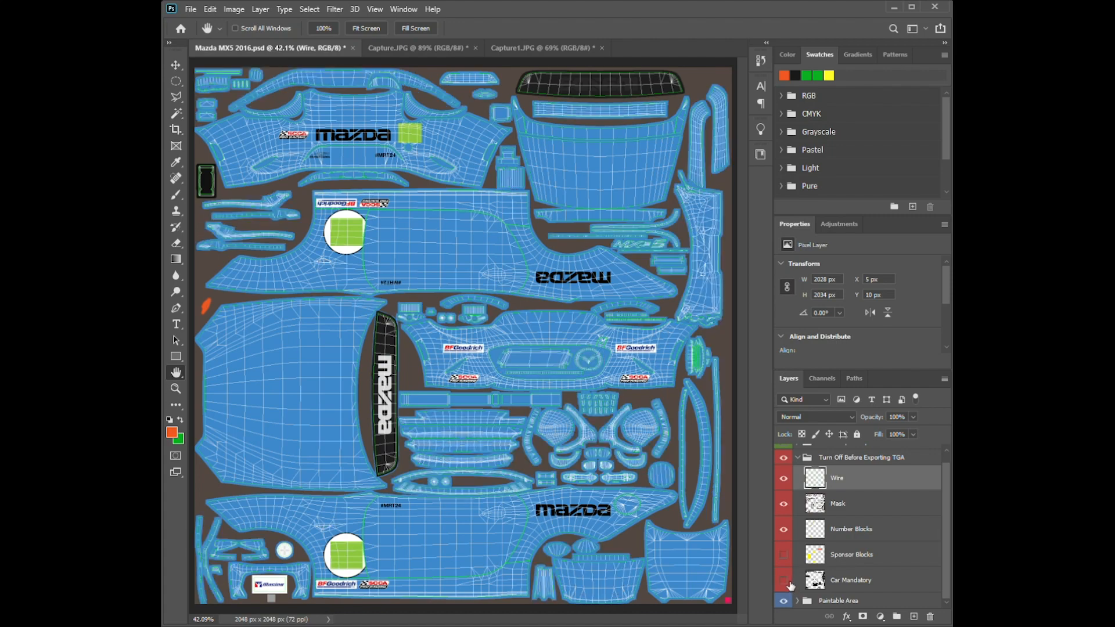
pyautogui.click(780, 581)
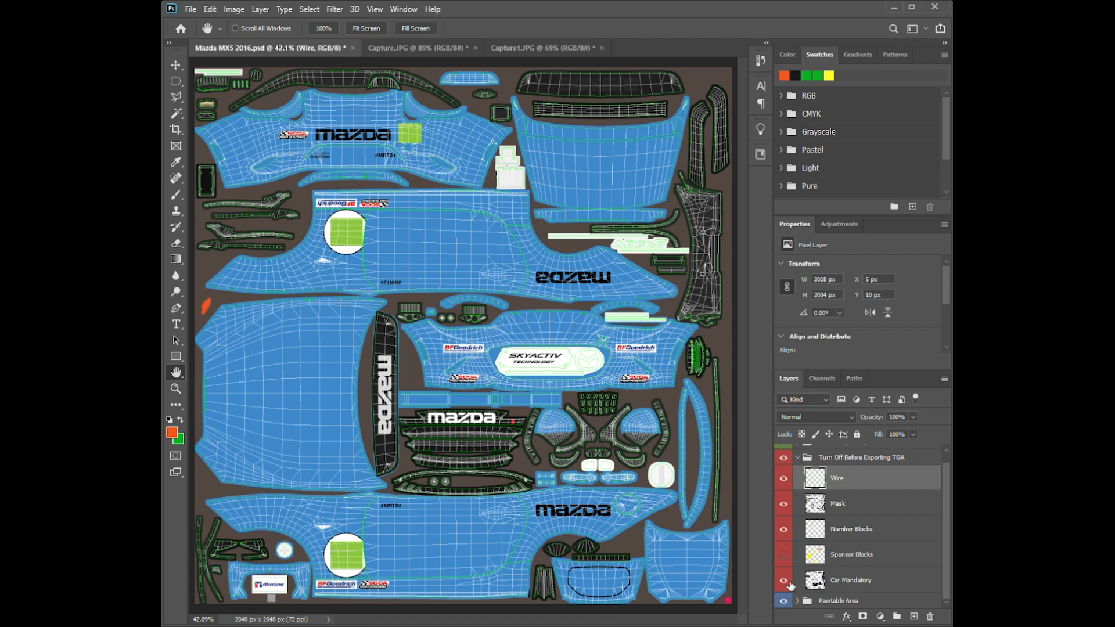
pyautogui.moveTo(790, 583)
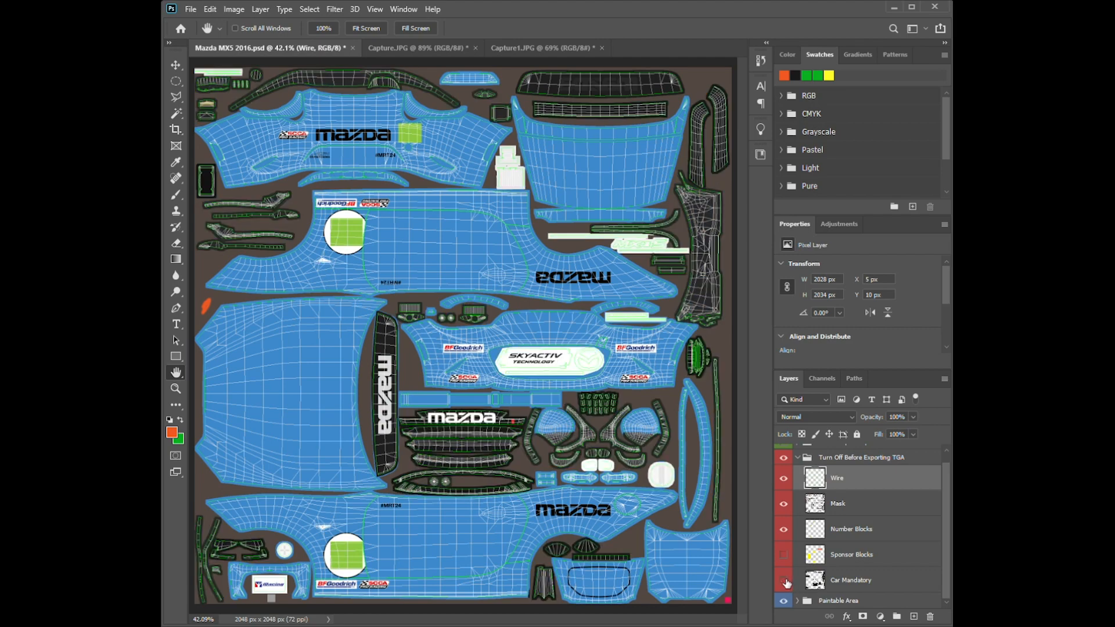
pyautogui.click(783, 581)
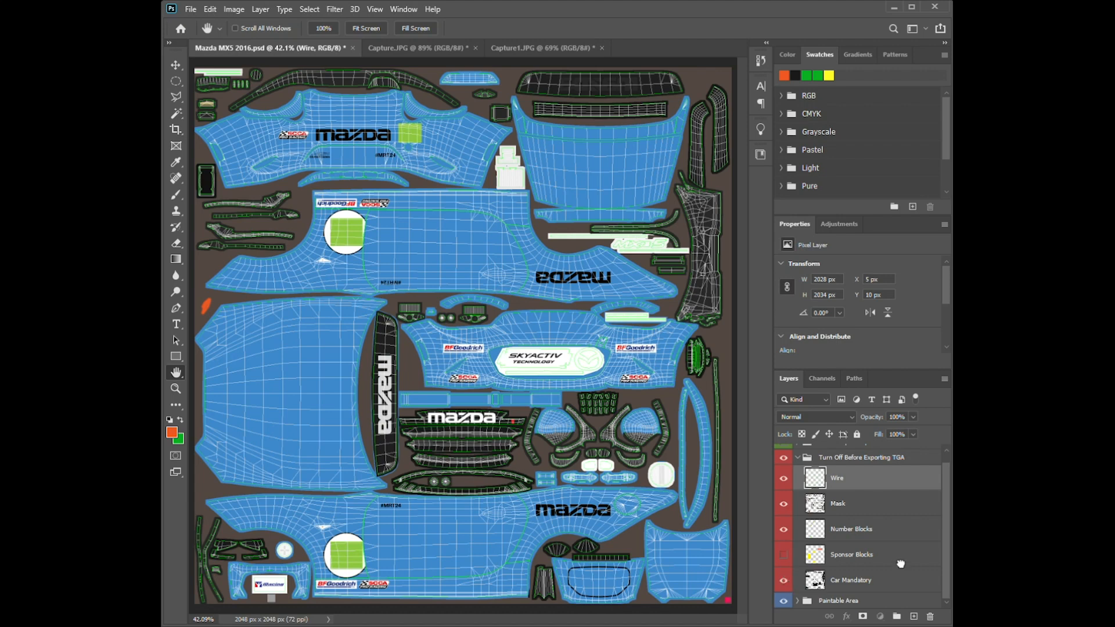
pyautogui.click(851, 528)
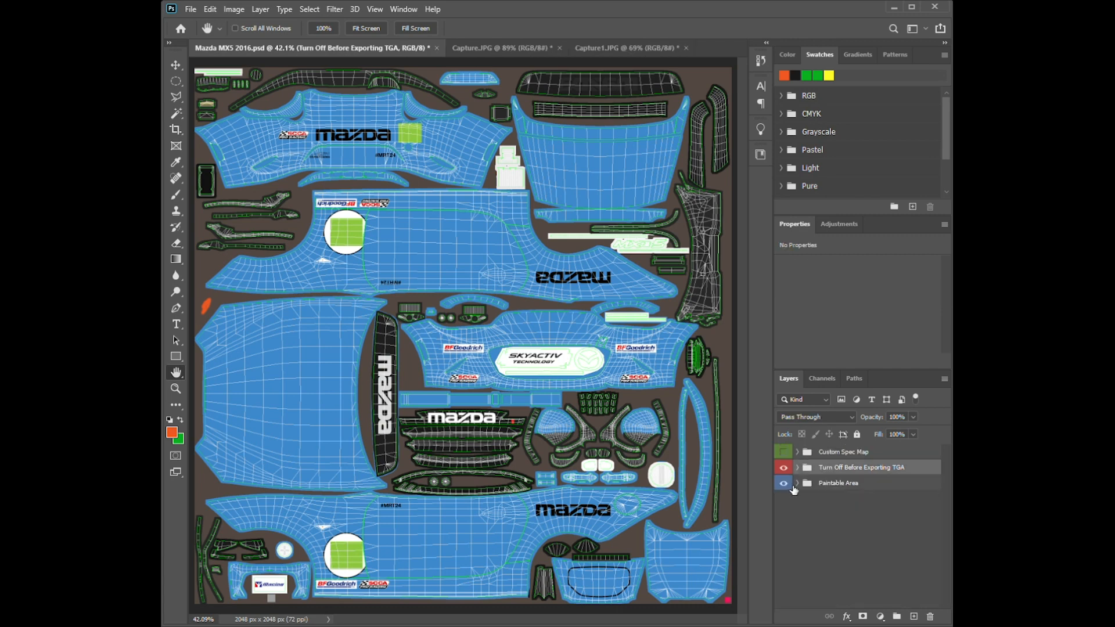
pyautogui.click(797, 484)
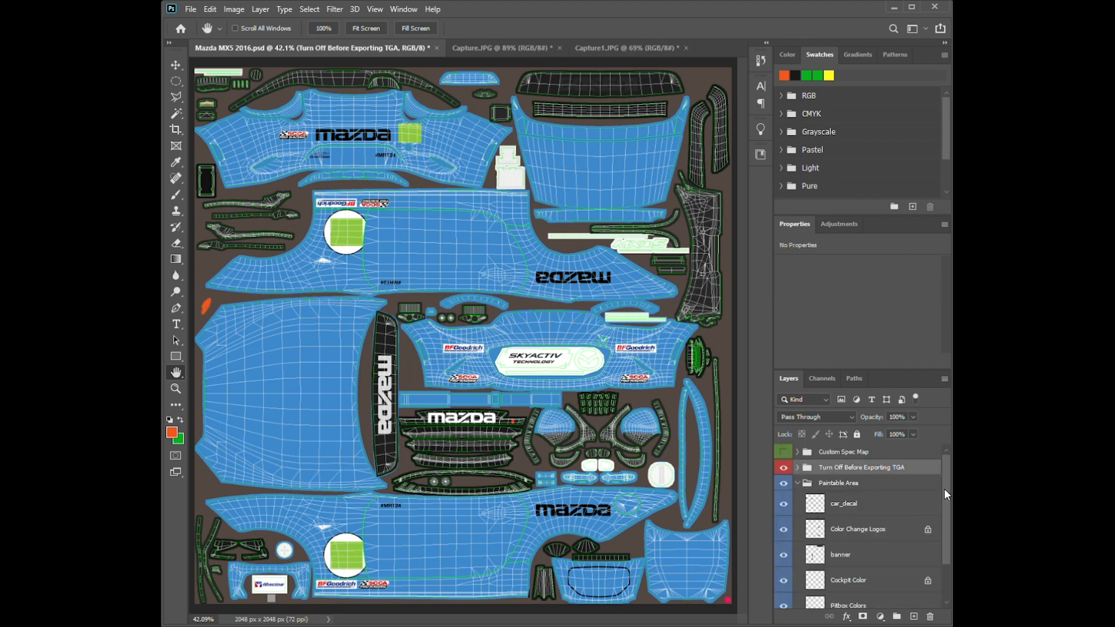
pyautogui.scroll(-3)
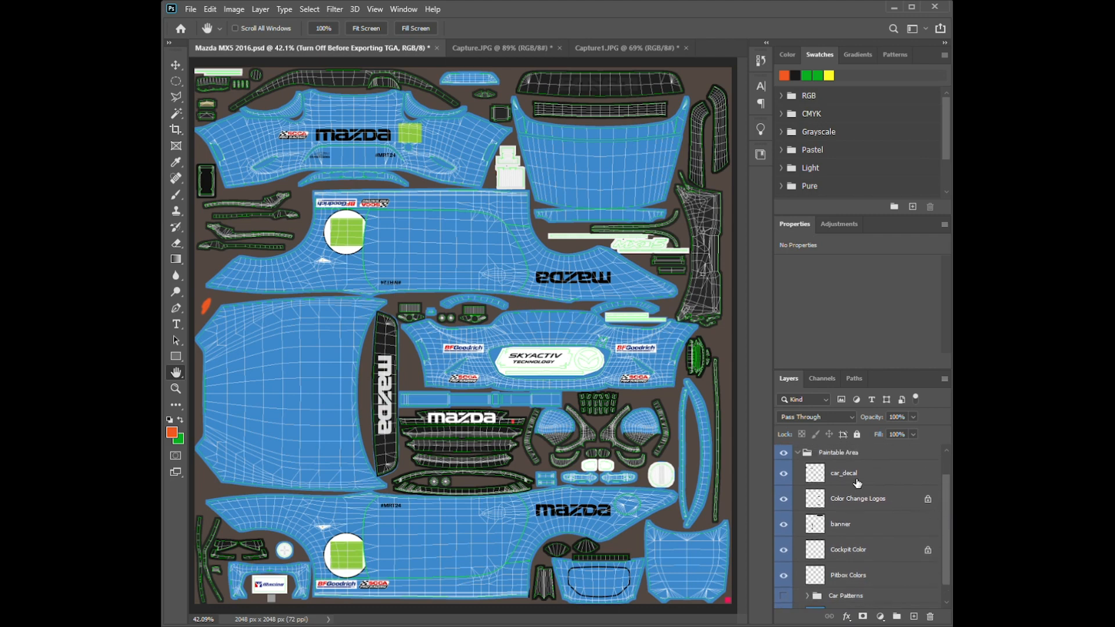
pyautogui.click(782, 473)
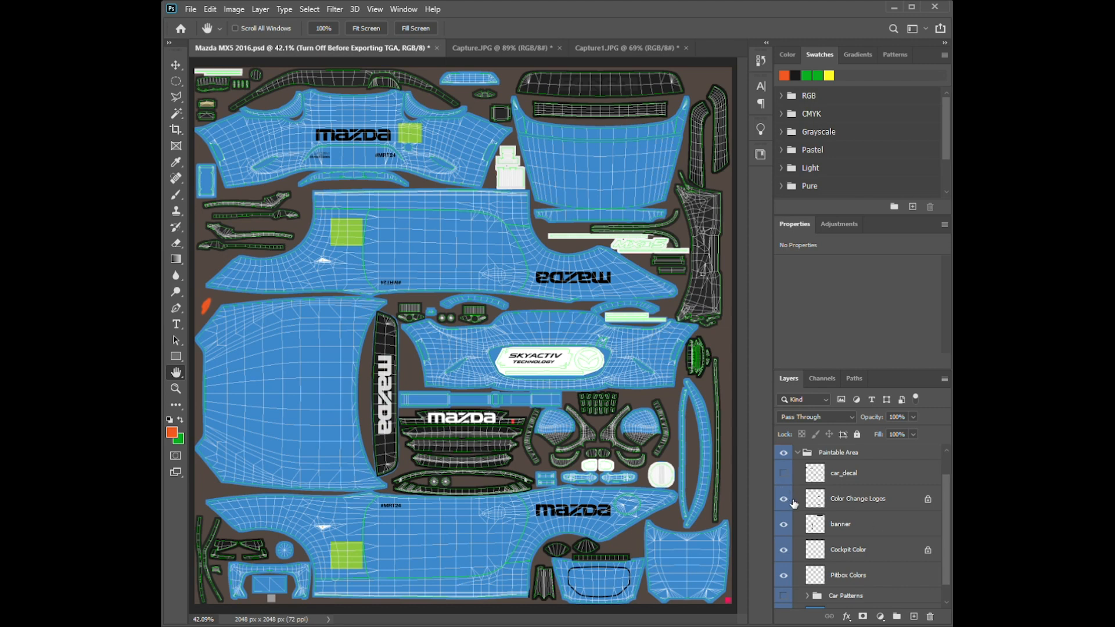
pyautogui.click(783, 499)
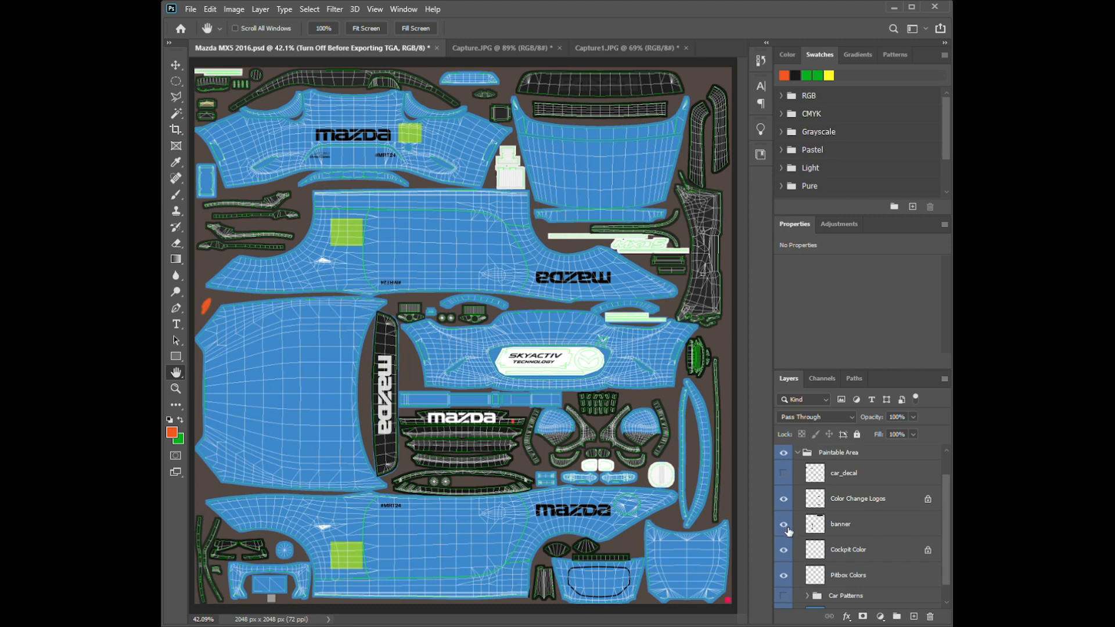
pyautogui.click(783, 524)
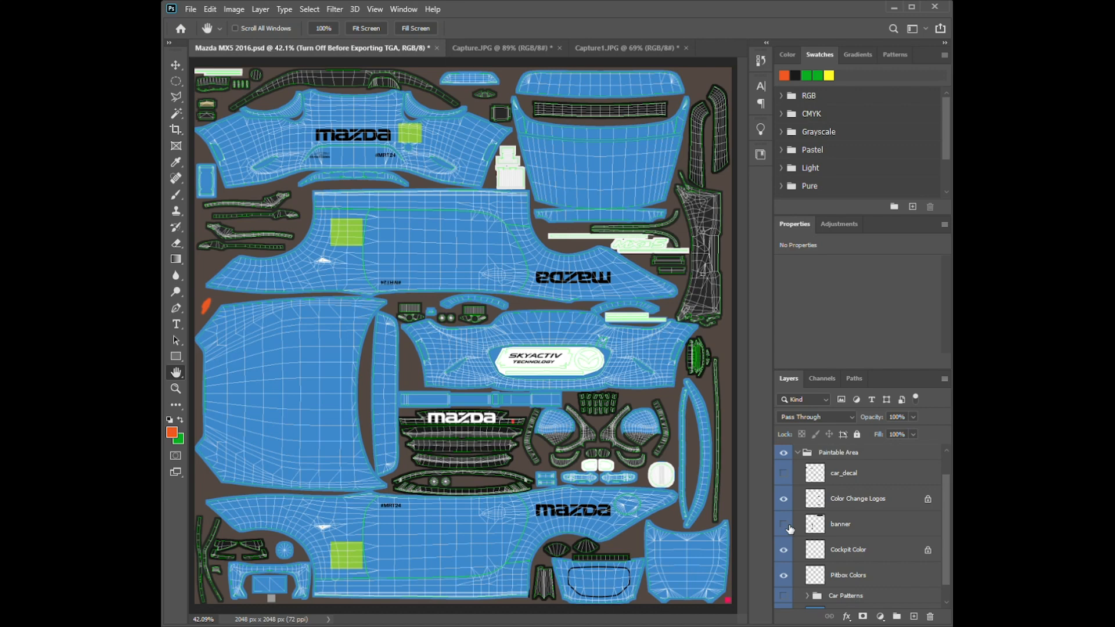
pyautogui.click(782, 524)
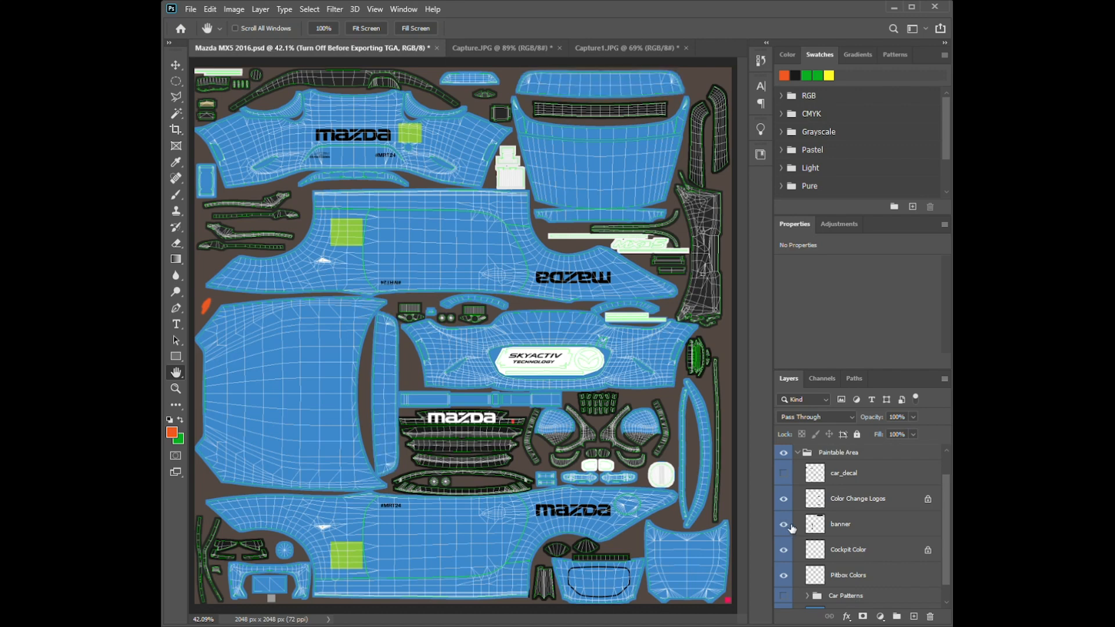
pyautogui.click(783, 524)
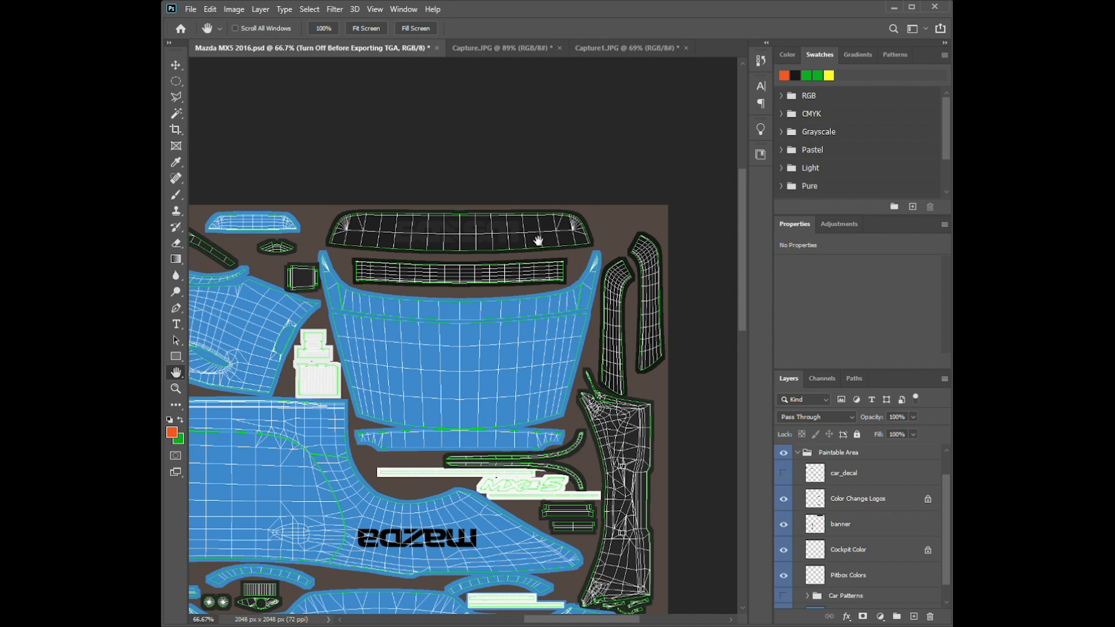
pyautogui.moveTo(487, 241)
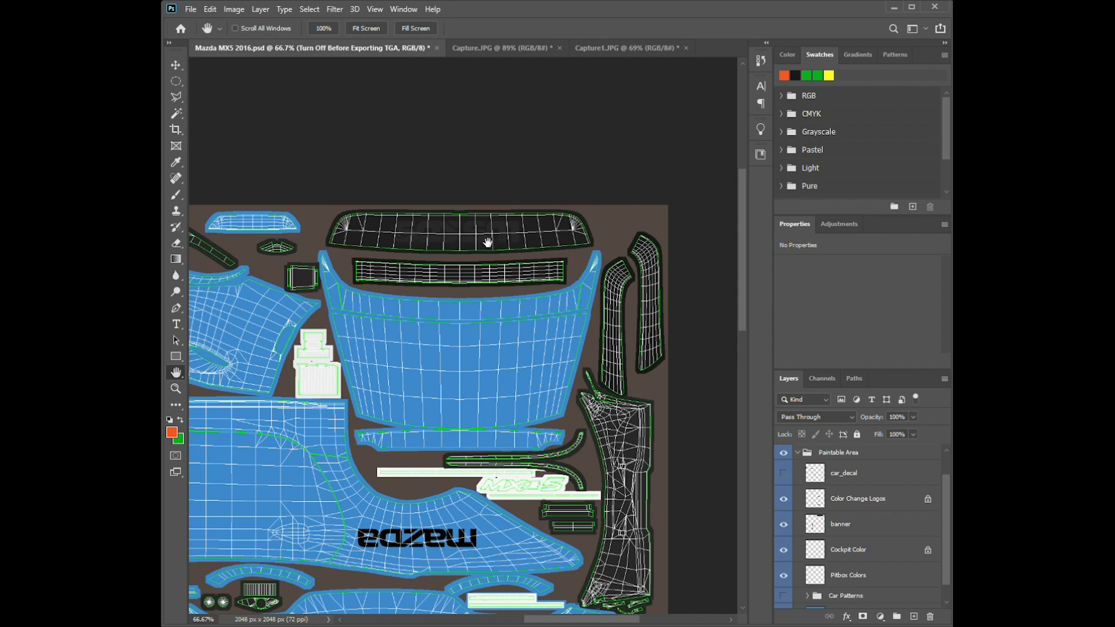
pyautogui.moveTo(504, 240)
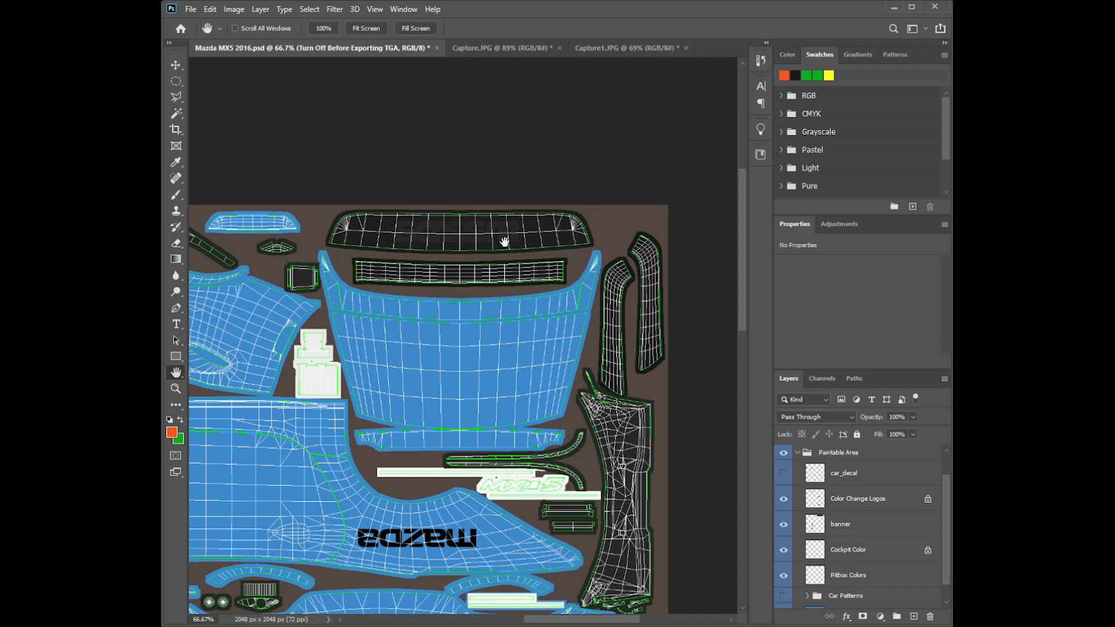
pyautogui.moveTo(552, 239)
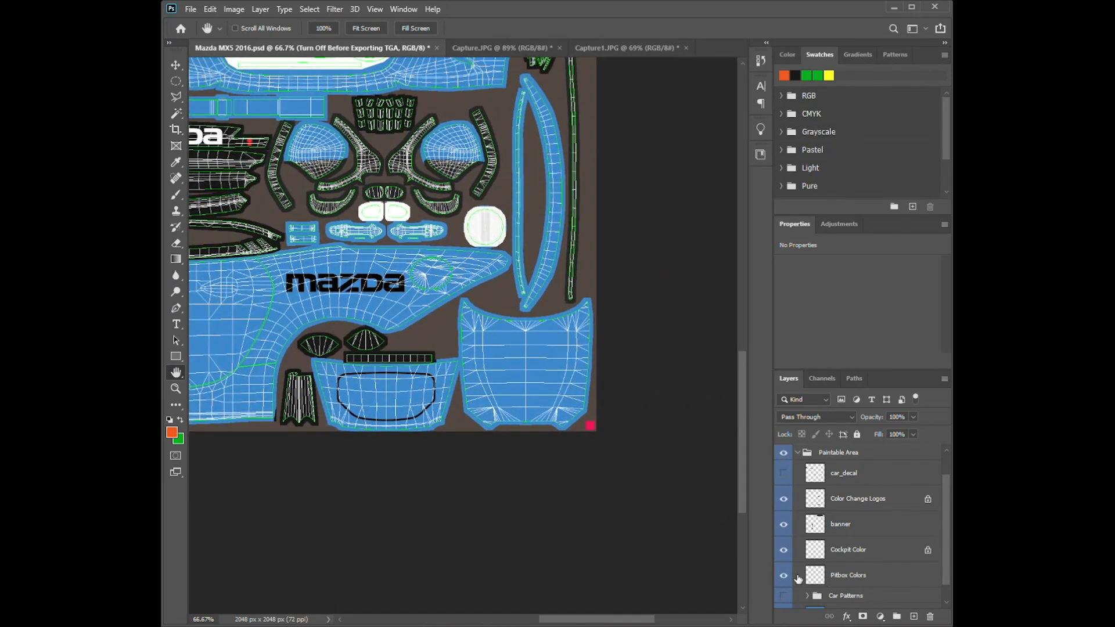
# Make the Car Patterns group visible and expand it to list the car_pattern layers.
pyautogui.click(783, 575)
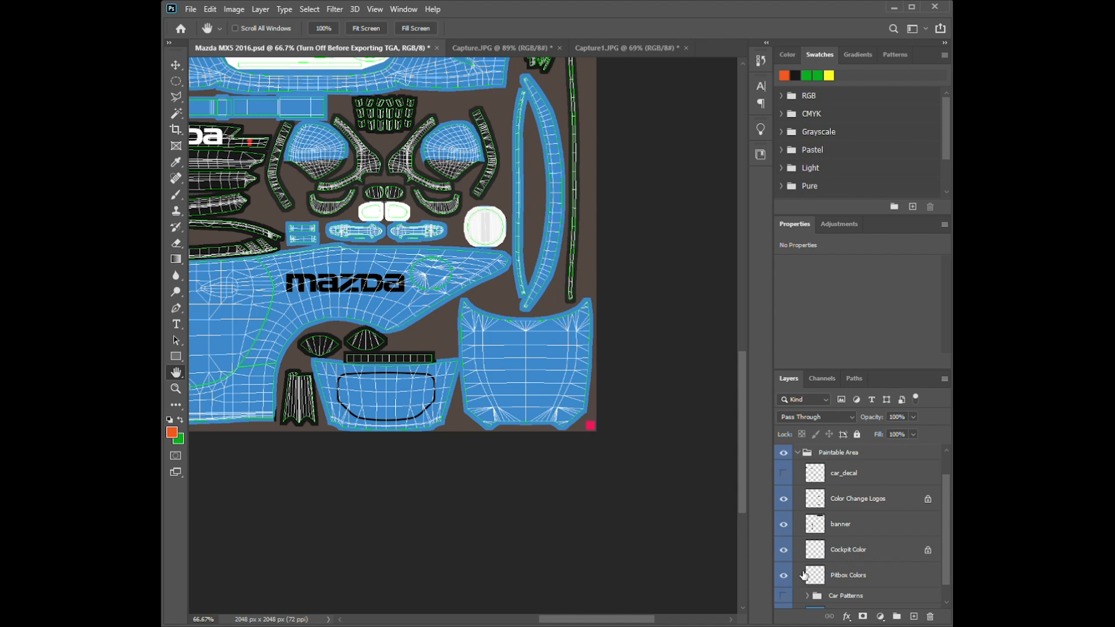
pyautogui.scroll(-3)
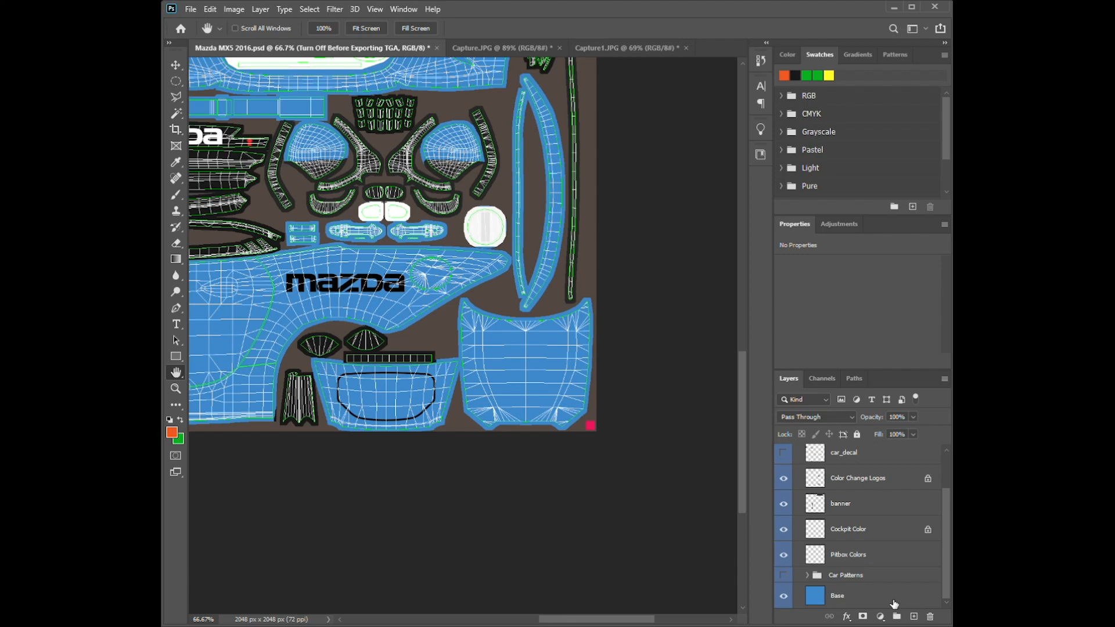
pyautogui.click(783, 575)
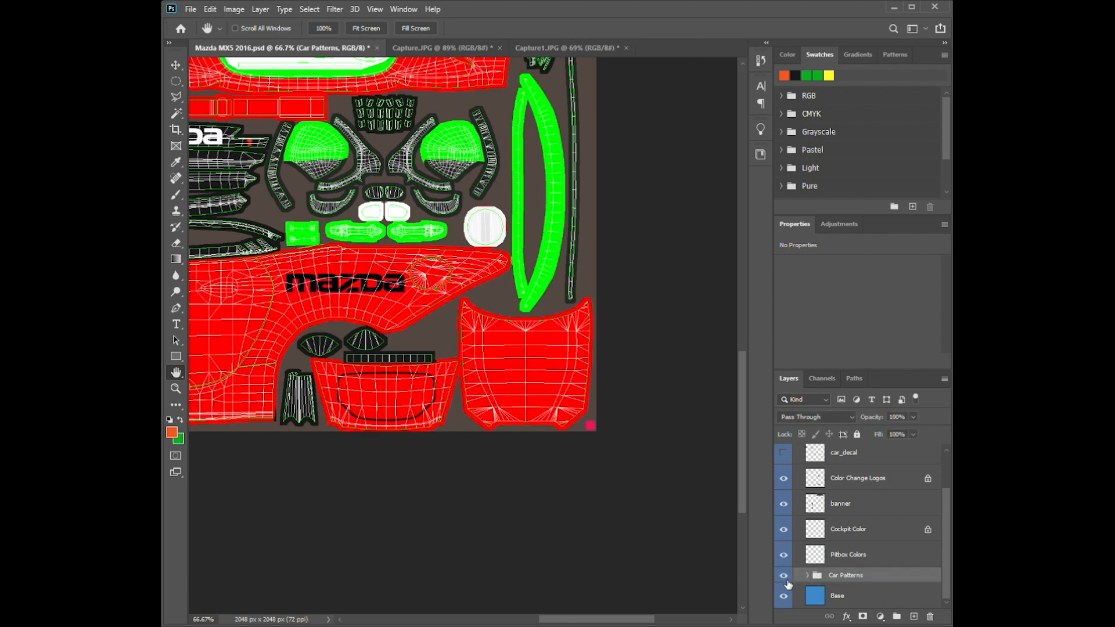
pyautogui.click(801, 575)
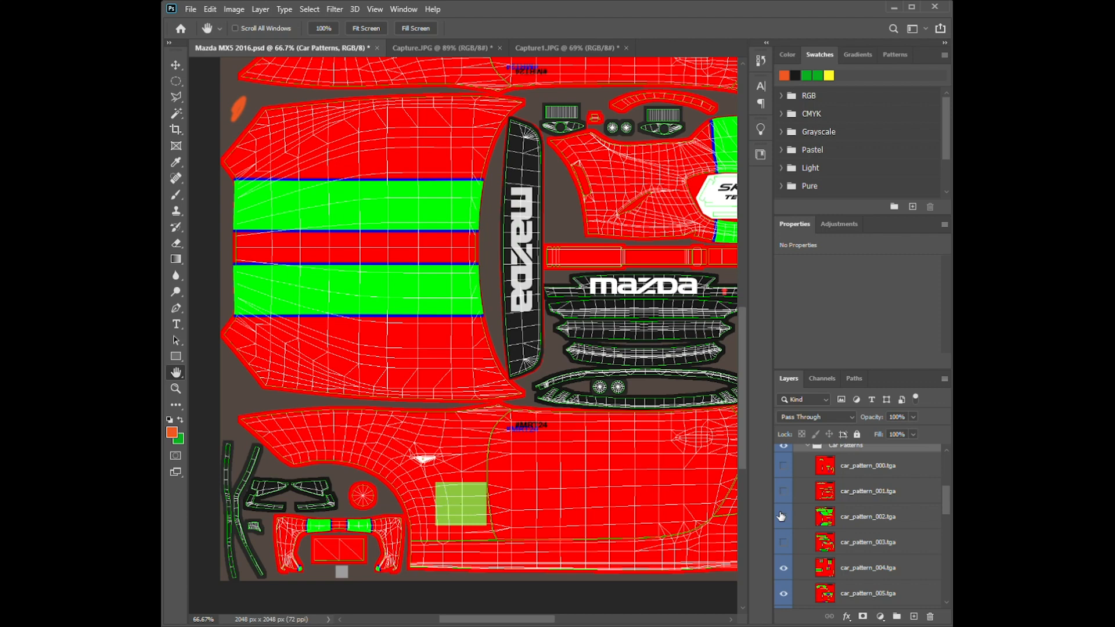
# Delete the Car Patterns group and select the leftover car_decal and Color Change Logos layers.
pyautogui.click(809, 575)
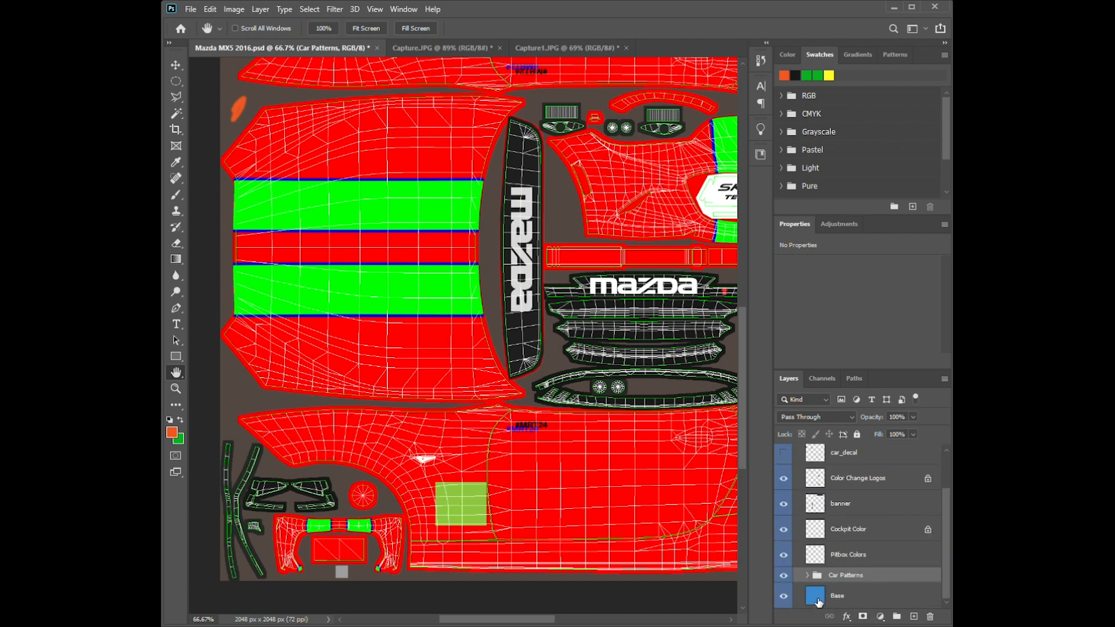
pyautogui.click(846, 575)
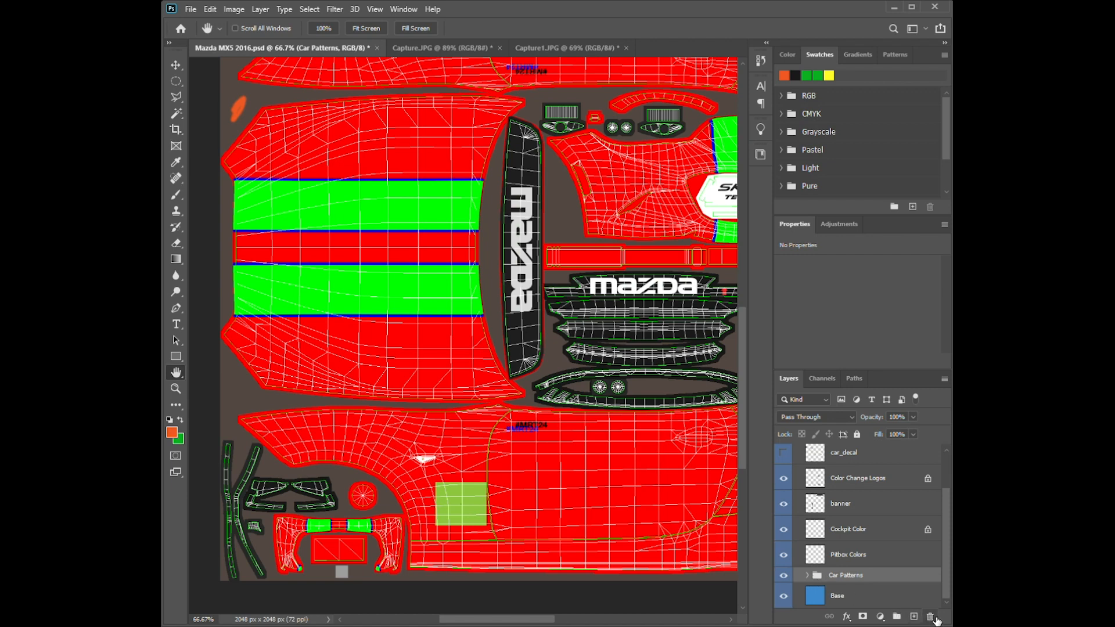
pyautogui.moveTo(541, 247)
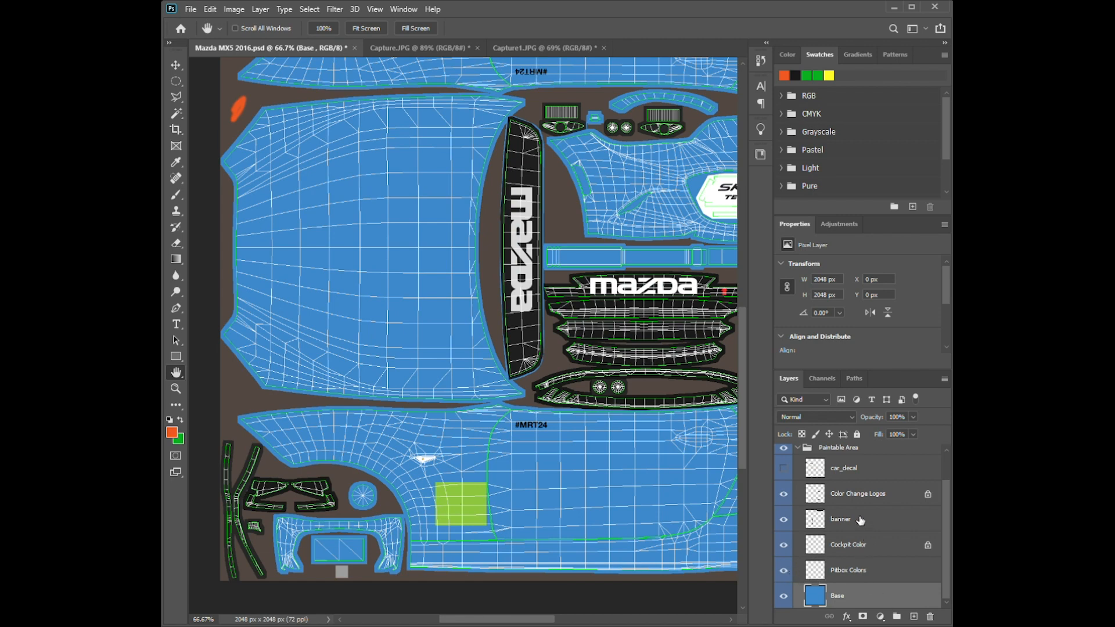
pyautogui.click(859, 494)
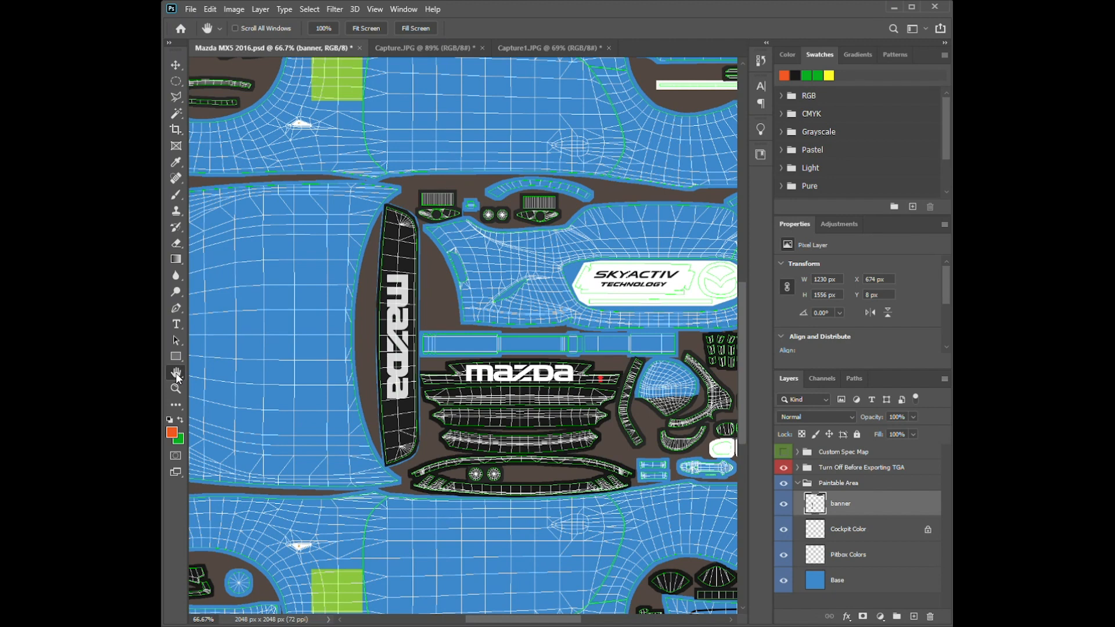
pyautogui.moveTo(183, 374)
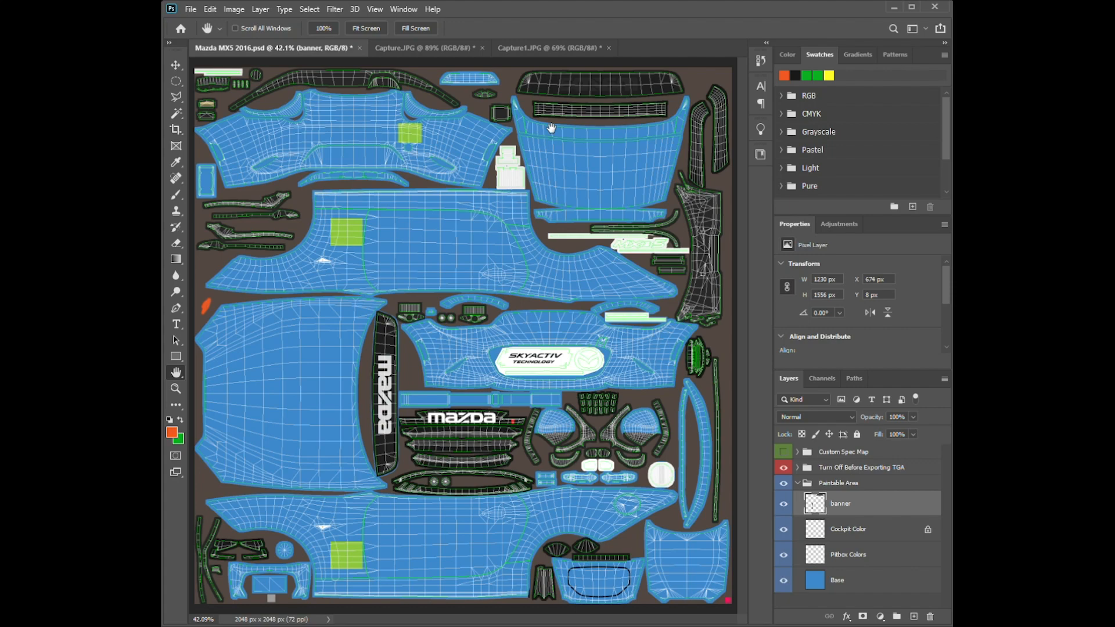
pyautogui.moveTo(188, 398)
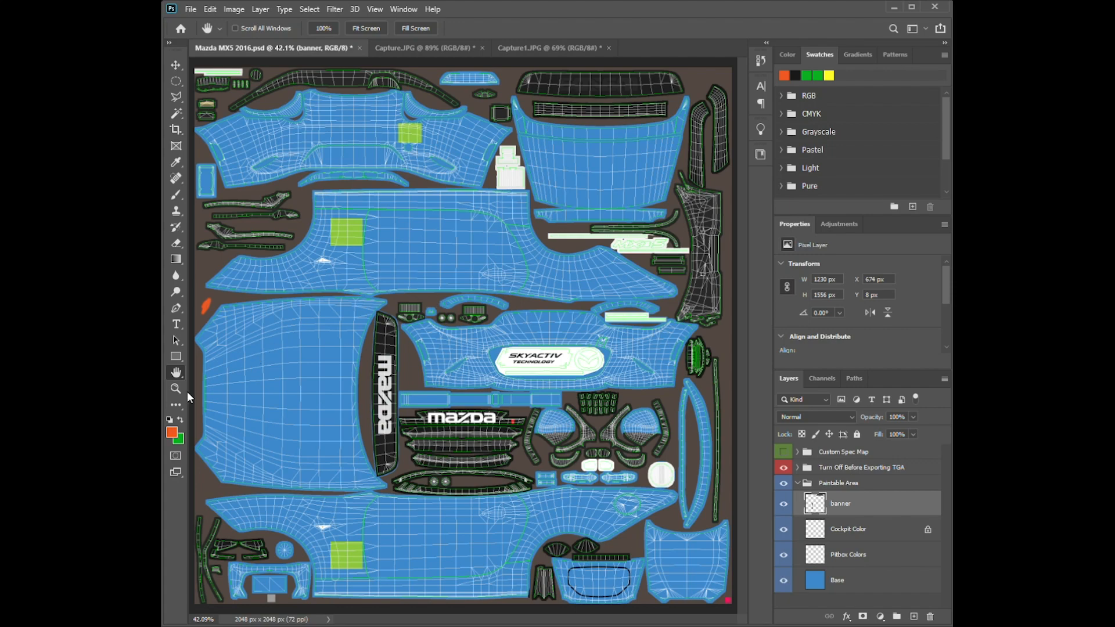
pyautogui.click(176, 387)
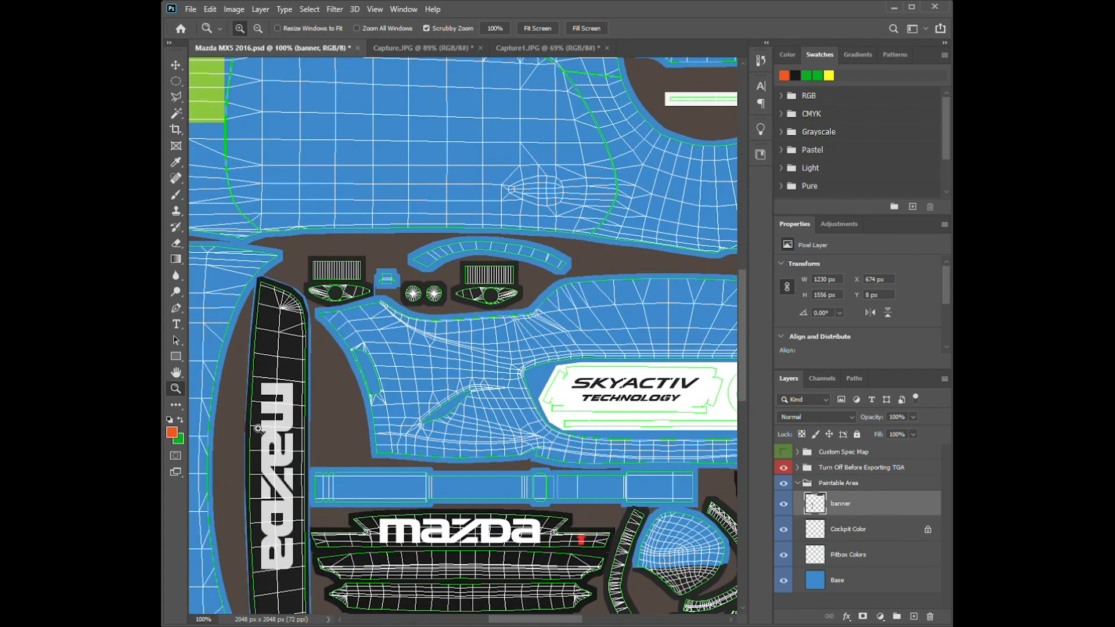
pyautogui.moveTo(264, 426); pyautogui.dragTo(363, 345)
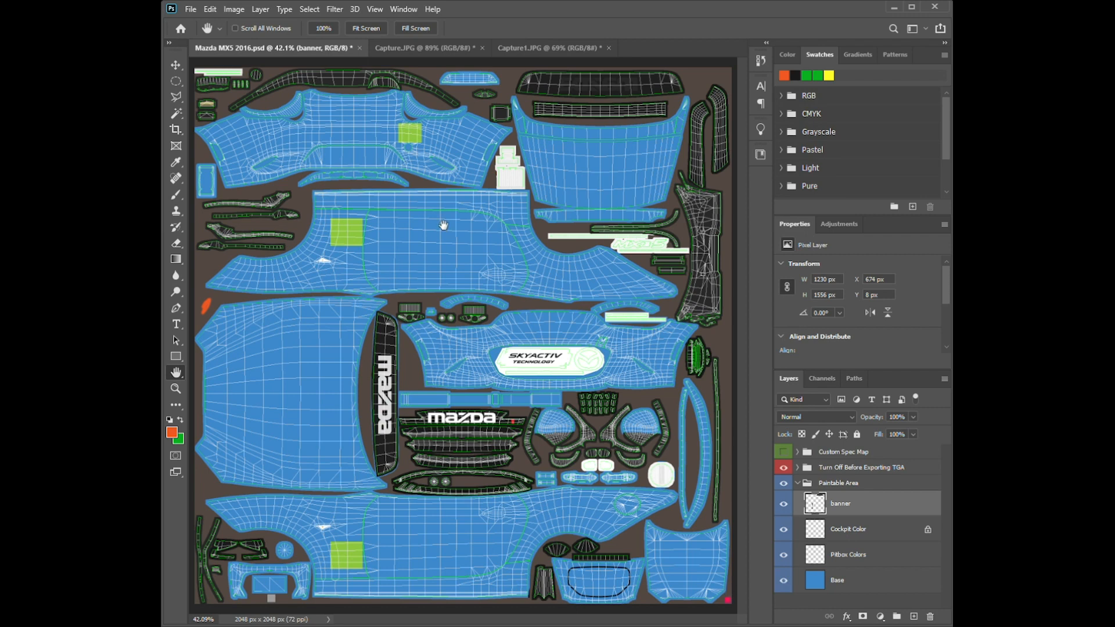
pyautogui.moveTo(831, 492)
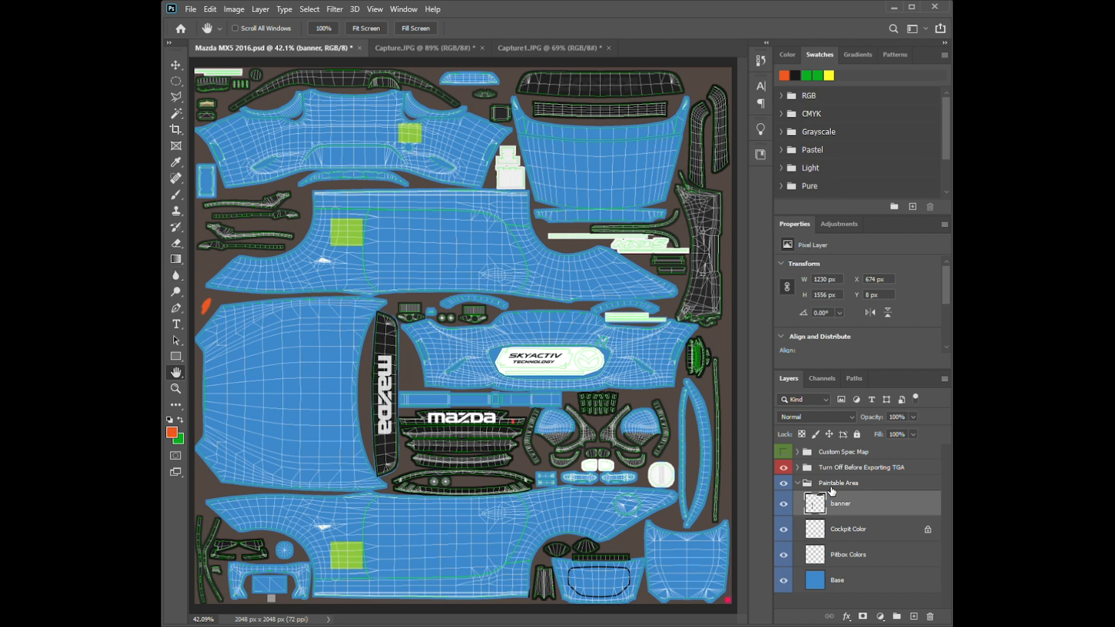
pyautogui.moveTo(857, 530)
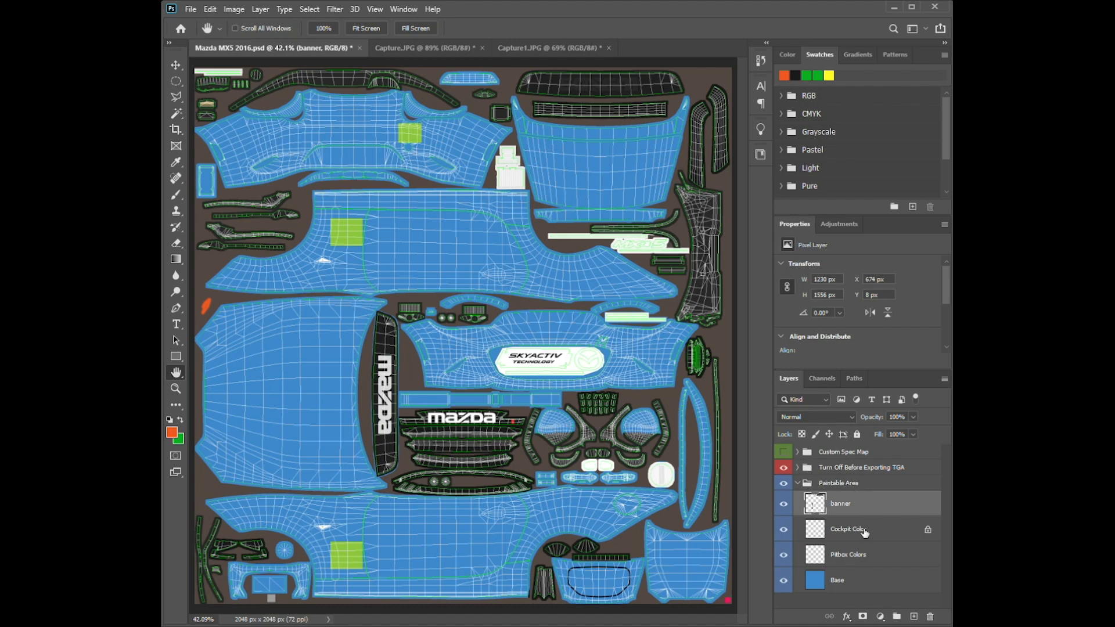
pyautogui.moveTo(593, 526)
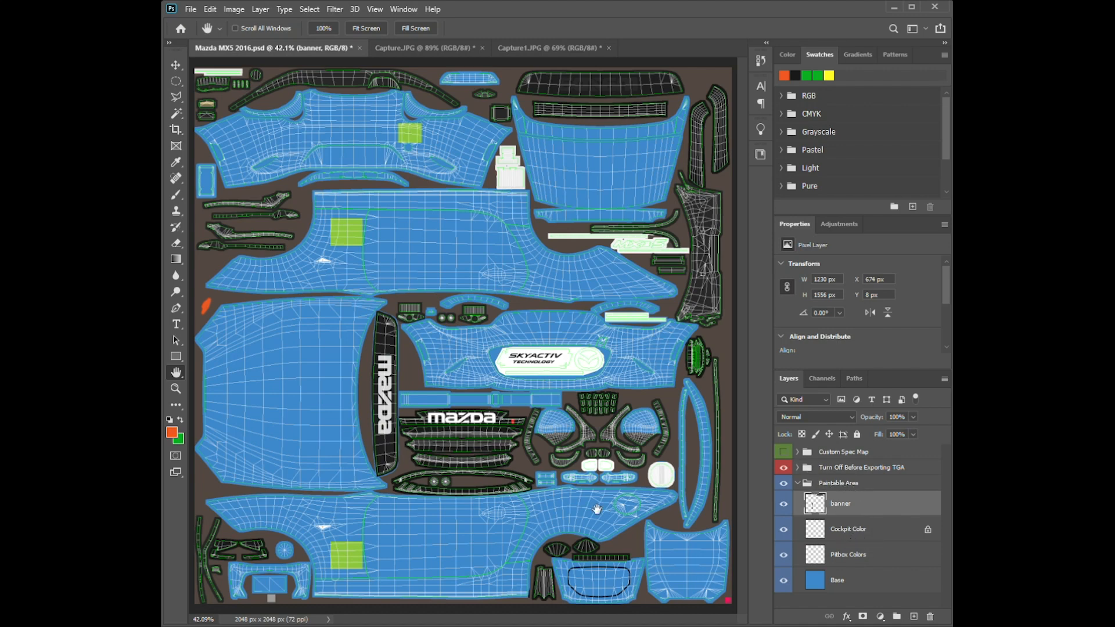
# Select the Base layer for recolouring to orange.
pyautogui.click(836, 581)
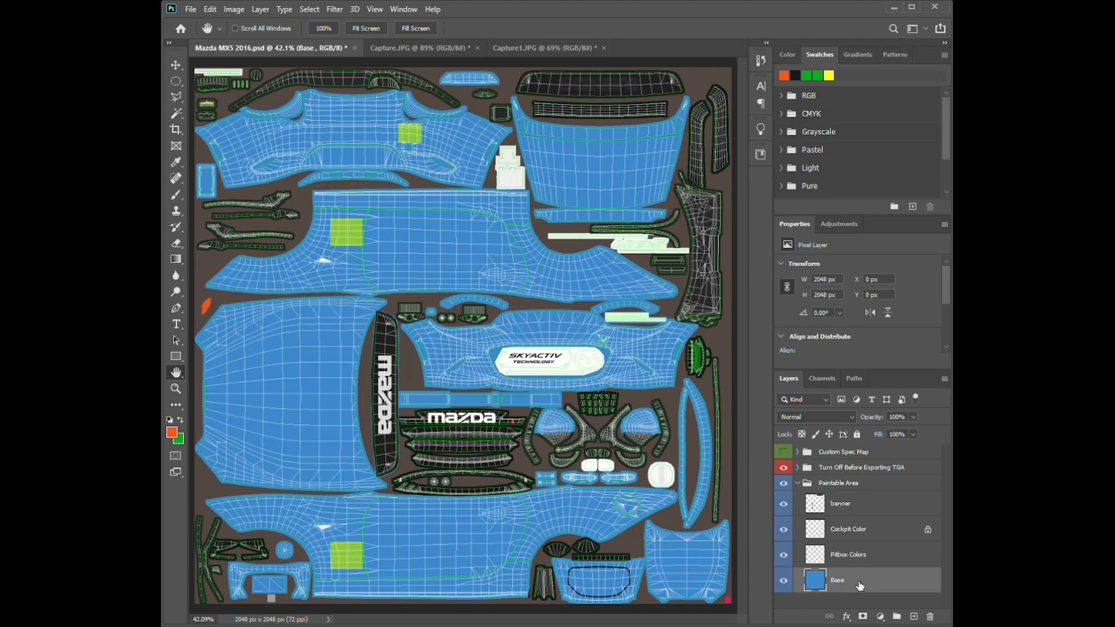
pyautogui.moveTo(872, 561)
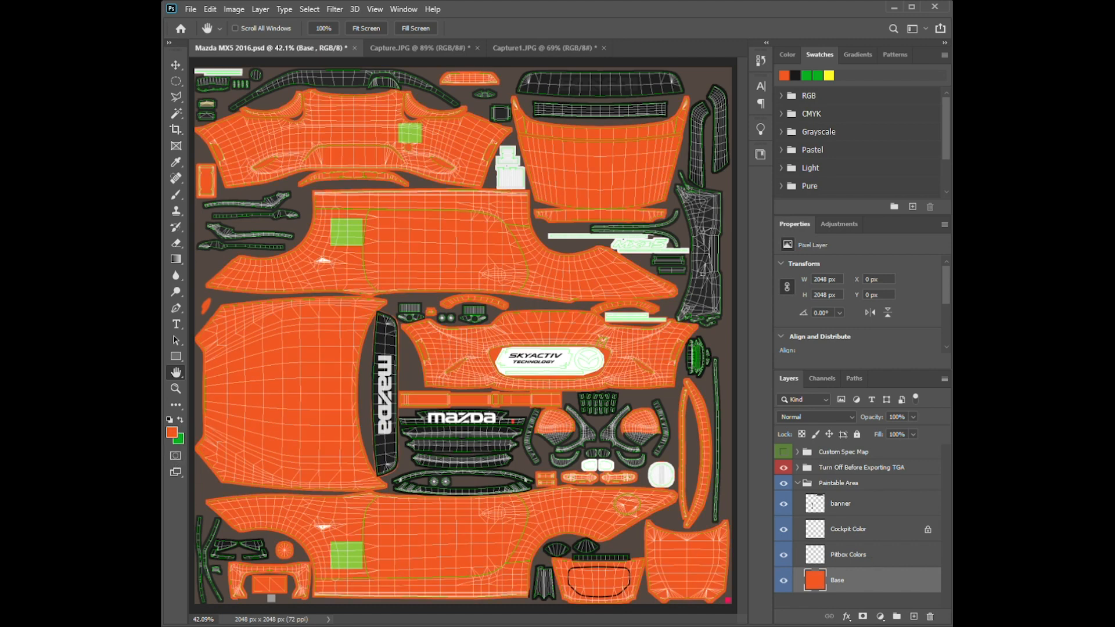
pyautogui.moveTo(296, 478)
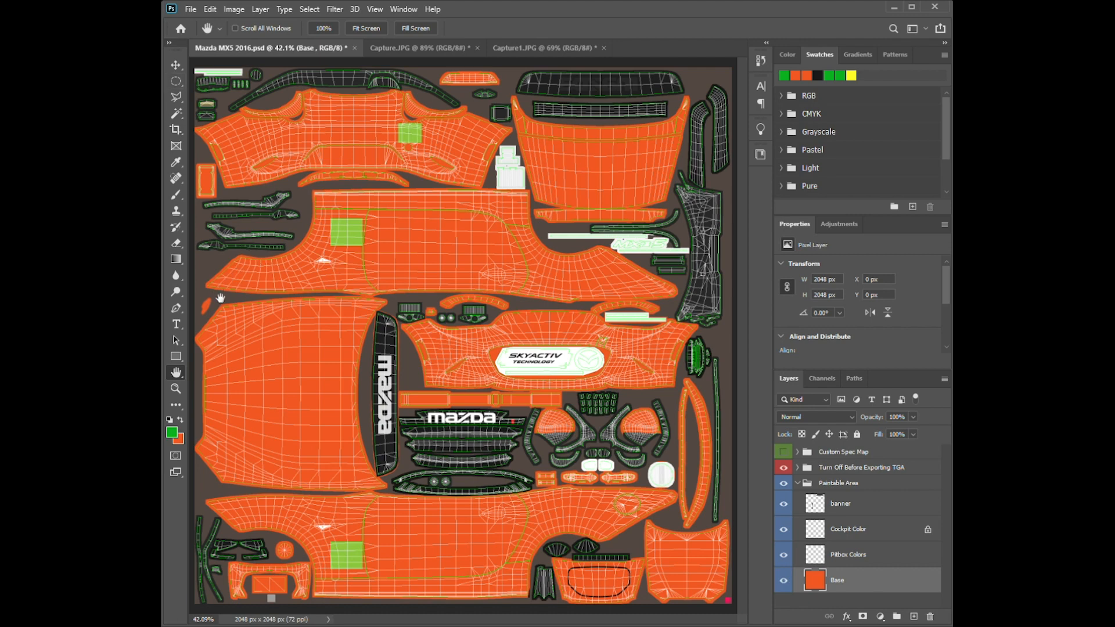
pyautogui.moveTo(537, 278)
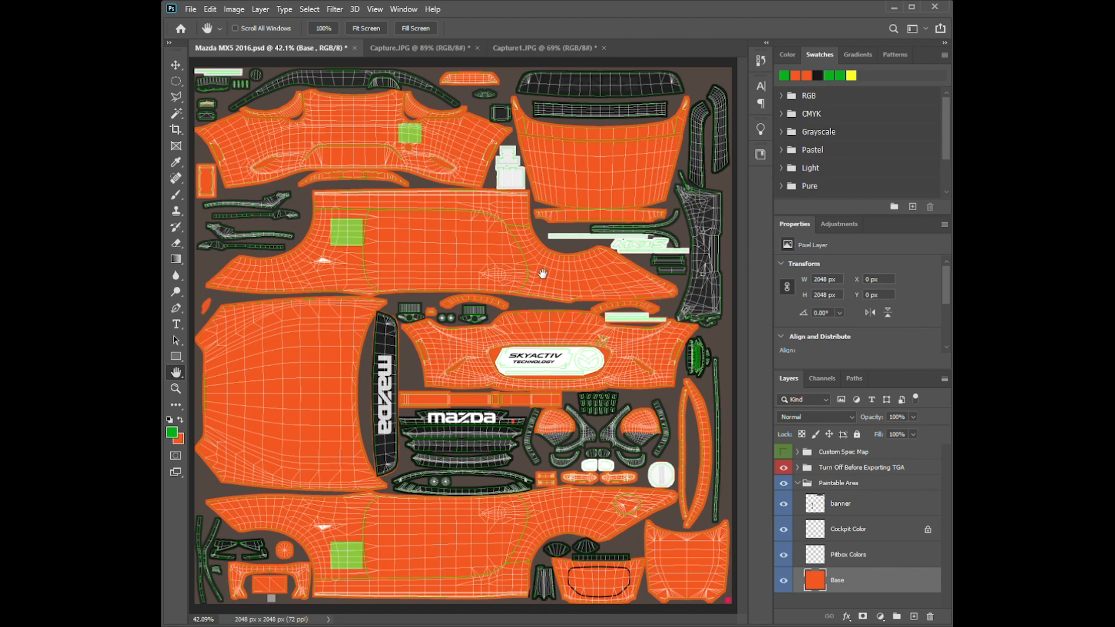
pyautogui.moveTo(551, 274)
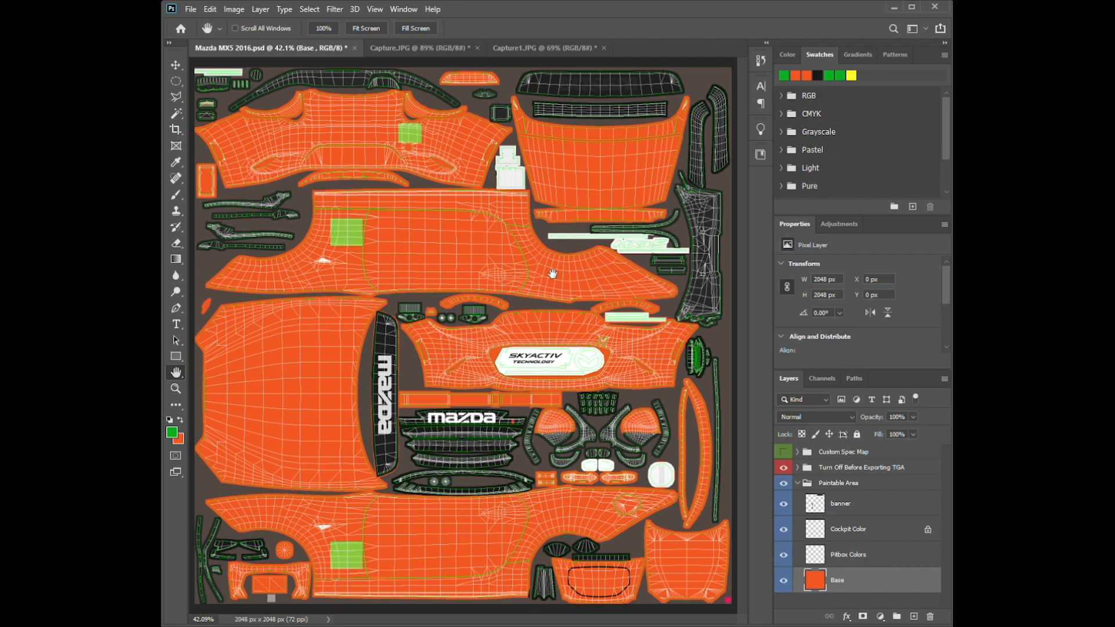